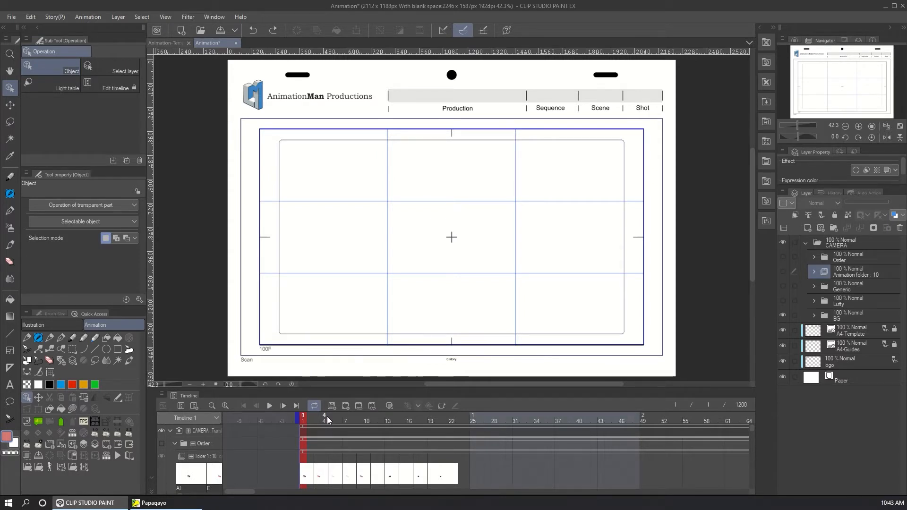
mouse_move(391, 354)
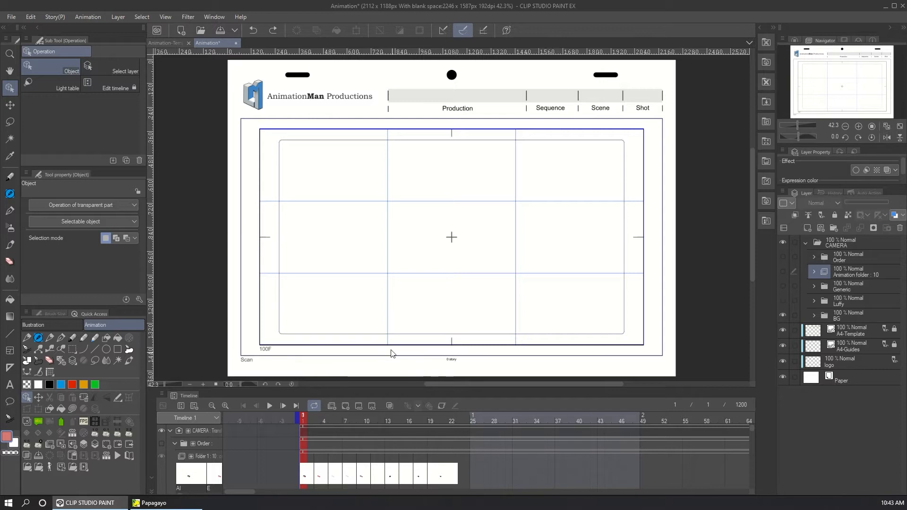
mouse_move(373, 329)
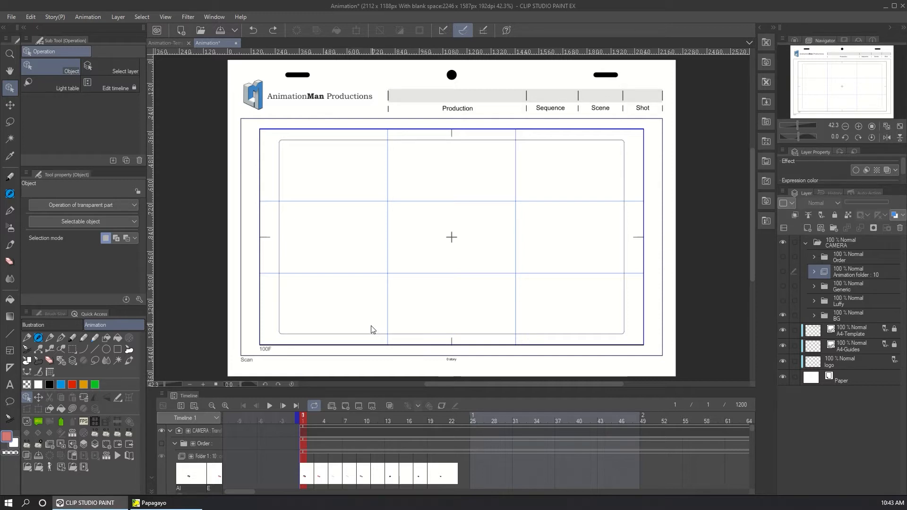
- Bring Papagayo to the front from the Windows taskbar
left_click(153, 502)
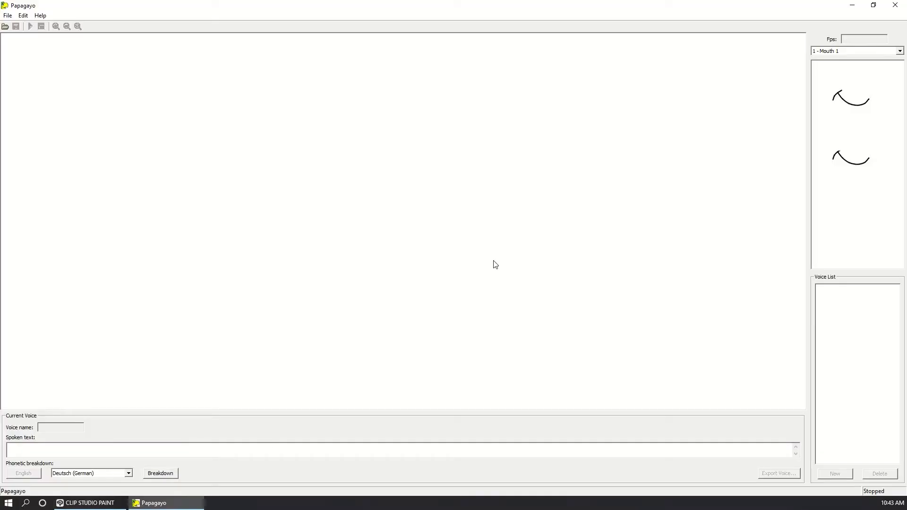
mouse_move(146, 168)
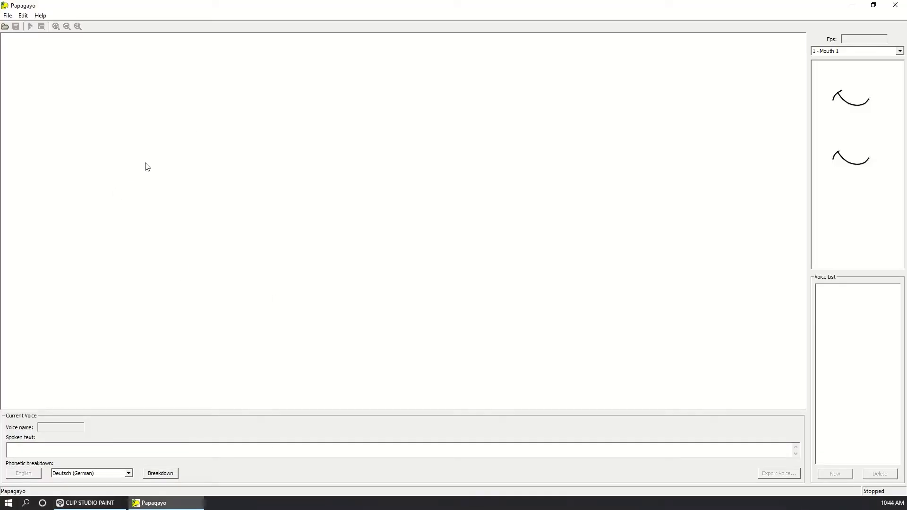
mouse_move(747, 306)
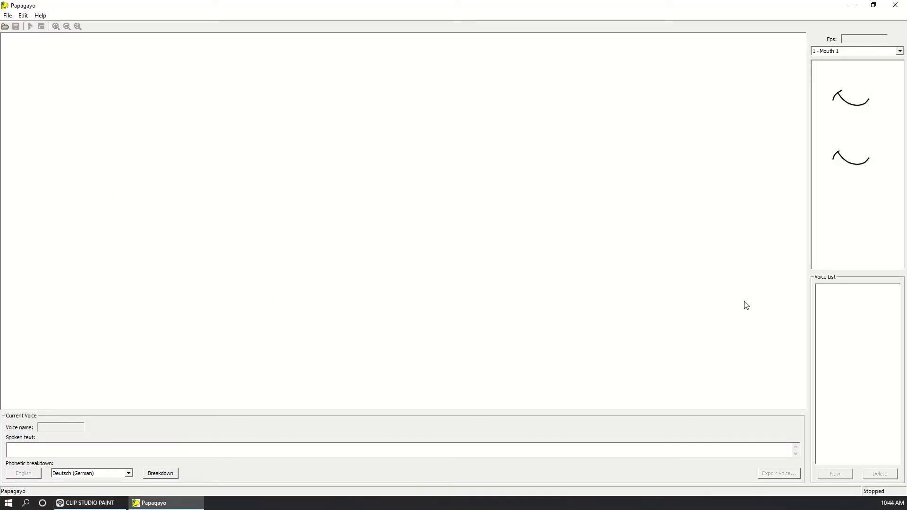
mouse_move(16, 26)
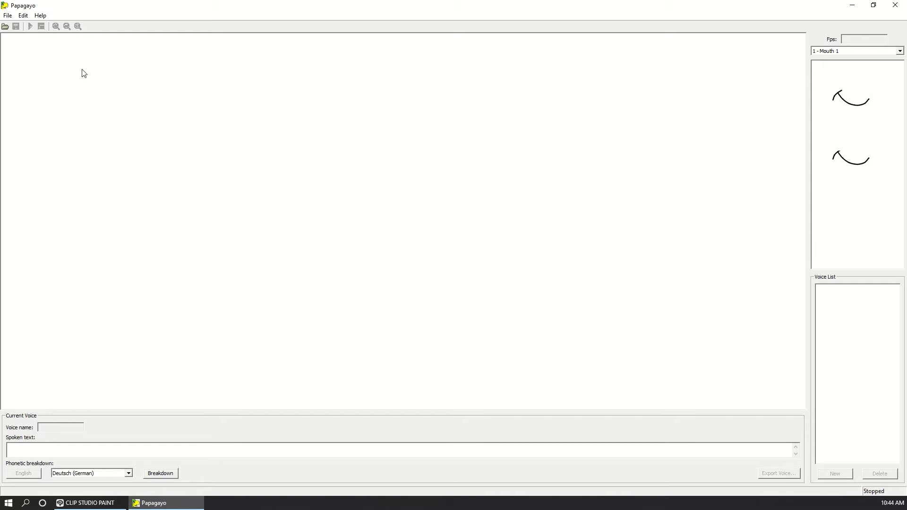
- Open One Piece EP 1_Scene_332.wav as the voice audio
left_click(8, 15)
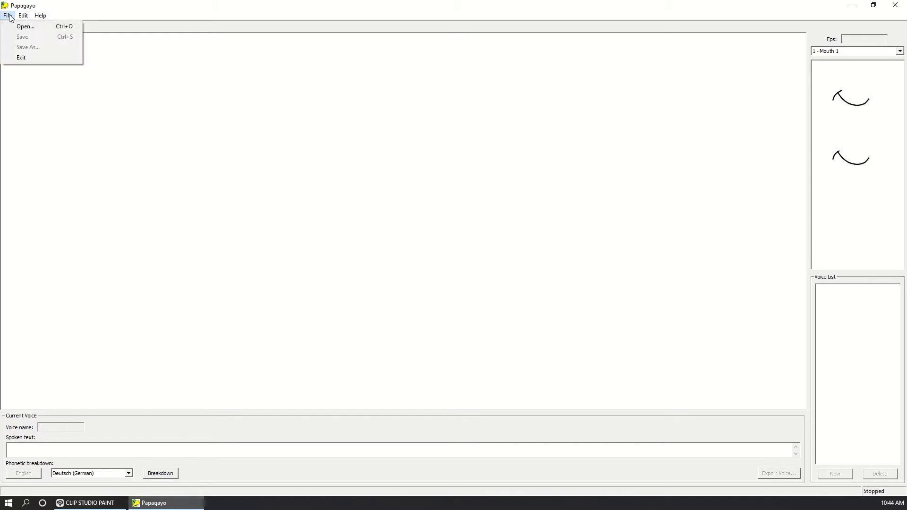
left_click(25, 26)
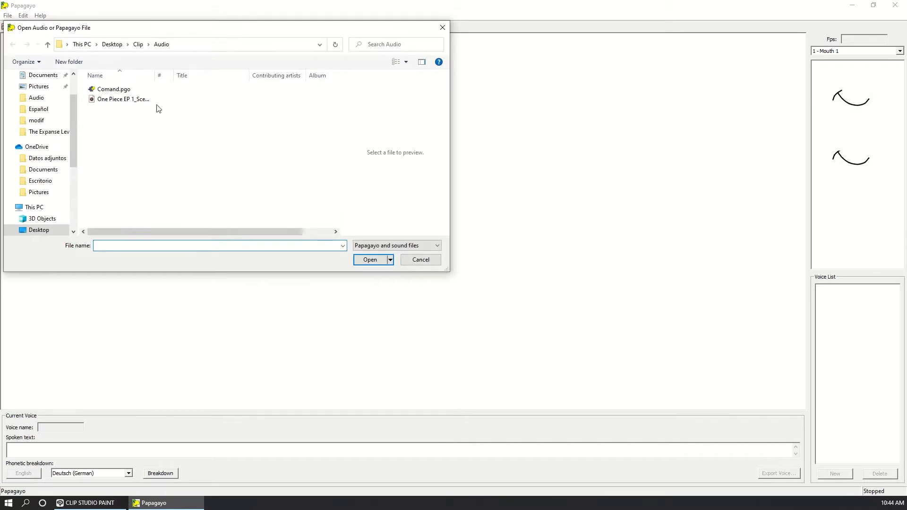
left_click(124, 99)
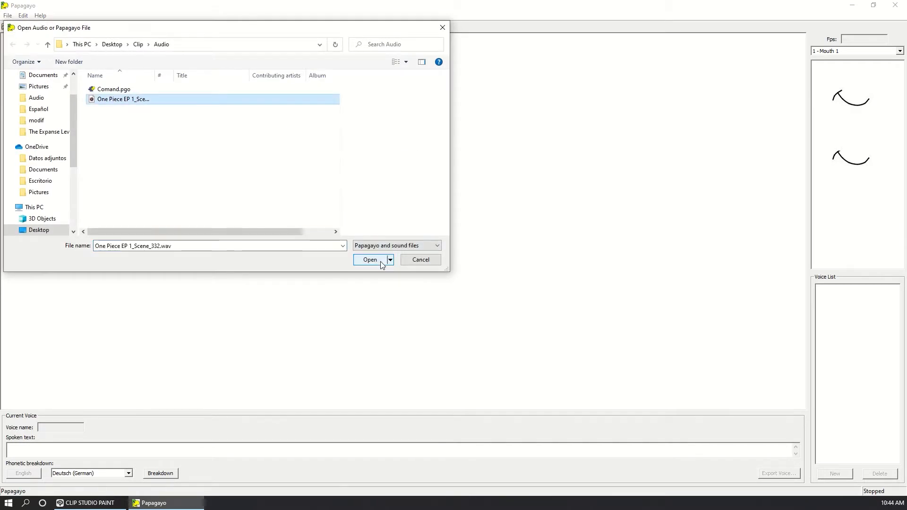
left_click(370, 259)
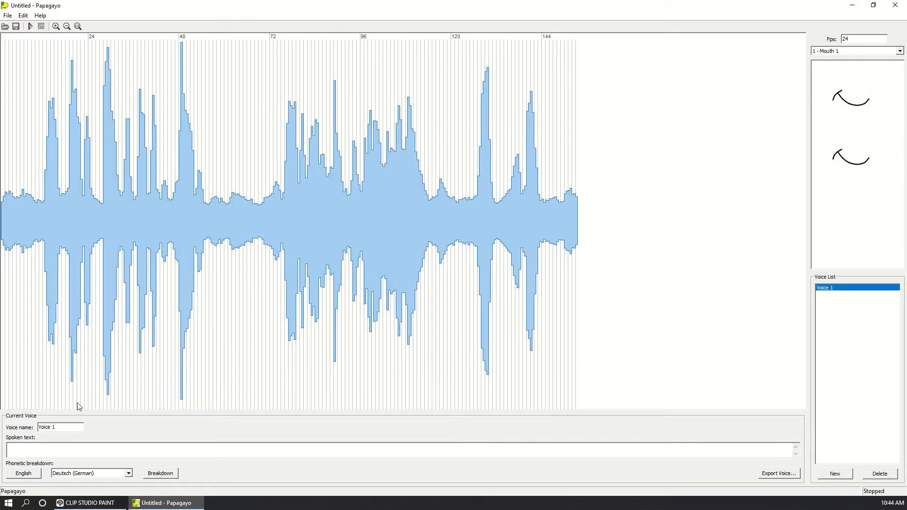
mouse_move(50, 397)
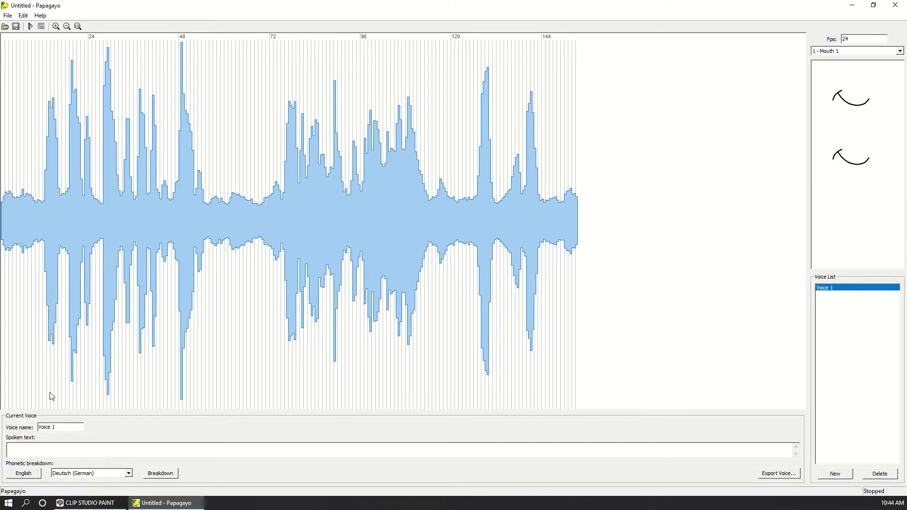
- Play the loaded scene dialogue through once
left_click(31, 26)
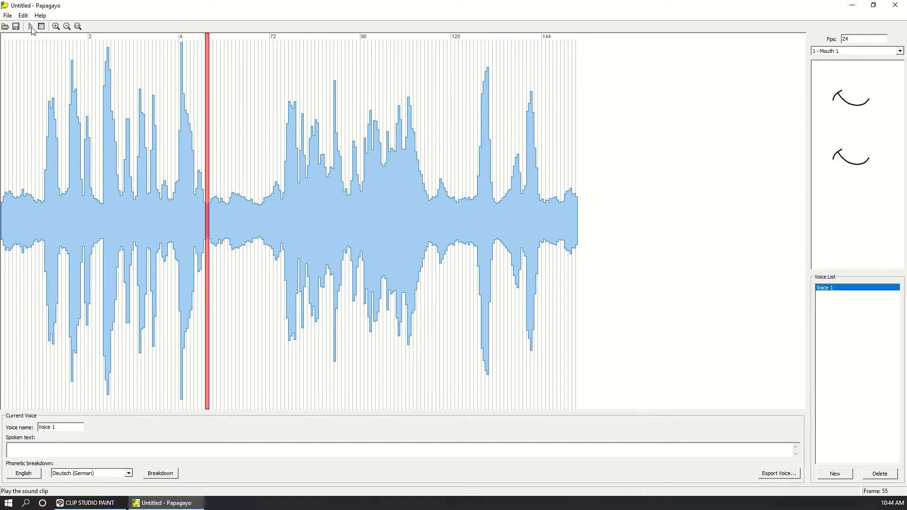
left_click(29, 26)
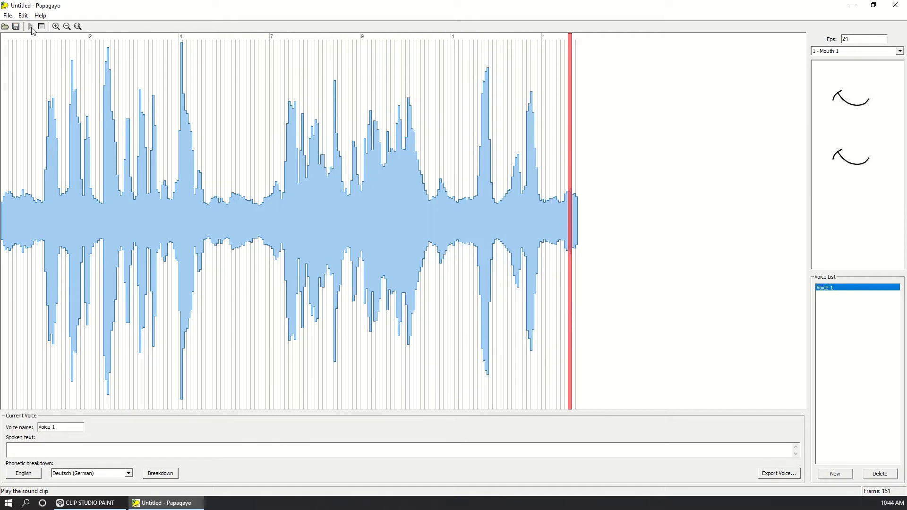
left_click(41, 26)
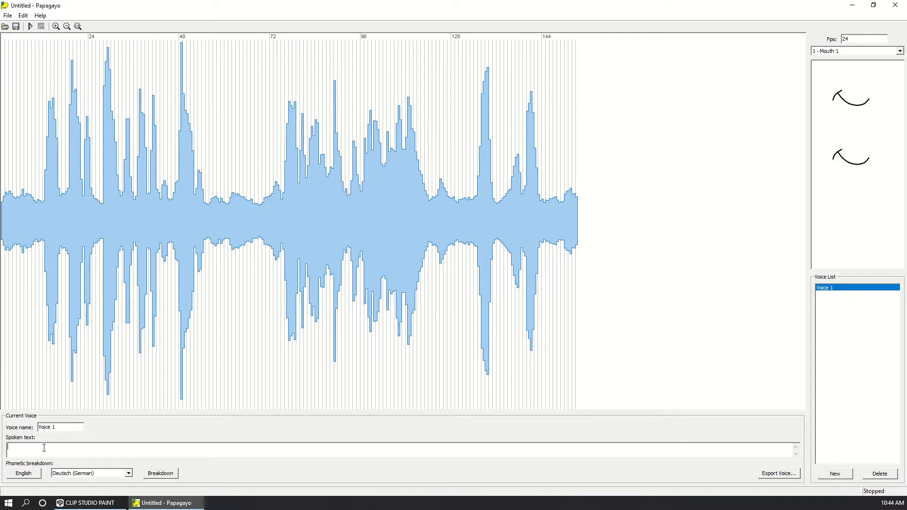
mouse_move(268, 446)
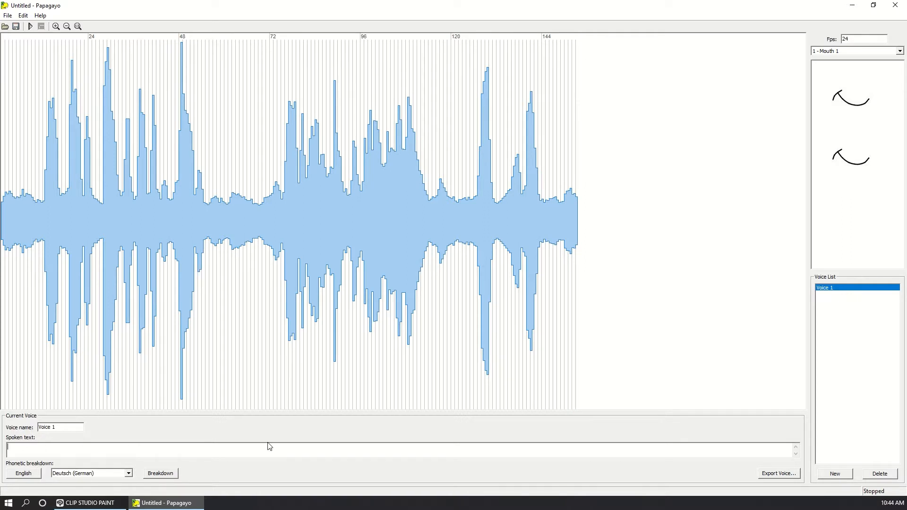
- Enter the line 'Go, find a boat and give it to Koby…' and run English breakdown
type("Go, find a boat and give it to Koby, is fleeting your ship to join the marines, not gonna stopped")
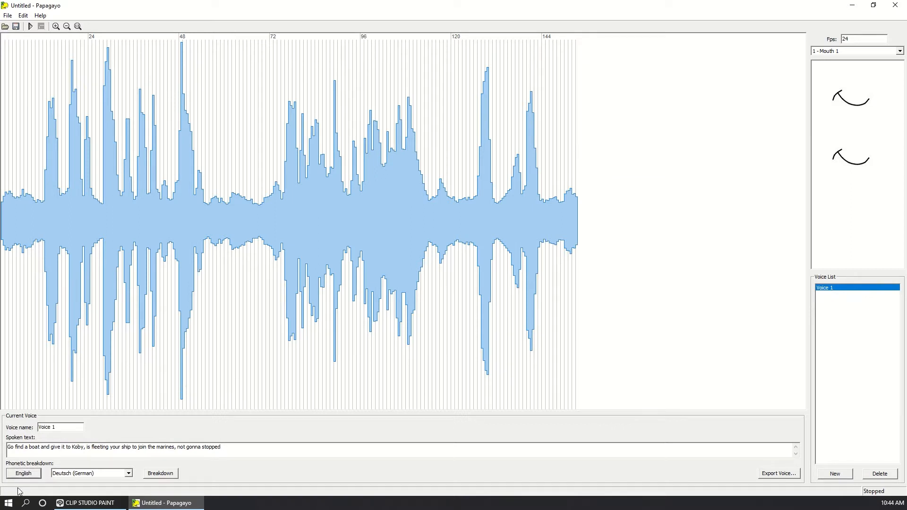
left_click(160, 473)
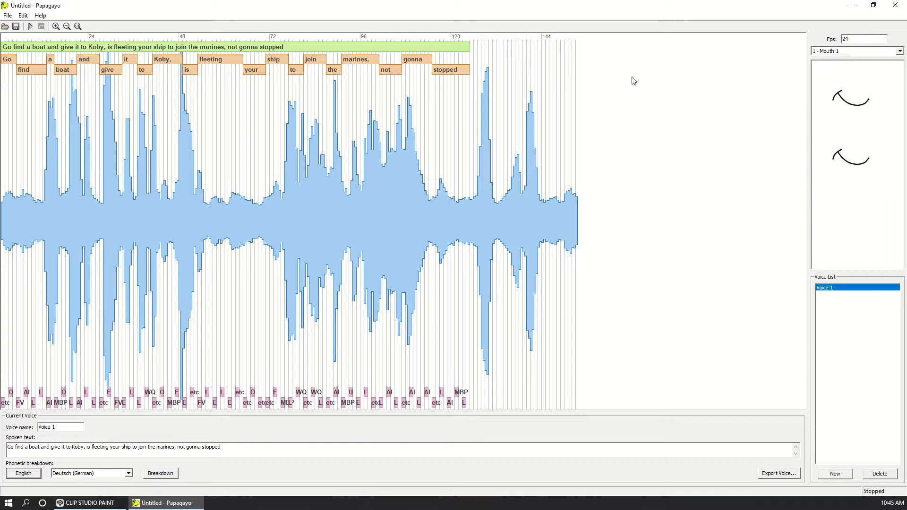
mouse_move(5, 51)
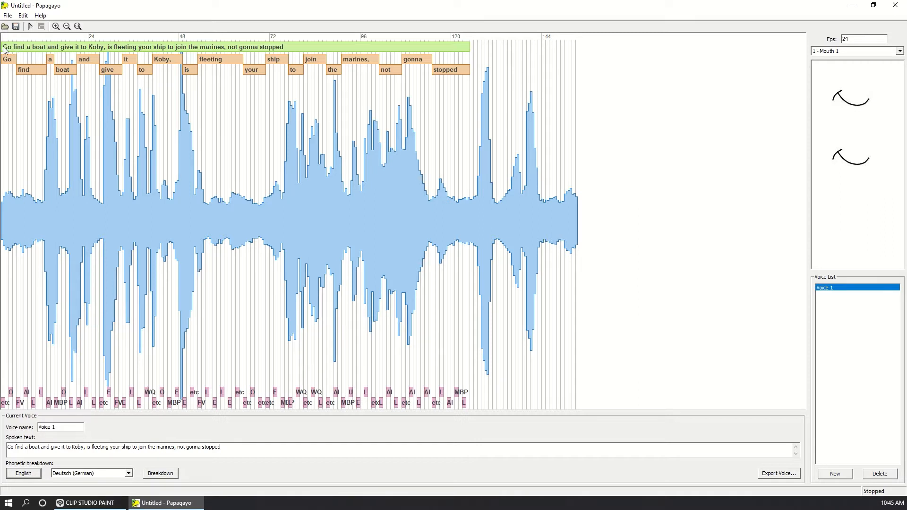
- Stretch and shift the green phrase bar to span the spoken part of the waveform
left_click(561, 47)
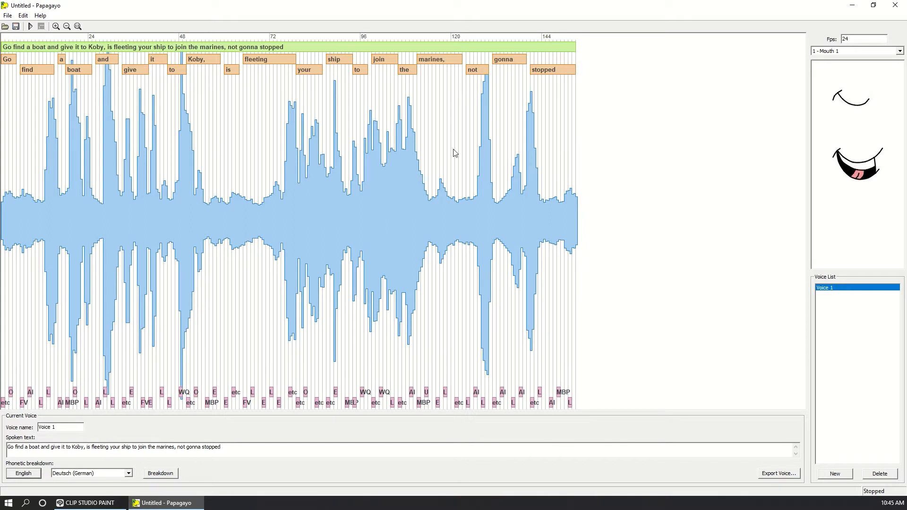
mouse_move(14, 62)
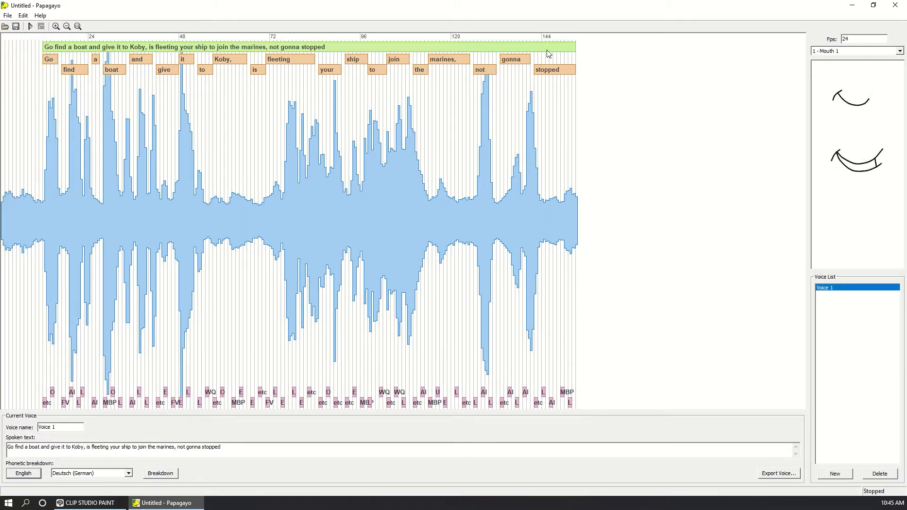
left_click(546, 49)
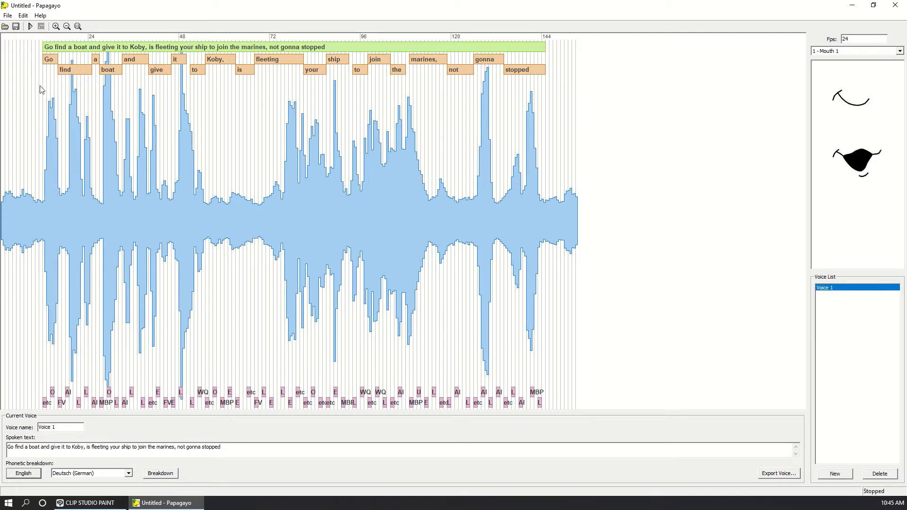
- Scrub to preview mouths and realign the words 'a', 'boat', 'give', 'it', 'to'
left_click(59, 87)
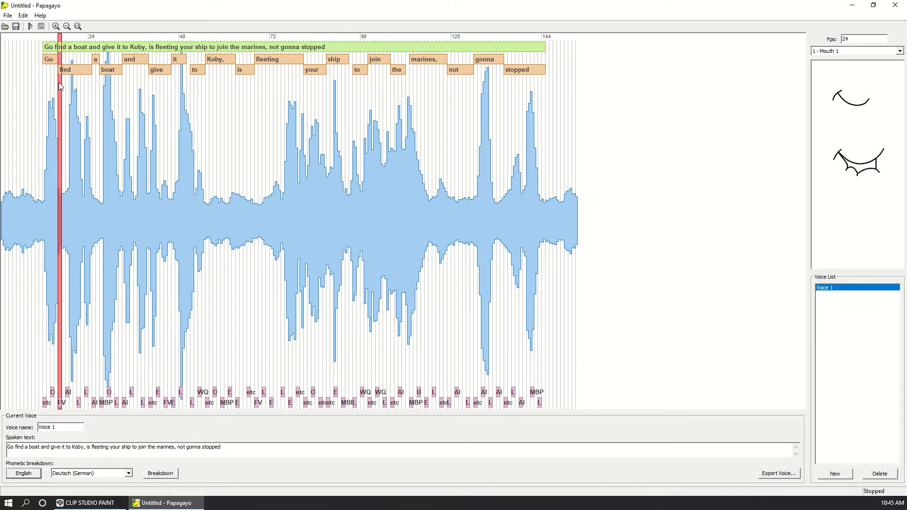
left_click(86, 69)
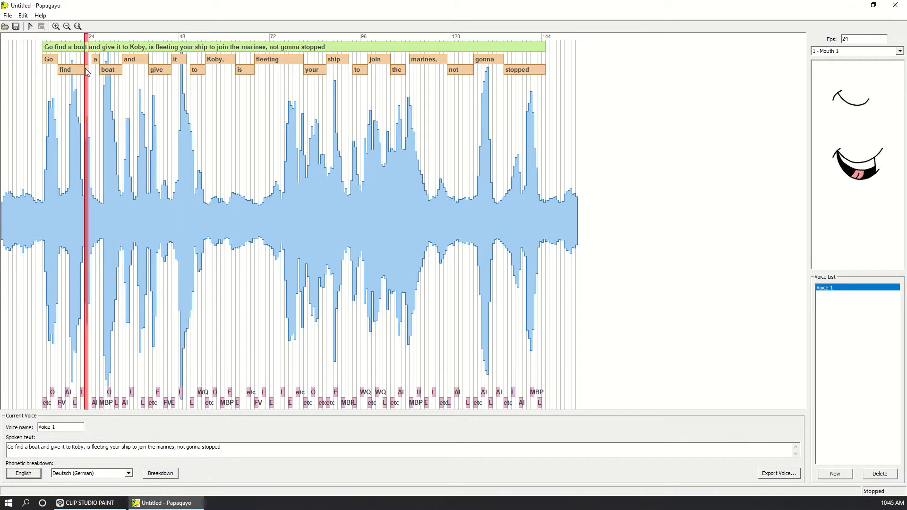
mouse_move(97, 64)
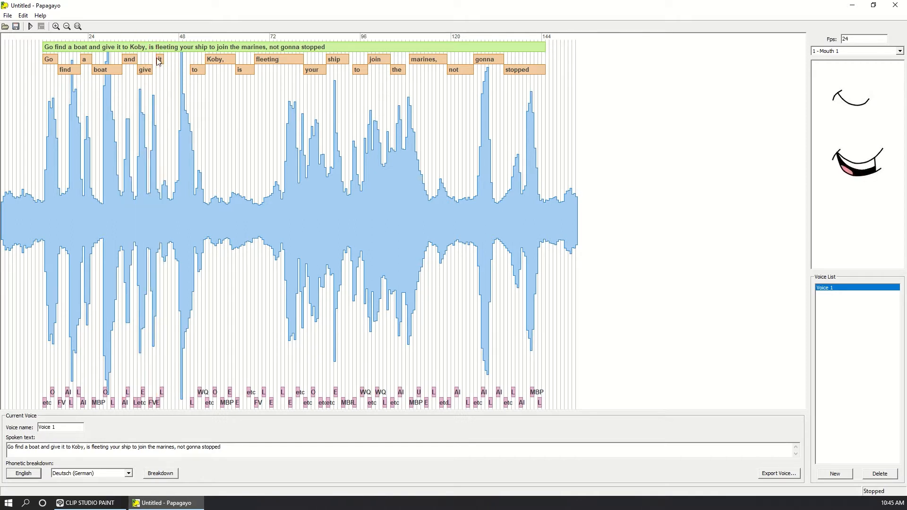
left_click(187, 64)
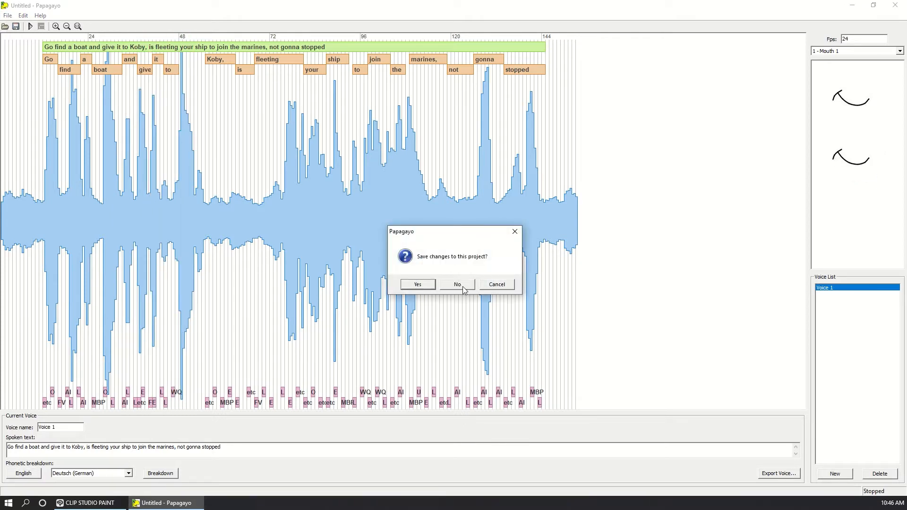
- Discard changes to the untitled project so the saved Comand.pgo opens
left_click(457, 284)
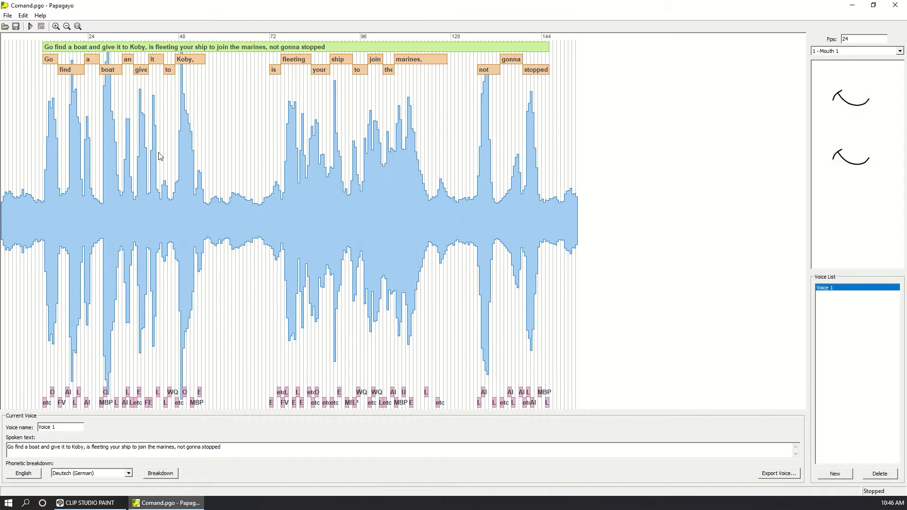
mouse_move(221, 56)
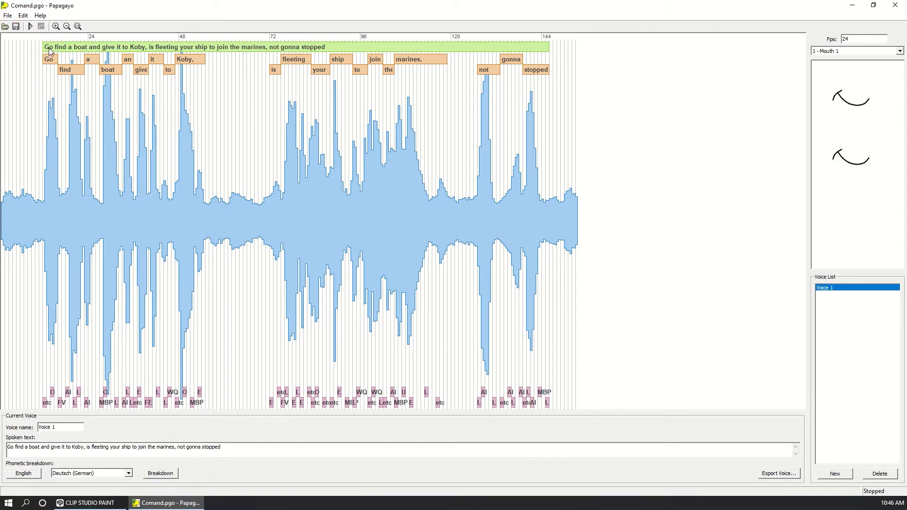
- Preview Comand.pgo with the 4 - Preston Blair mouth set, playing and scrubbing
left_click(856, 51)
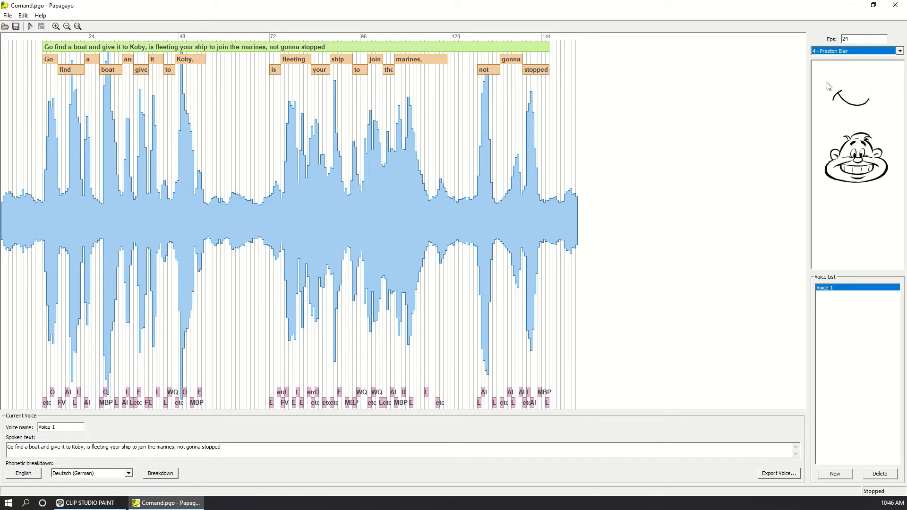
left_click(29, 26)
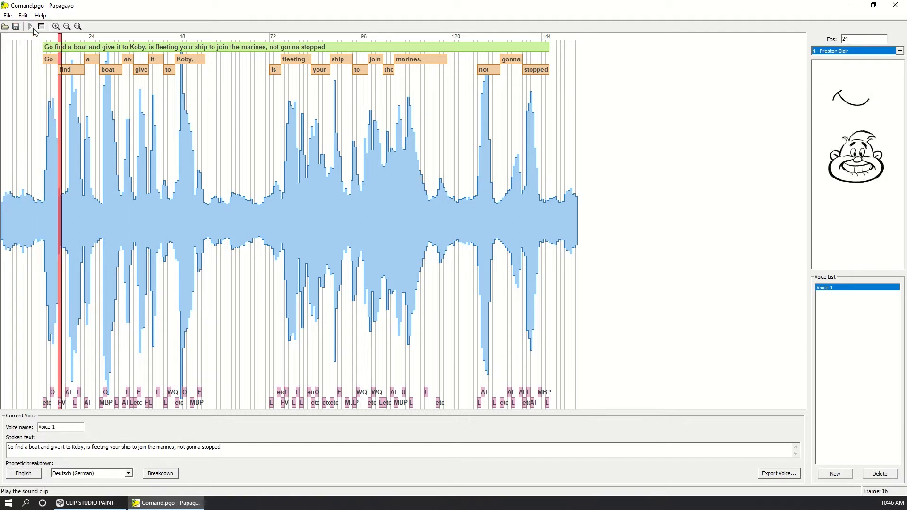
left_click(29, 26)
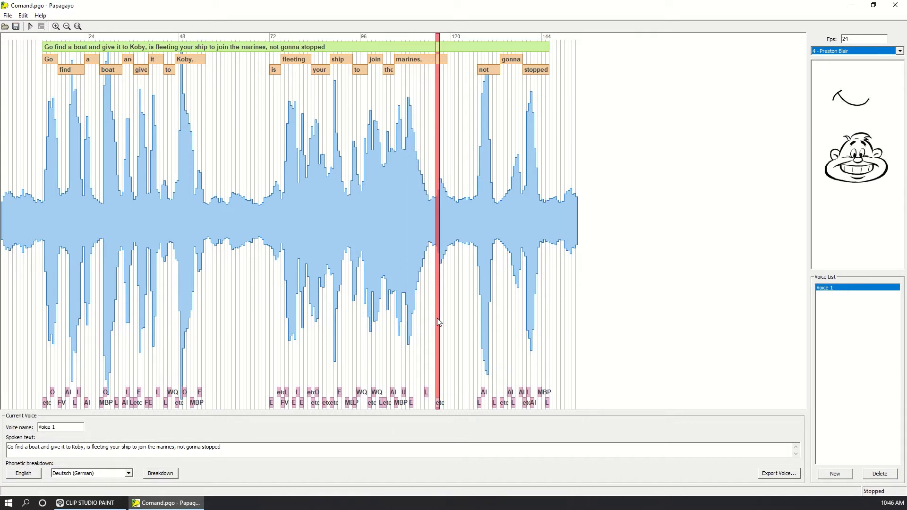
left_click(430, 323)
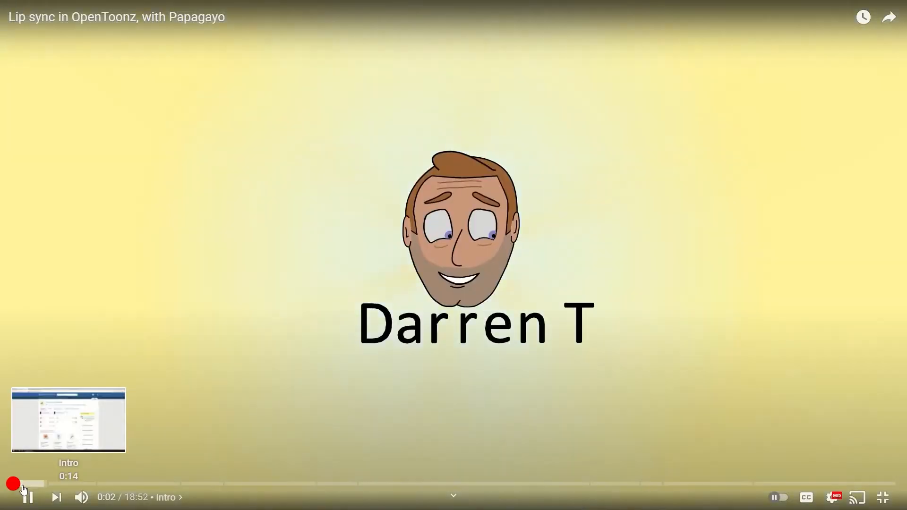
- Restart the OpenToonz lip sync tutorial video from its beginning
left_click(69, 484)
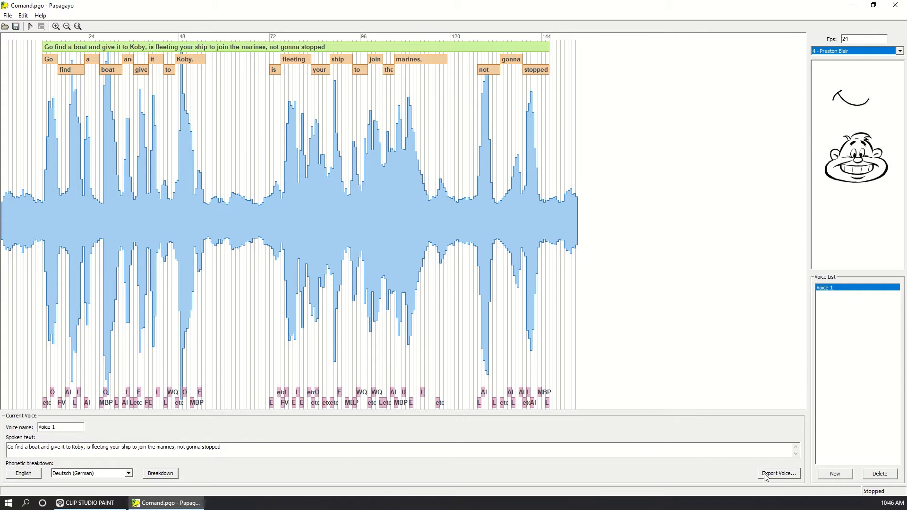
mouse_move(786, 478)
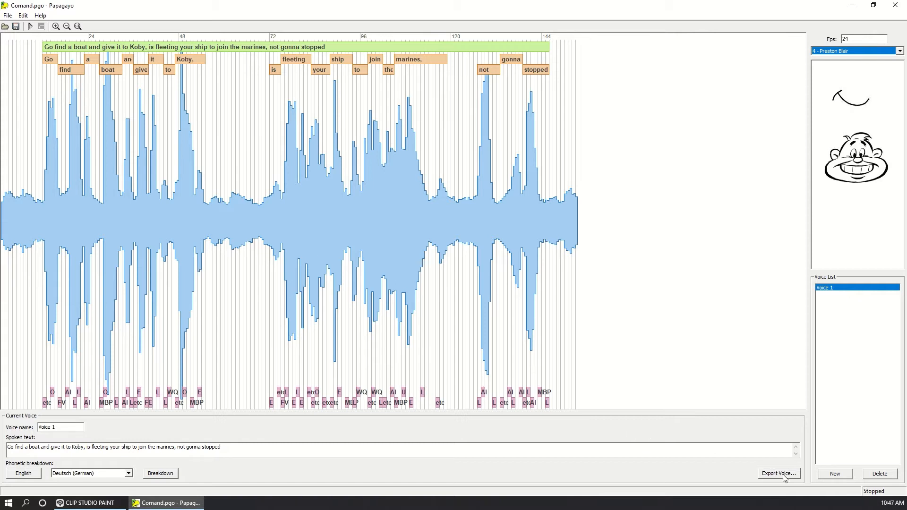
- Export the voice data as LuffyComand.dat into Desktop > Clip > Audio
left_click(778, 473)
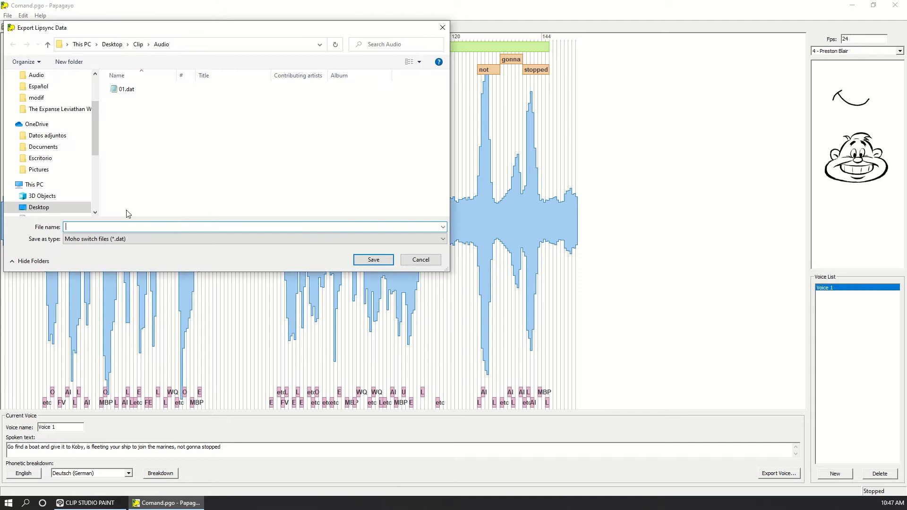
mouse_move(124, 226)
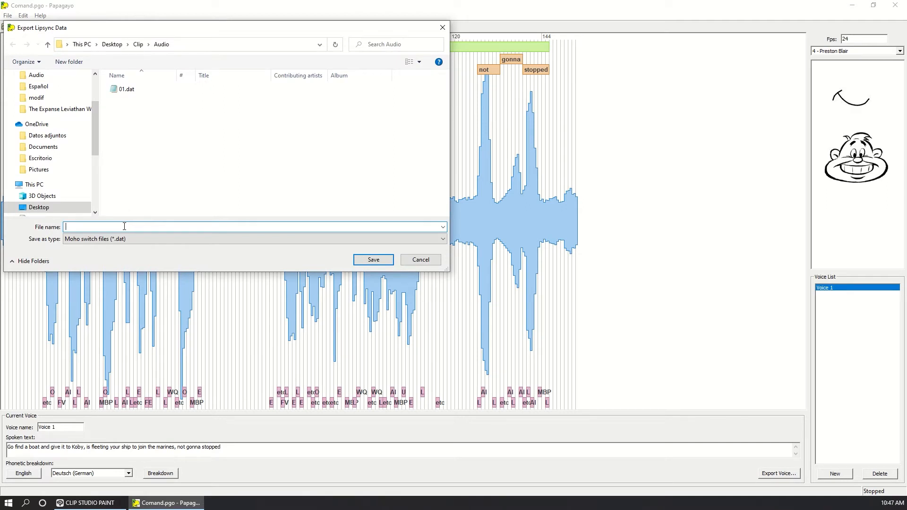
type("Comand")
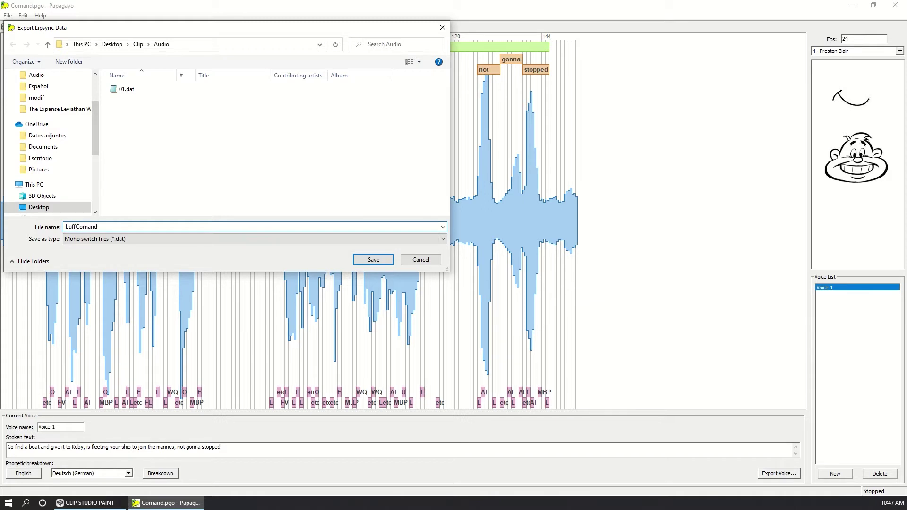
type("y")
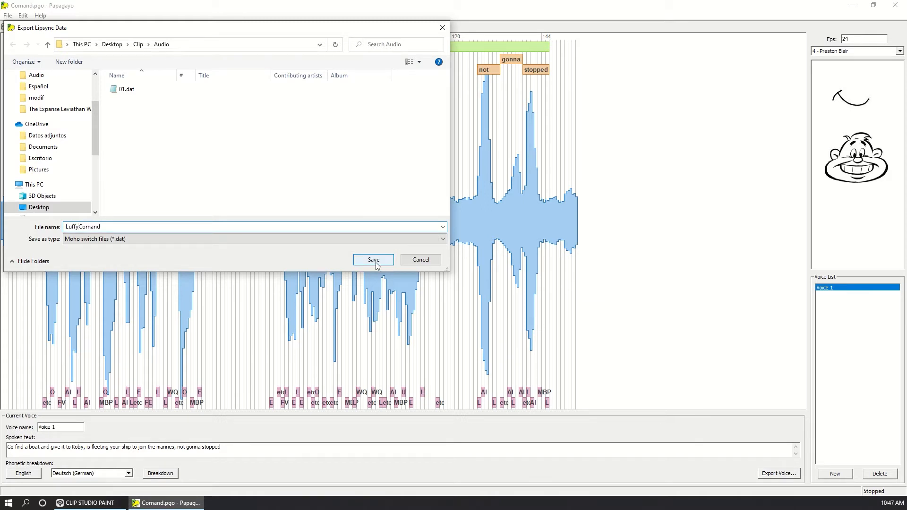
left_click(373, 259)
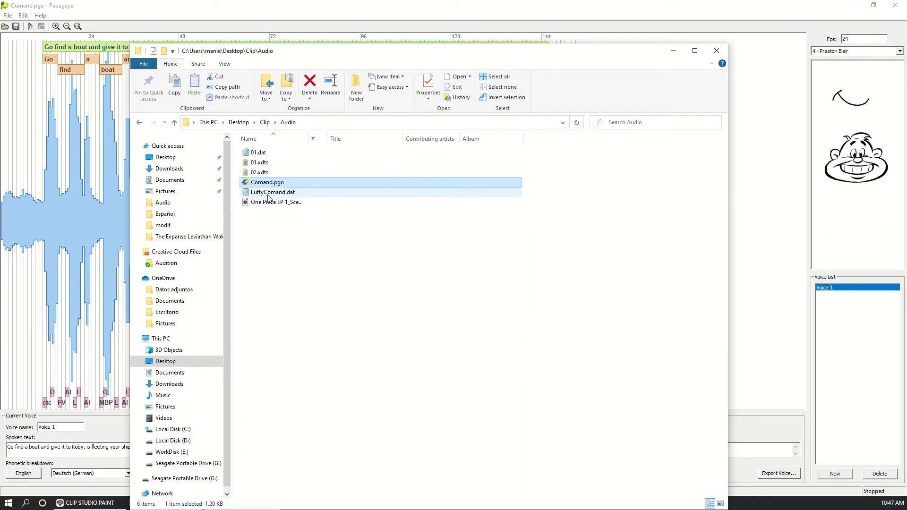
- Read LuffyComand.dat in Notepad, then select the Mouth 1 AI and FV images
left_click(271, 193)
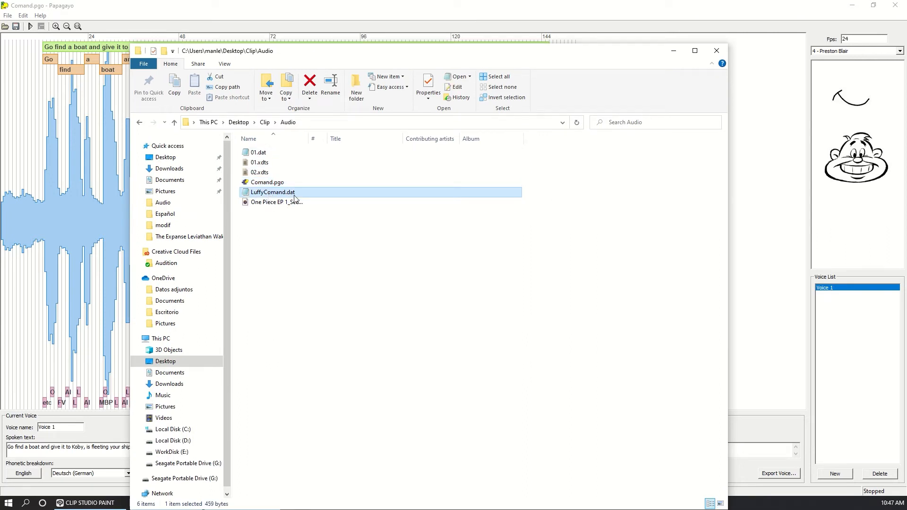
right_click(271, 192)
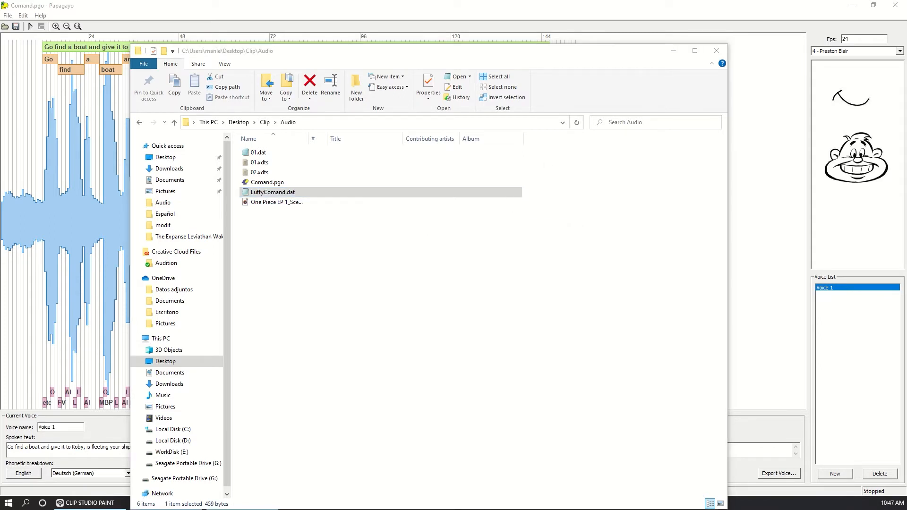
double_click(271, 192)
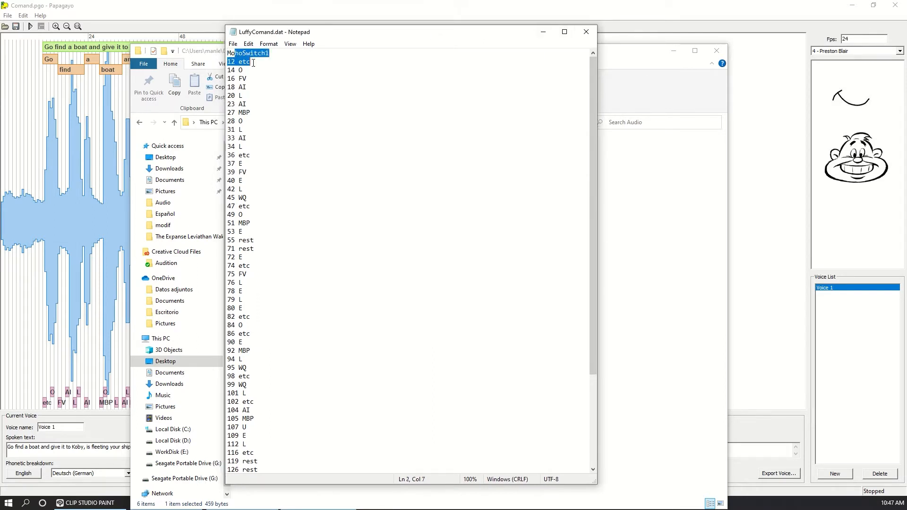
scroll("down", 3)
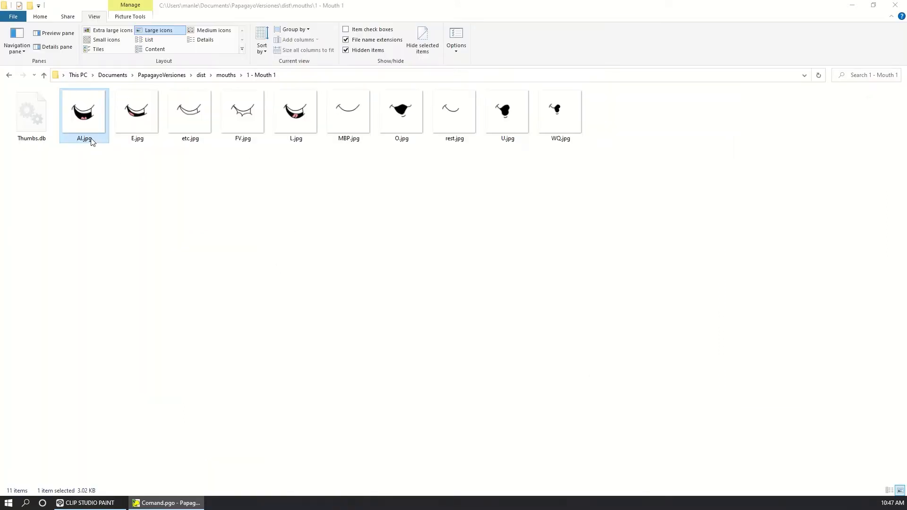
left_click(242, 110)
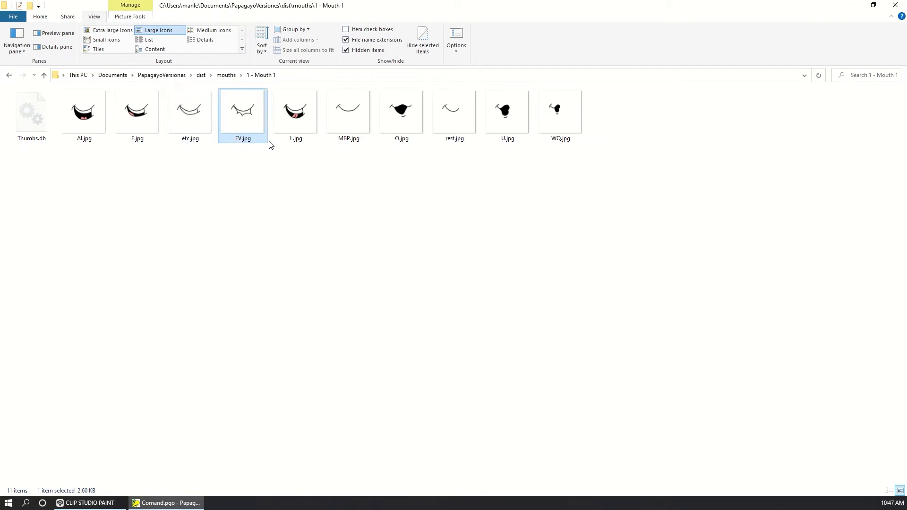
left_click(453, 110)
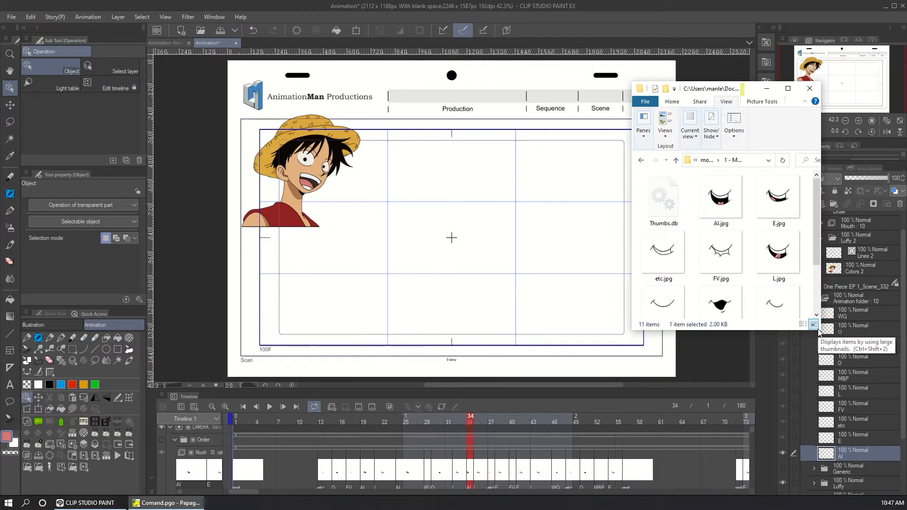
- View the mouth images as large icons and compare the WQ image with Luffy's phoneme layers
left_click(814, 325)
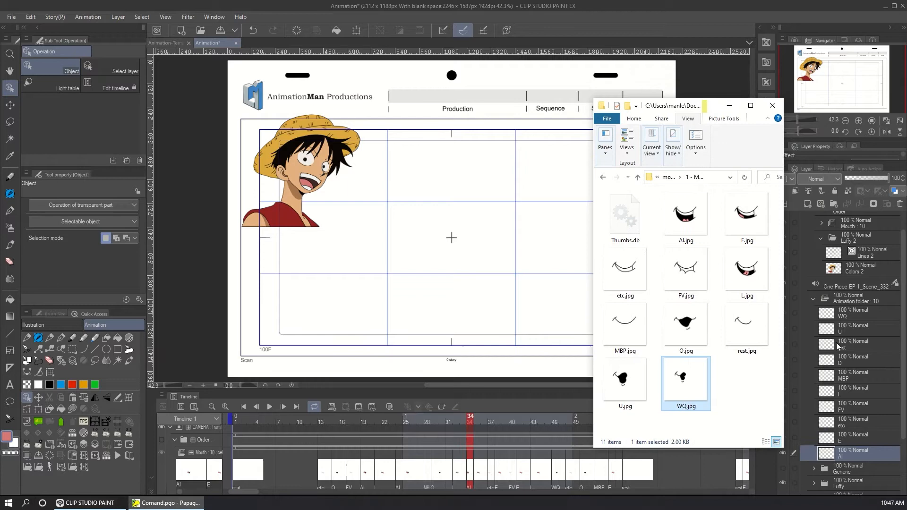
left_click(685, 213)
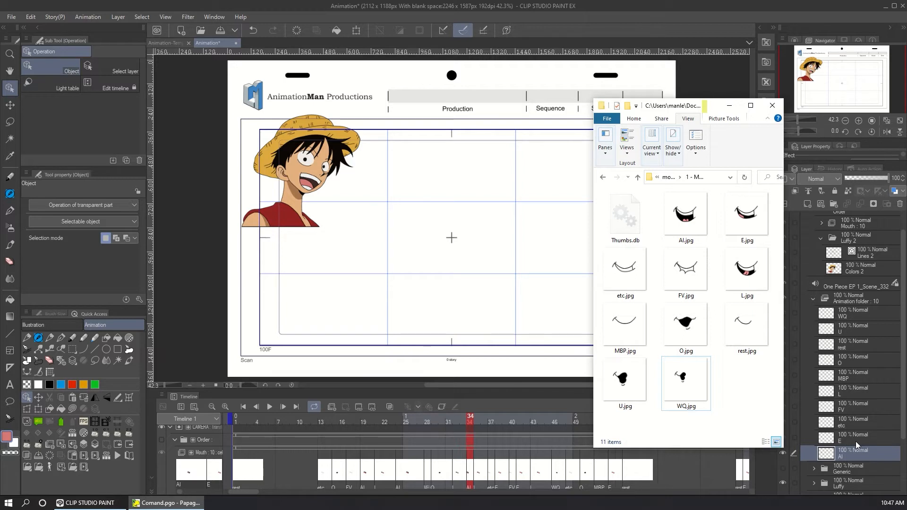
mouse_move(853, 392)
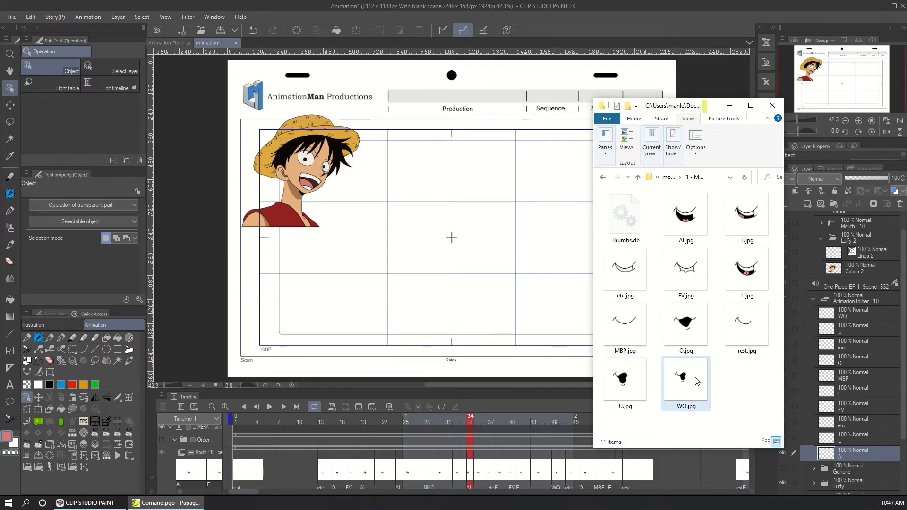
left_click(237, 502)
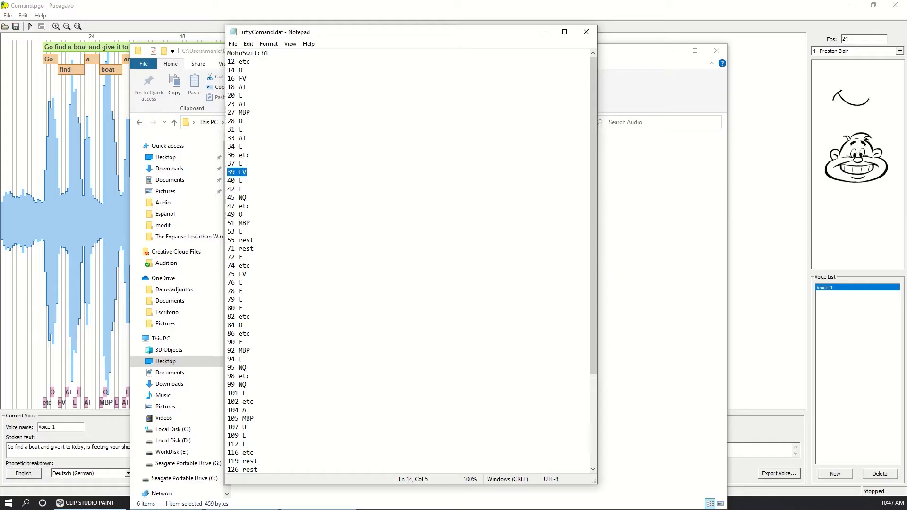
- Copy LuffyComand.dat's frame and phoneme timing lines to the clipboard
scroll("down", 3)
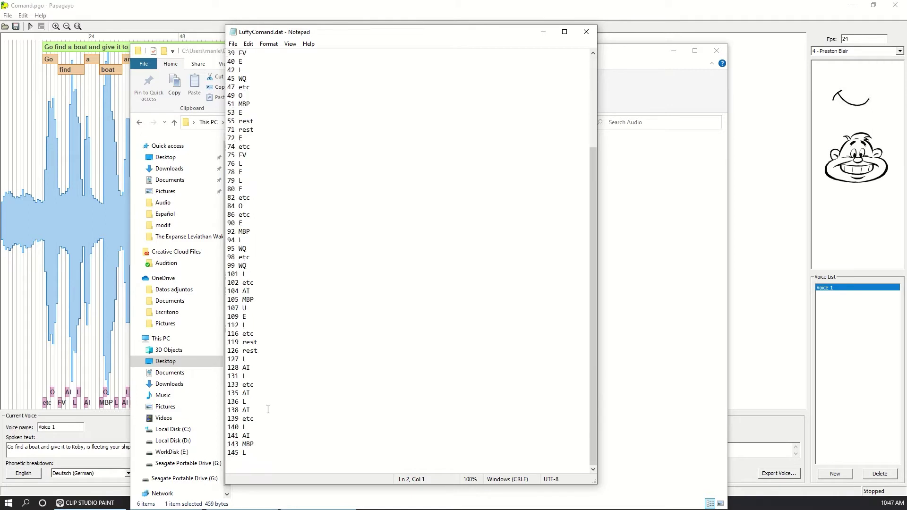
key("ctrl+a")
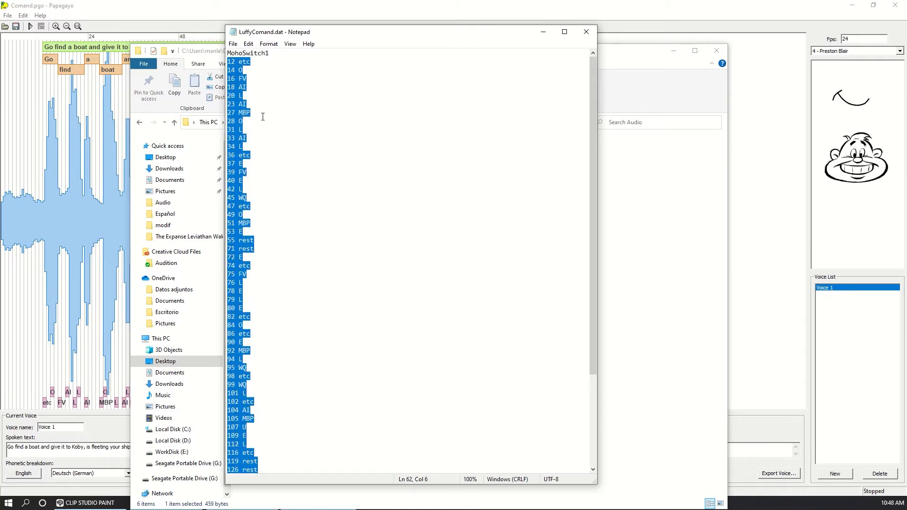
right_click(262, 116)
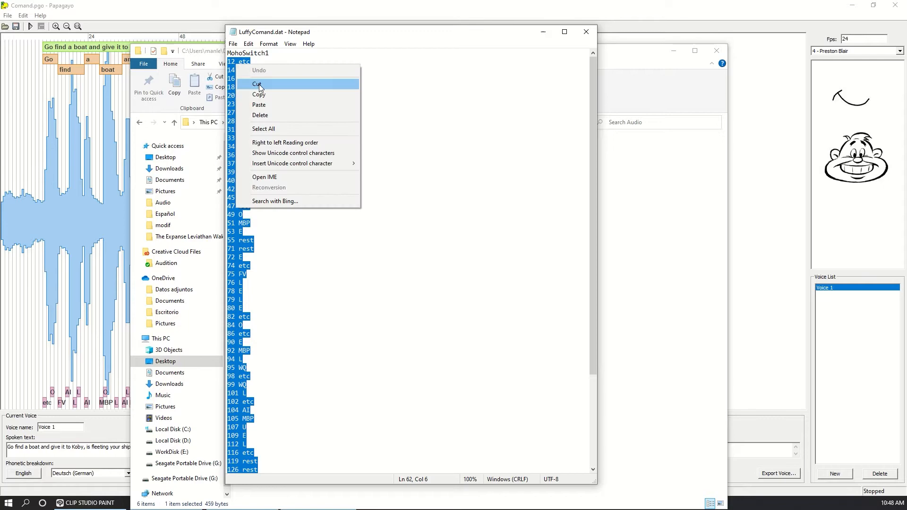
left_click(322, 502)
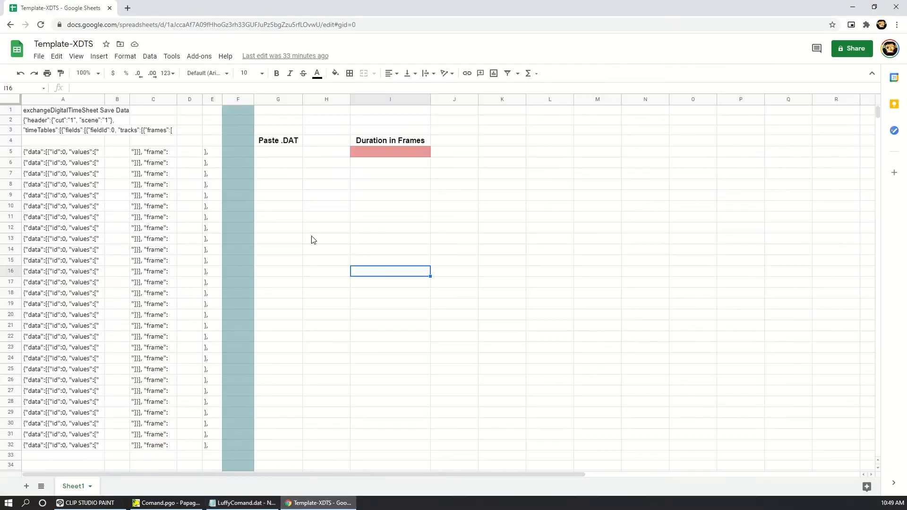
- Paste the DAT timing lines into cell G5 under Paste .DAT
left_click(278, 152)
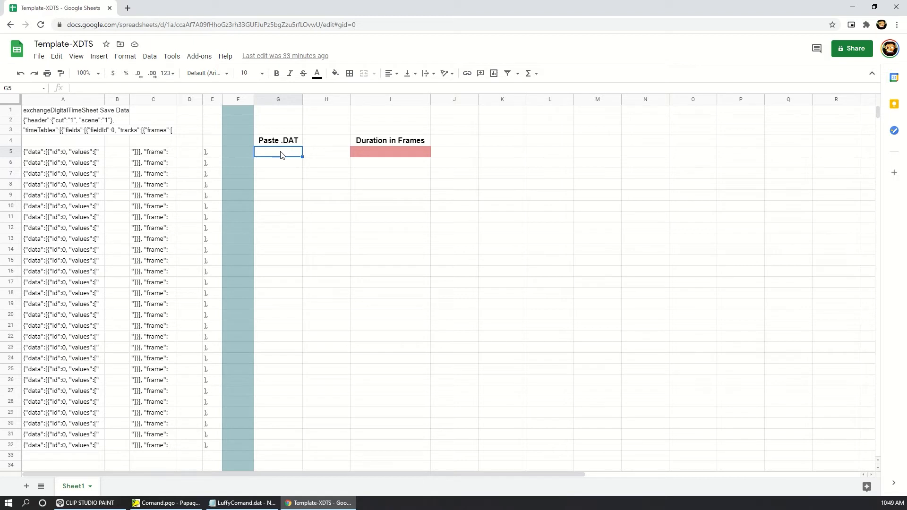
left_click(56, 56)
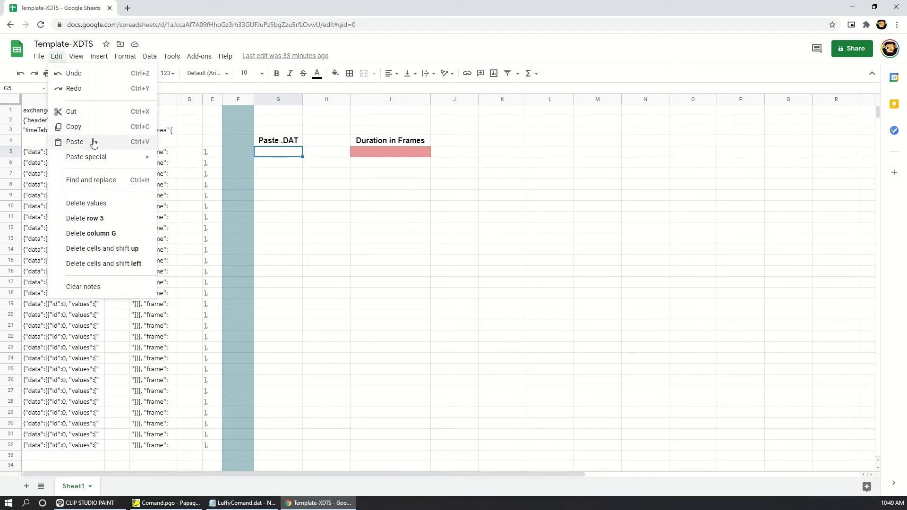
left_click(74, 142)
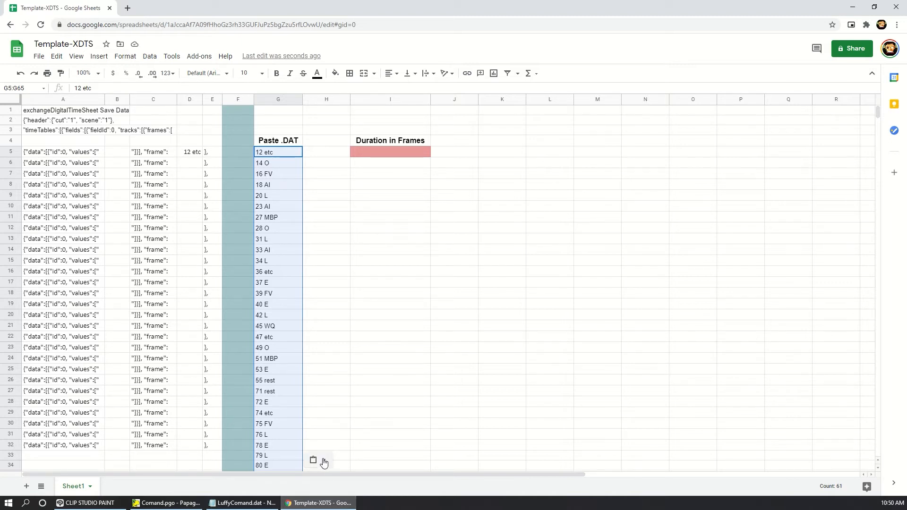
- Split the pasted lines into columns using Space as the separator
left_click(322, 461)
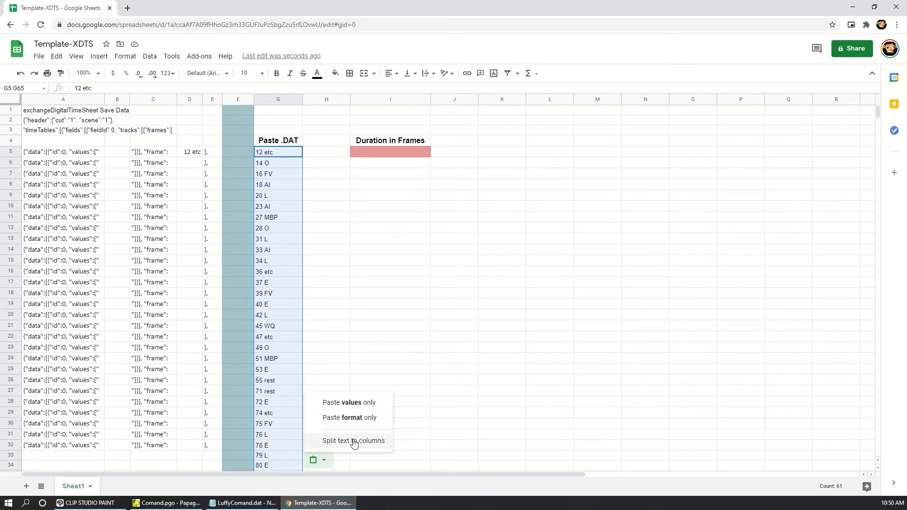
left_click(353, 441)
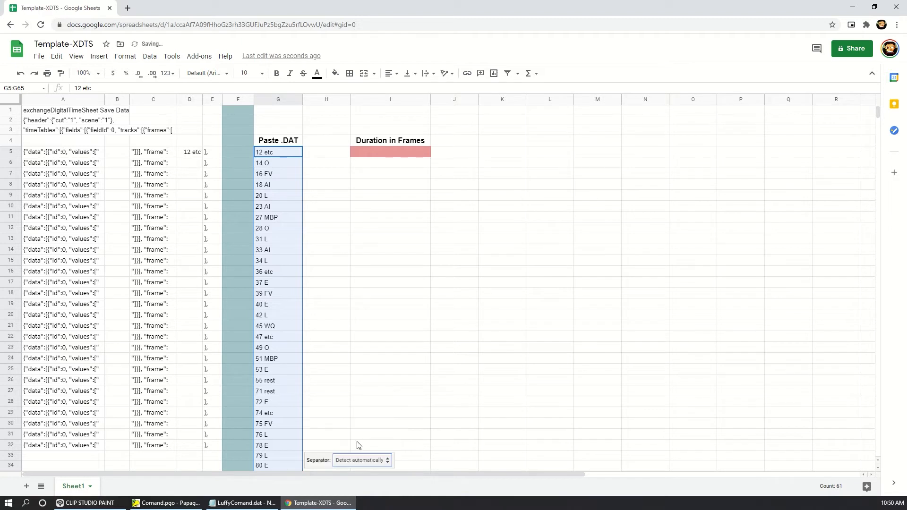
left_click(362, 459)
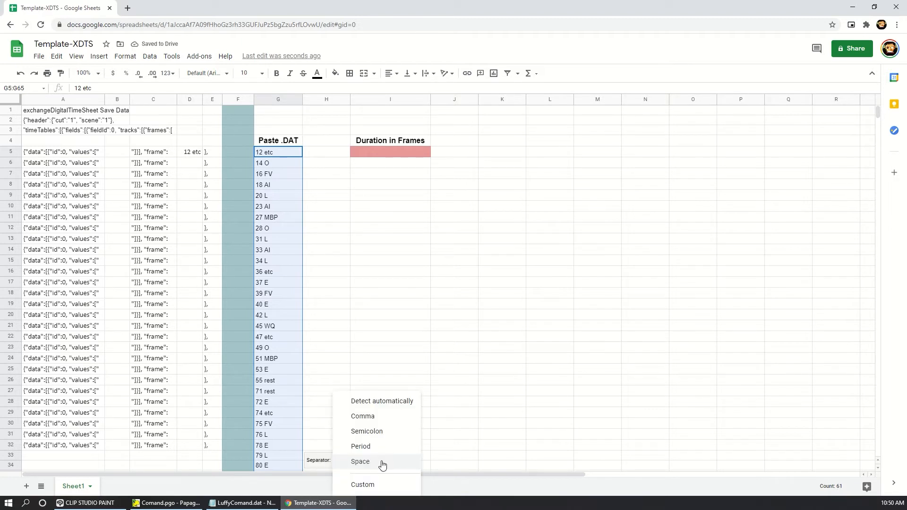
mouse_move(386, 465)
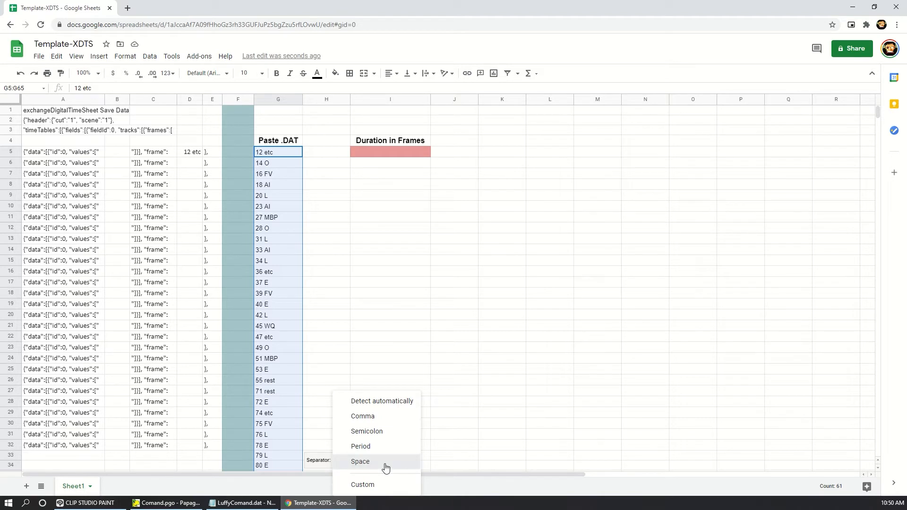
left_click(360, 461)
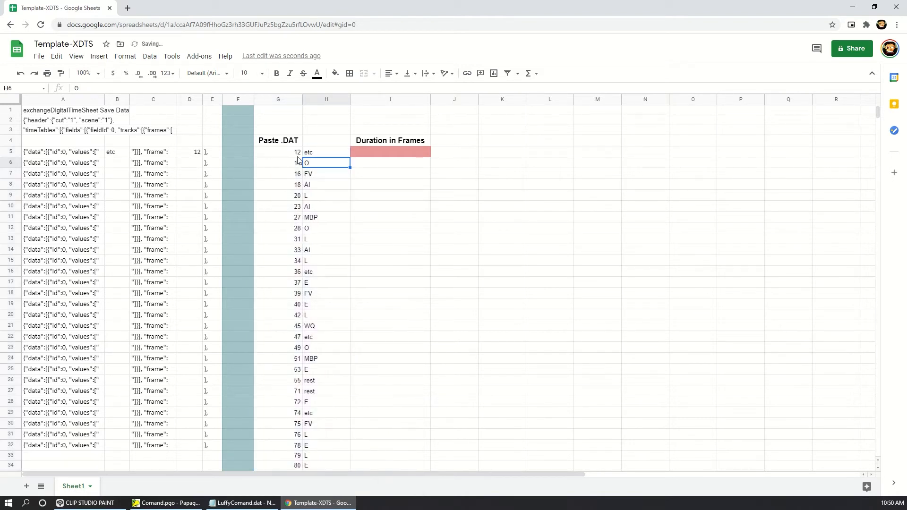
- Undo, re-split G5:G65 on Space via Data menu, then check cells H7 and D5
left_click(326, 152)
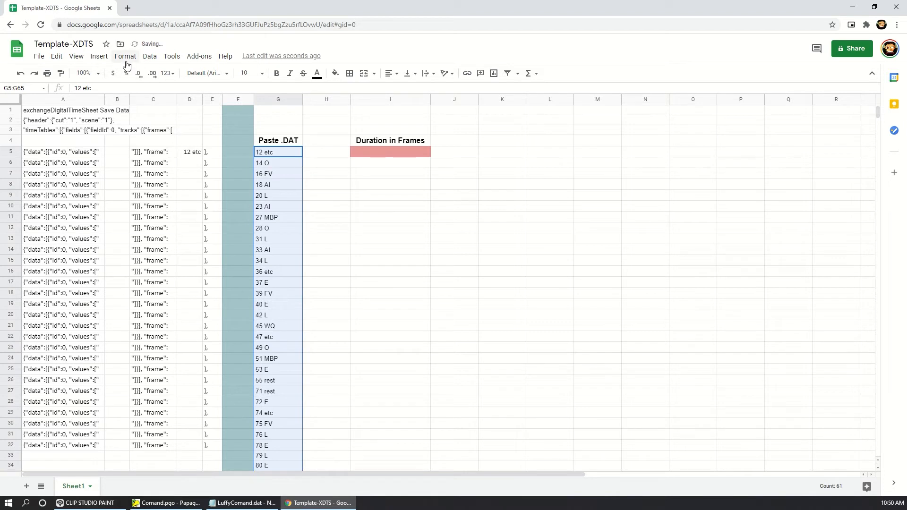
left_click(149, 57)
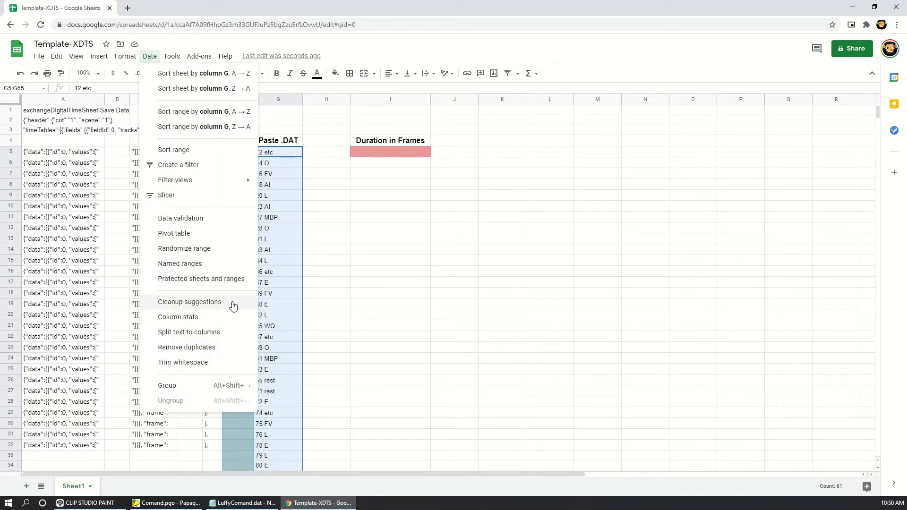
mouse_move(189, 332)
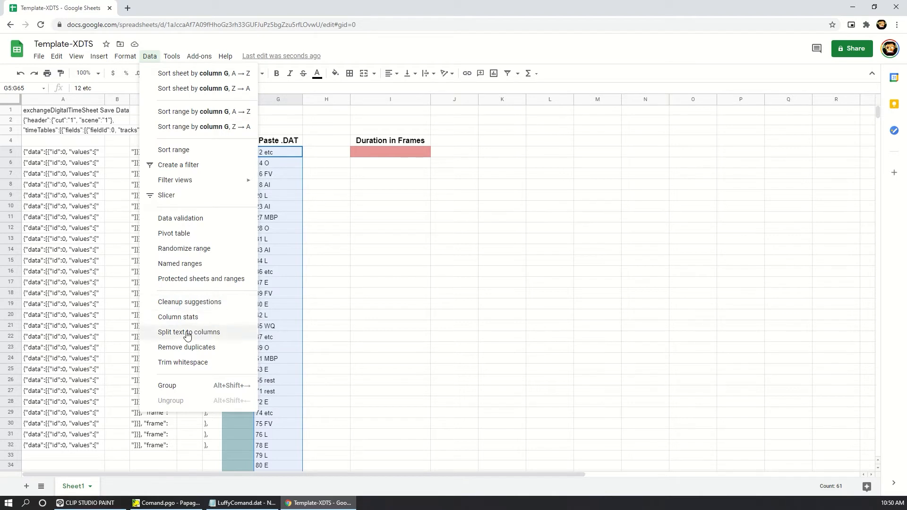
left_click(189, 332)
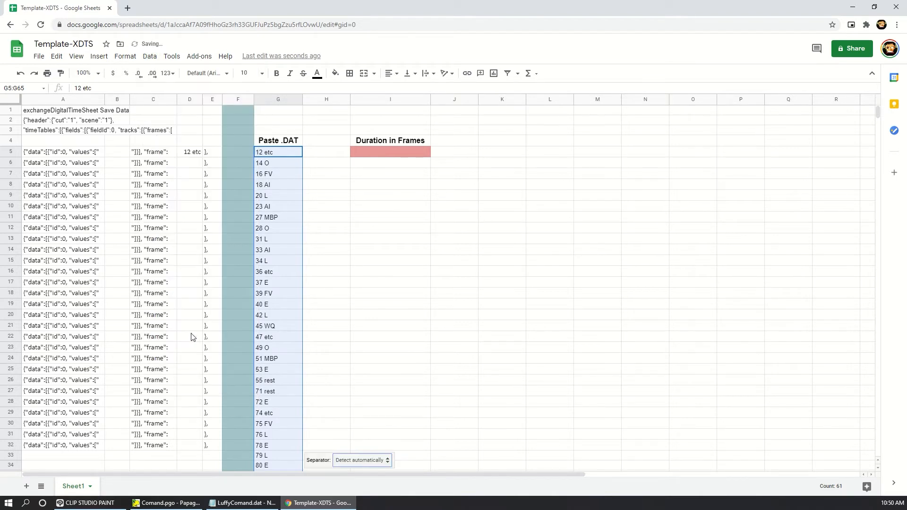
mouse_move(385, 466)
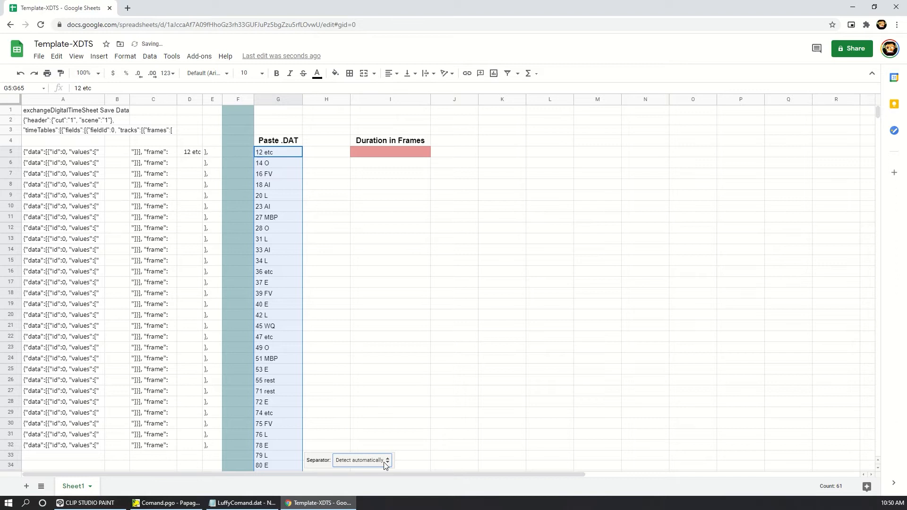
left_click(361, 460)
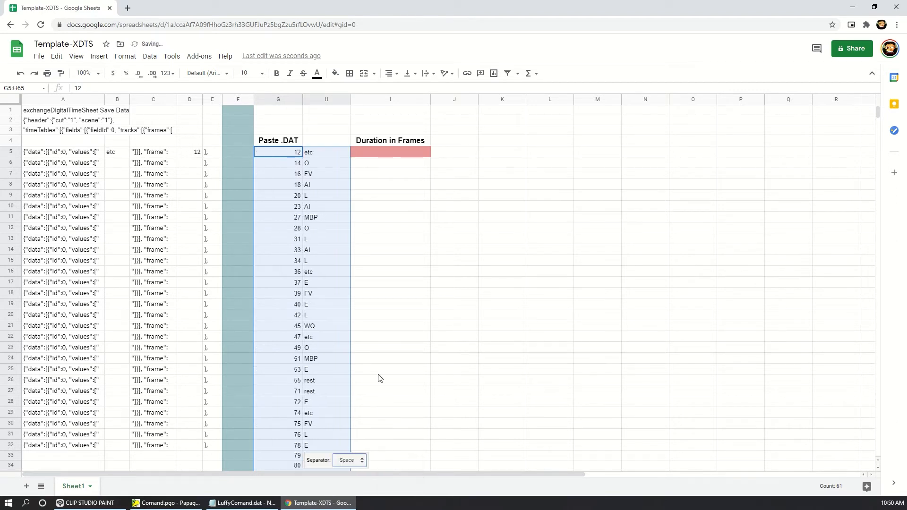
left_click(325, 174)
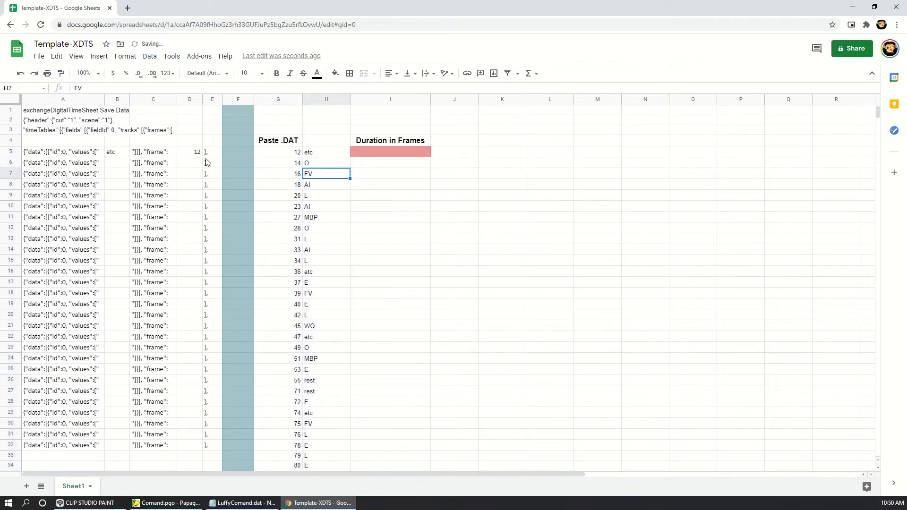
mouse_move(120, 154)
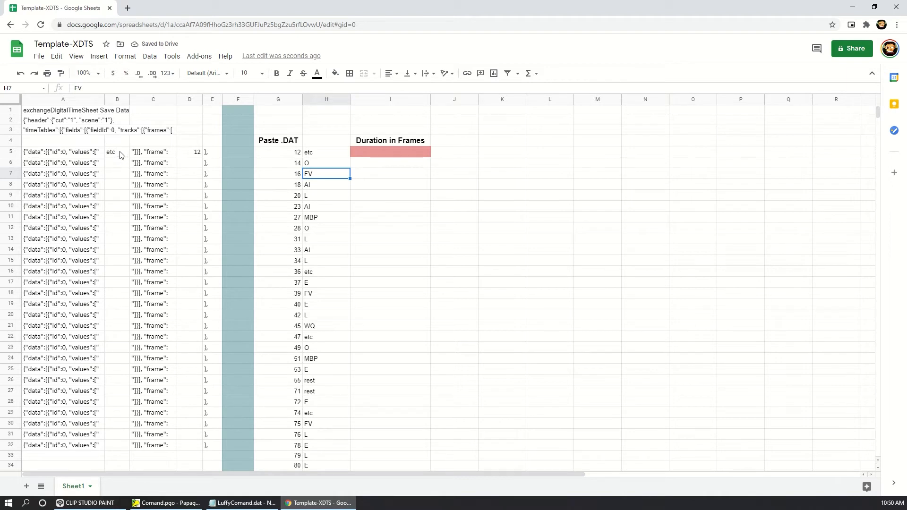
left_click(190, 152)
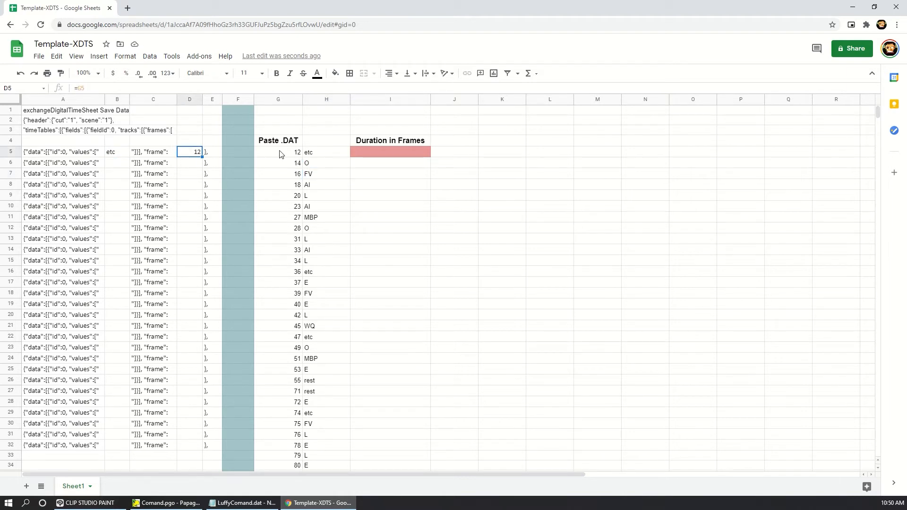
mouse_move(240, 156)
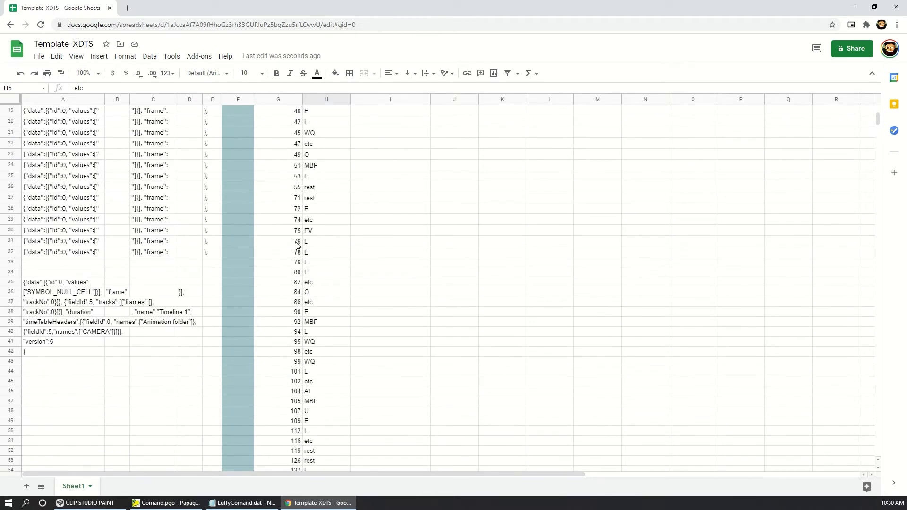
- Move the closing code block A35:E42 so it starts at row 67
scroll("down", 3)
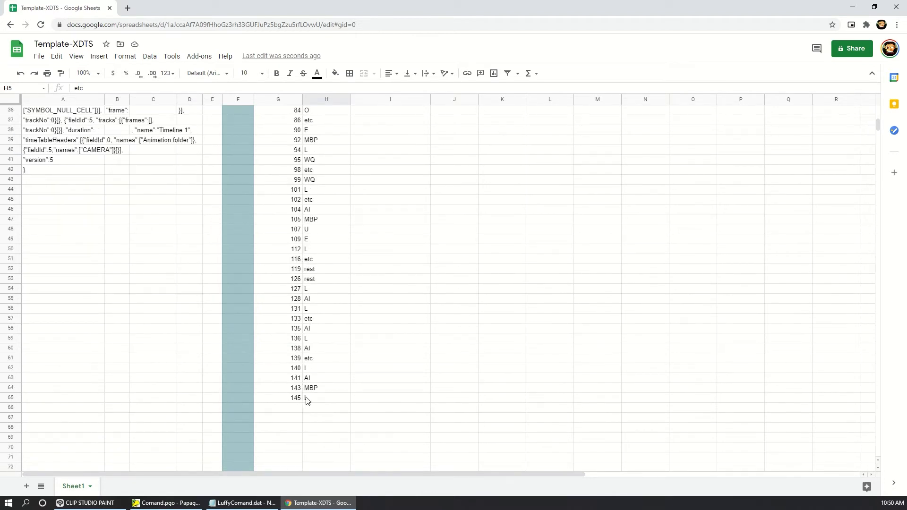
scroll("up", 3)
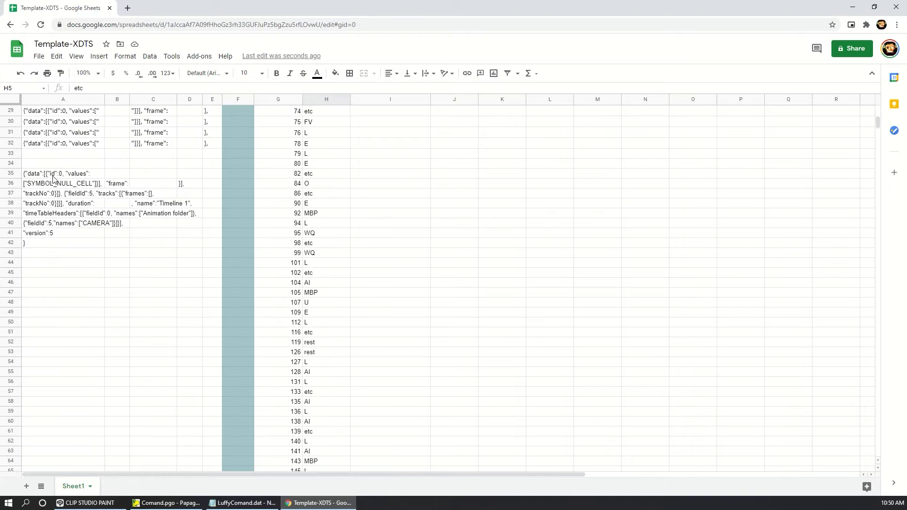
left_click(58, 173)
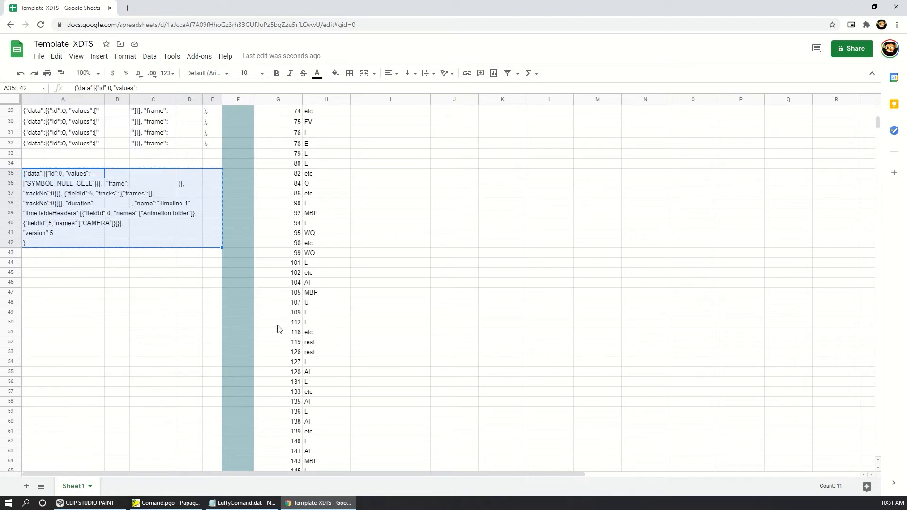
left_click(64, 268)
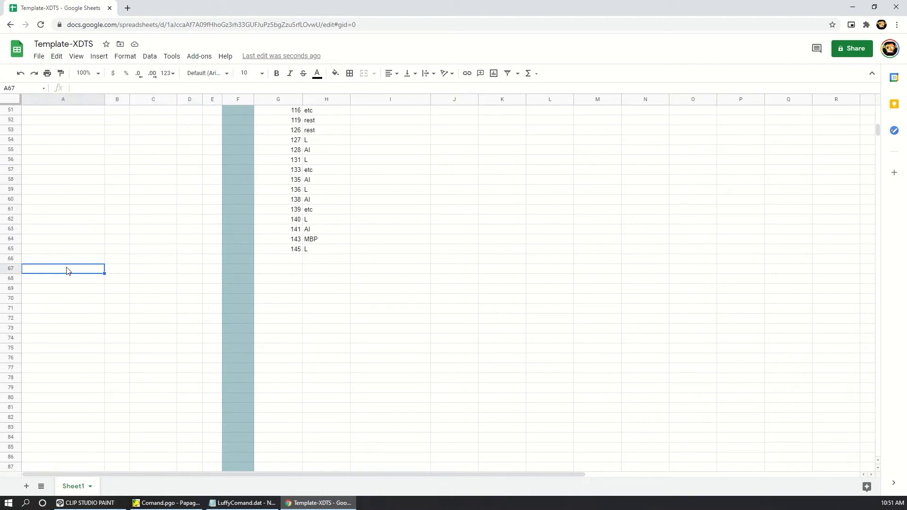
left_click(56, 56)
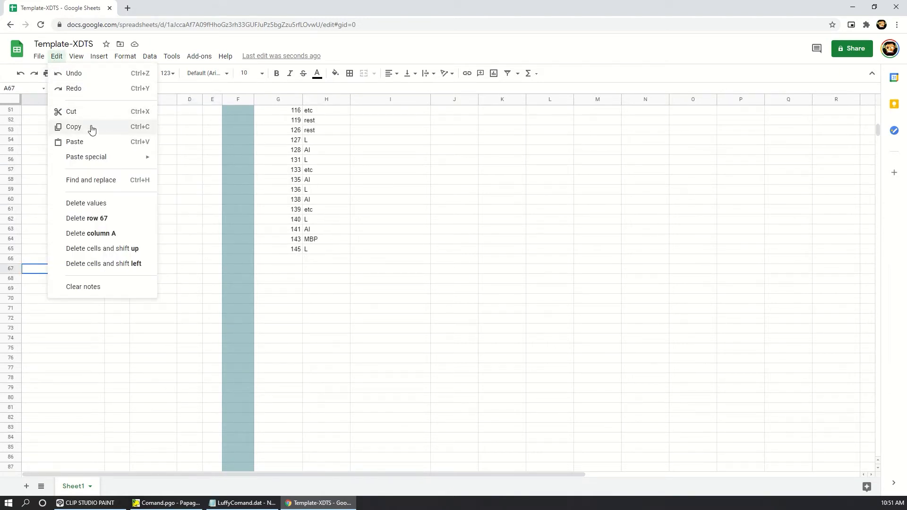
left_click(74, 142)
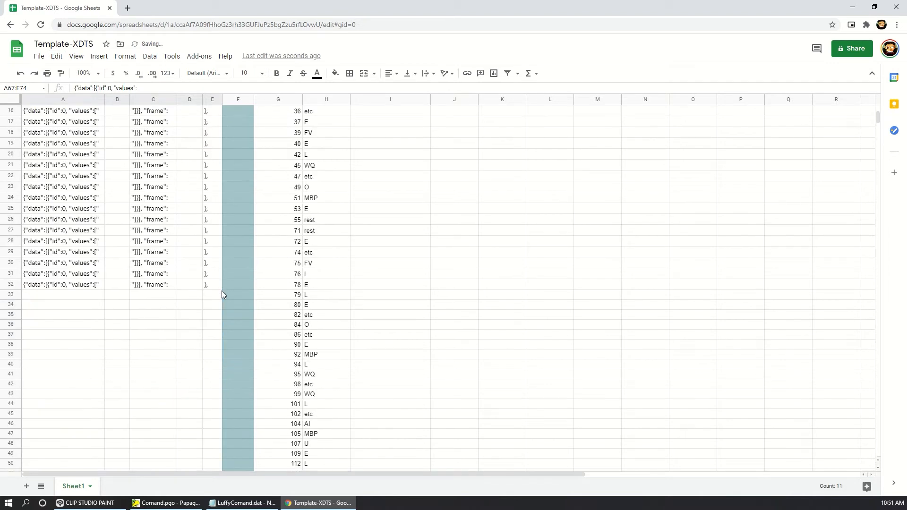
left_click(62, 121)
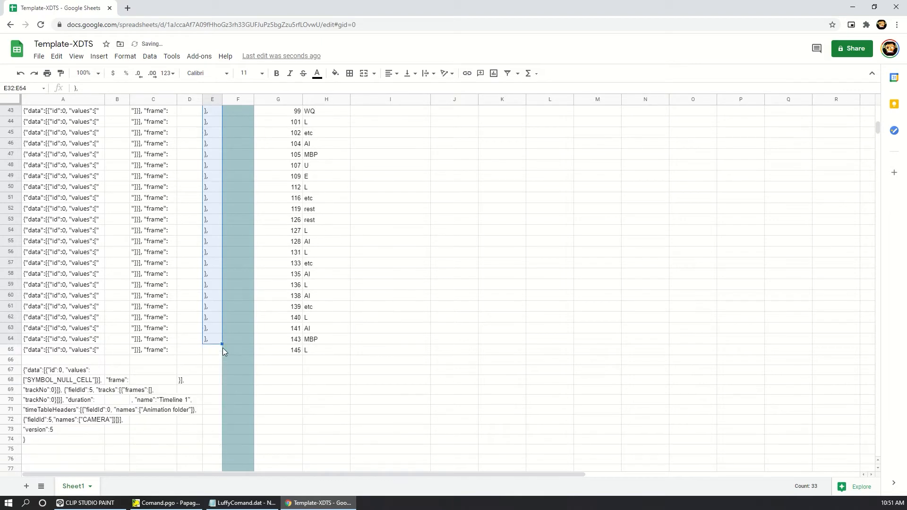
left_click(212, 350)
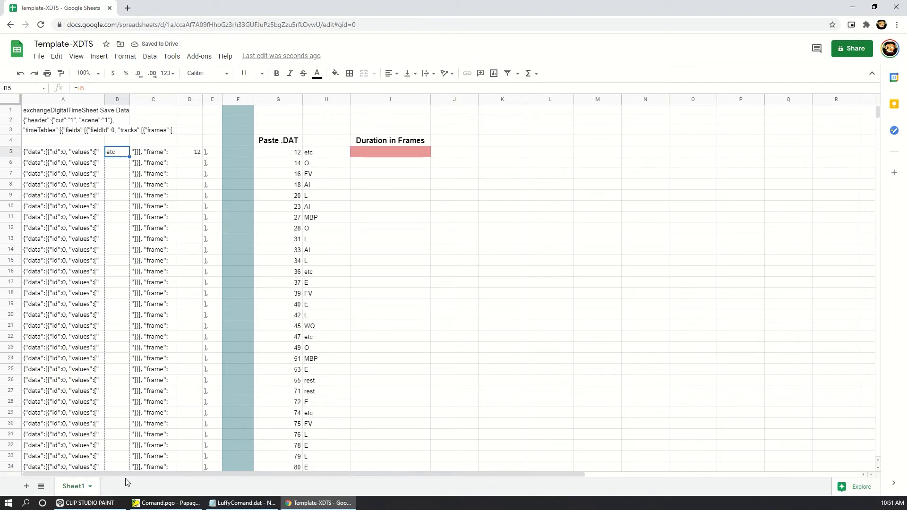
scroll("down", 3)
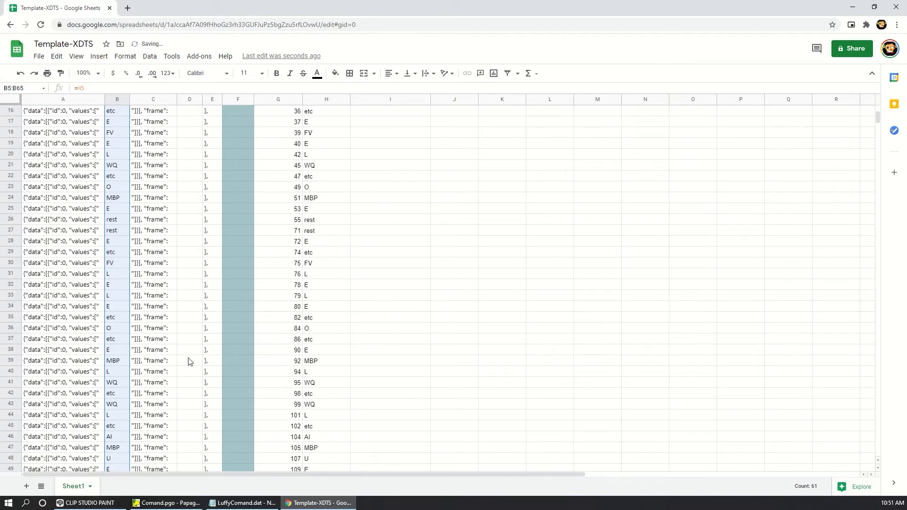
left_click(189, 152)
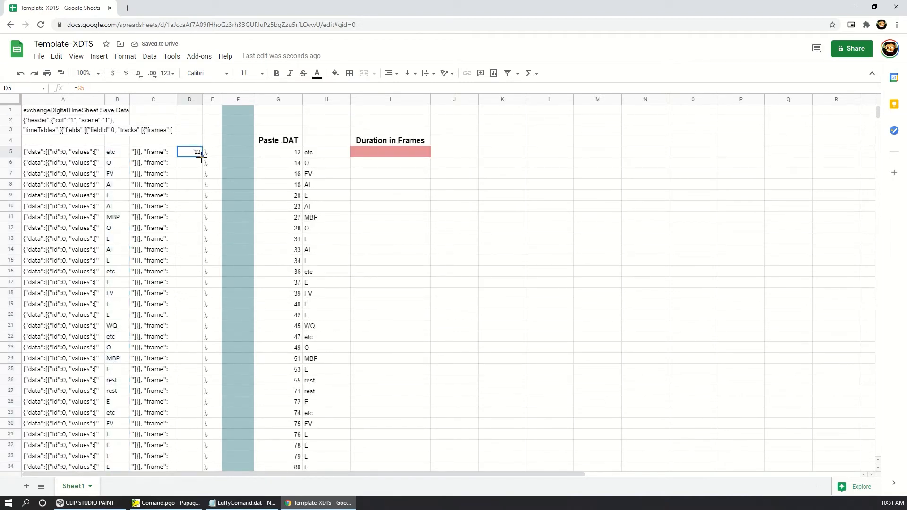
scroll("down", 3)
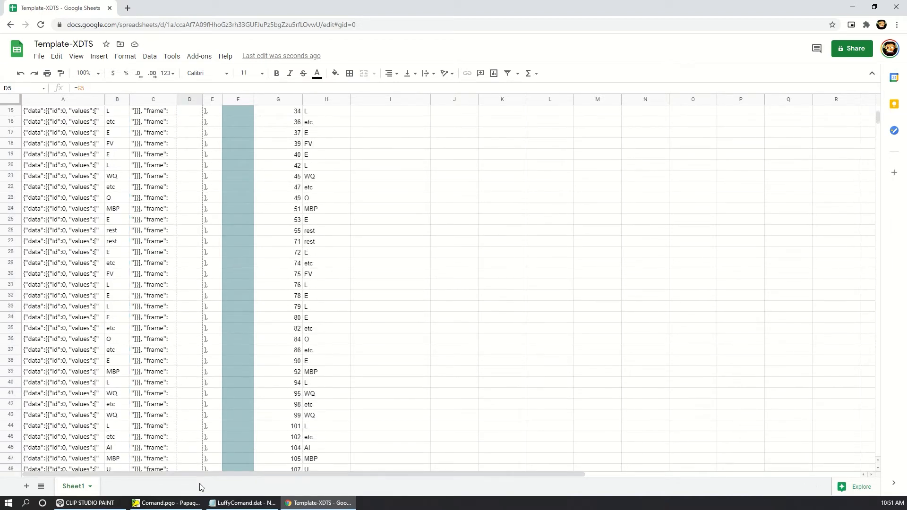
scroll("down", 3)
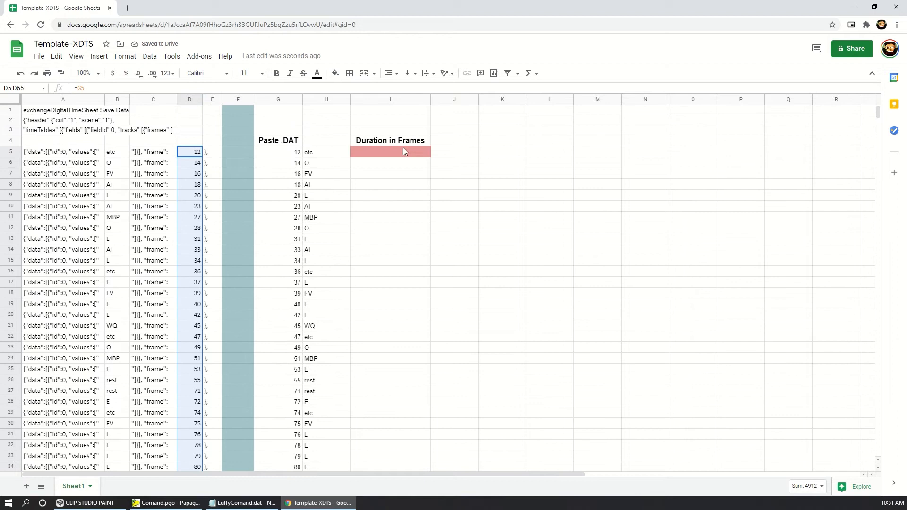
- Enter 180 in Duration in Frames cell I5 after checking the last frame
left_click(390, 151)
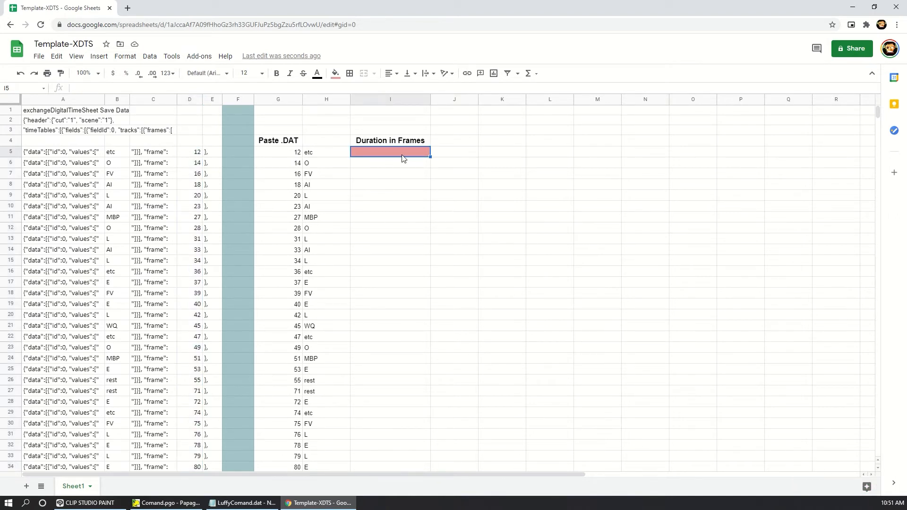
mouse_move(357, 181)
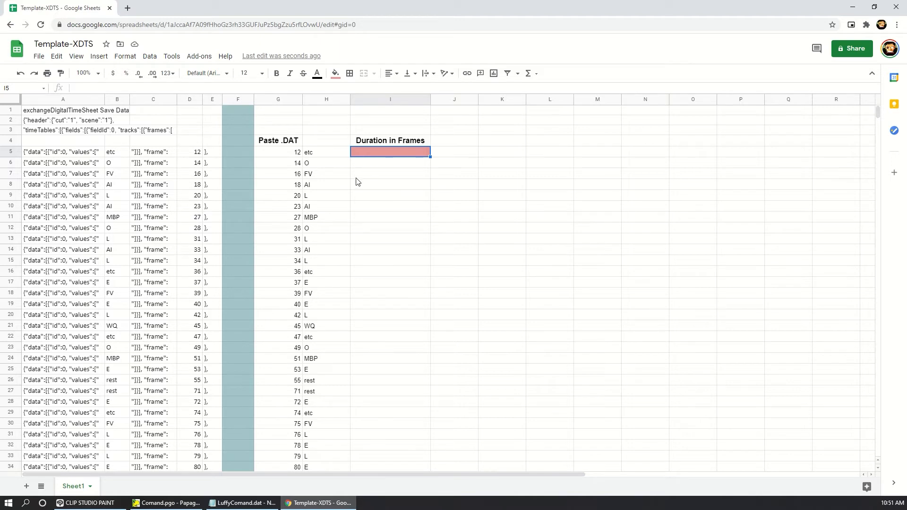
scroll("down", 3)
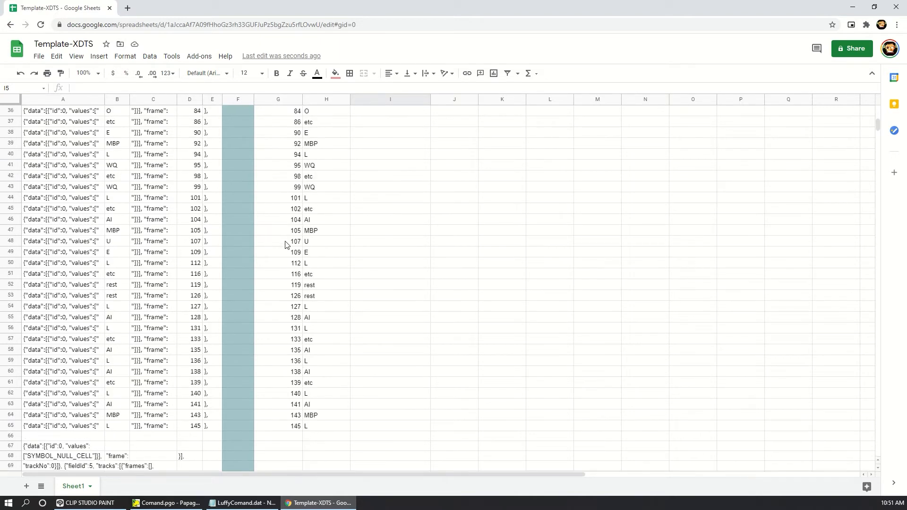
scroll("down", 3)
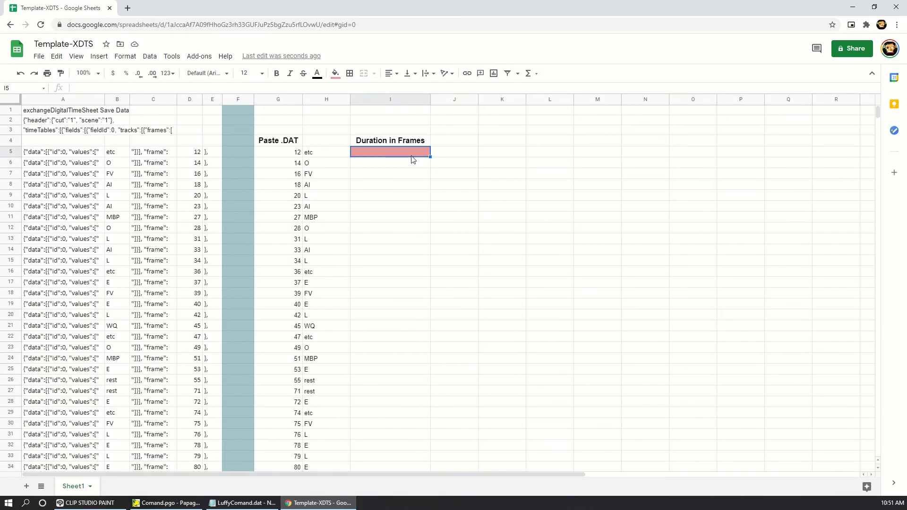
type("180")
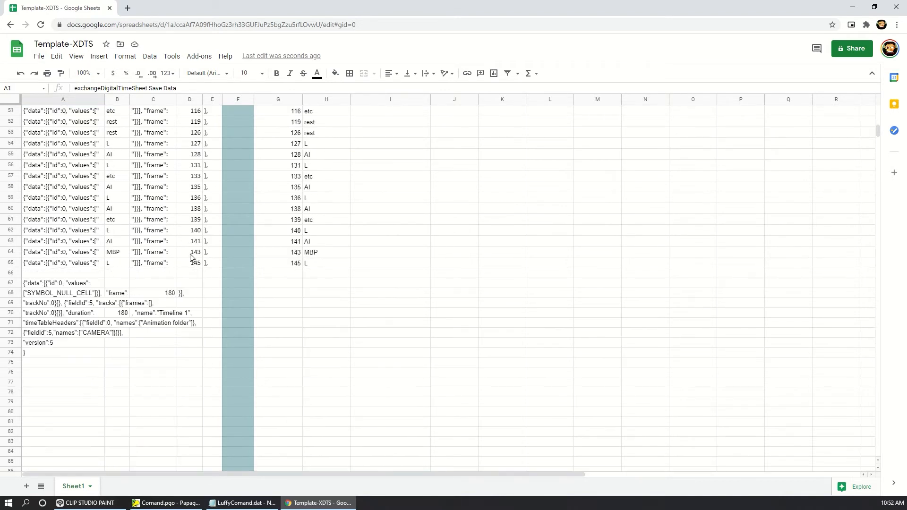
mouse_move(211, 359)
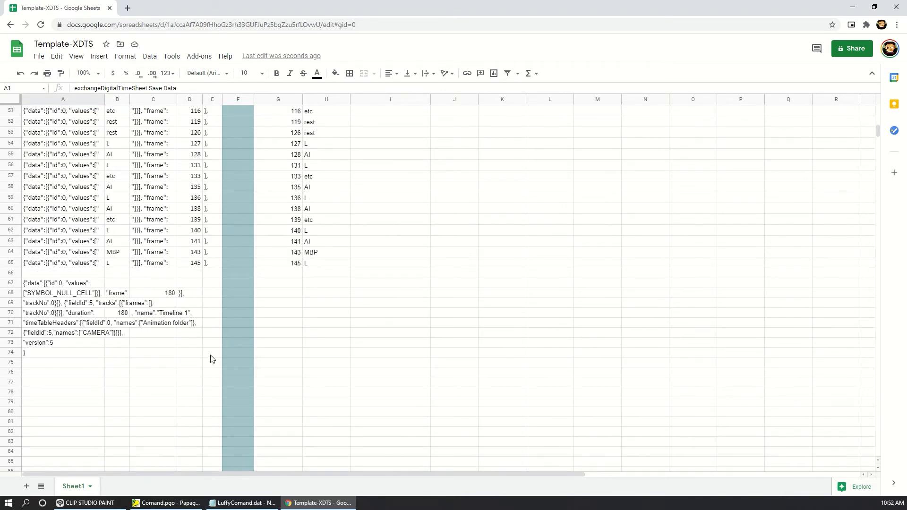
- Copy the A1:E74 timesheet block and paste it over all LuffyComand.dat text
left_click(56, 56)
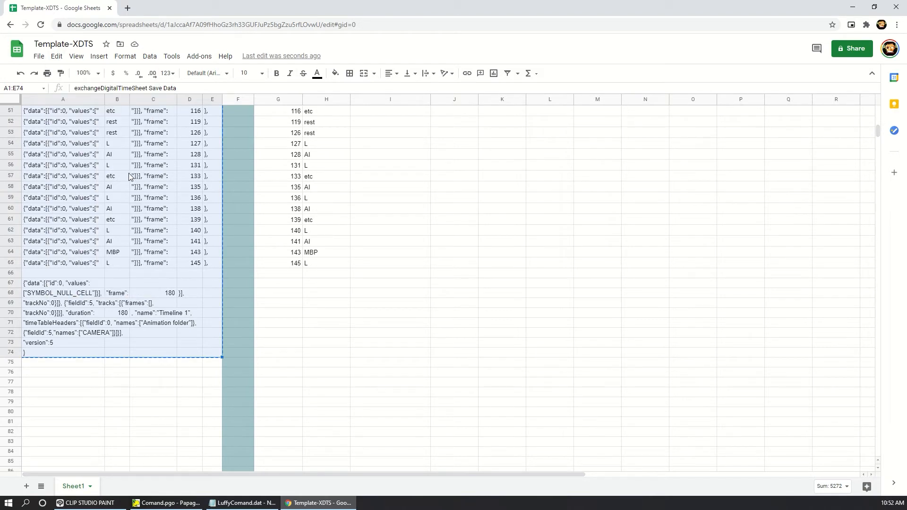
mouse_move(221, 435)
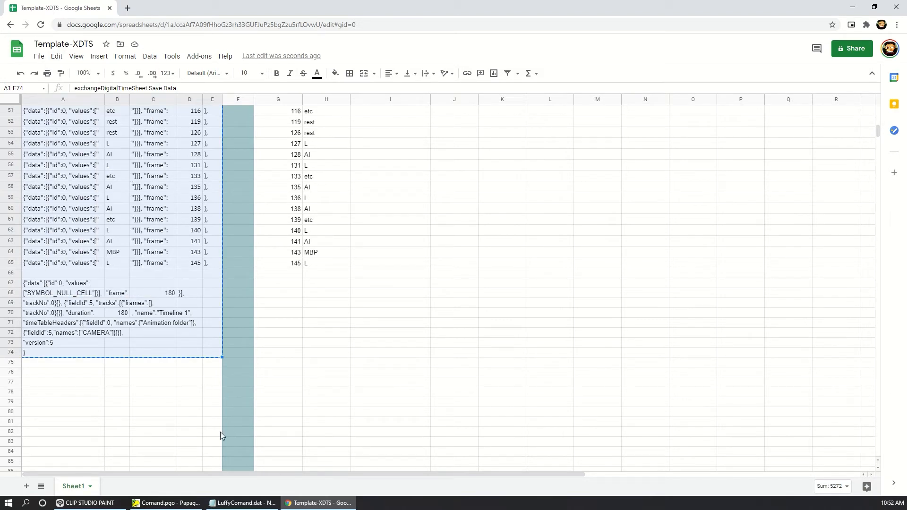
left_click(242, 502)
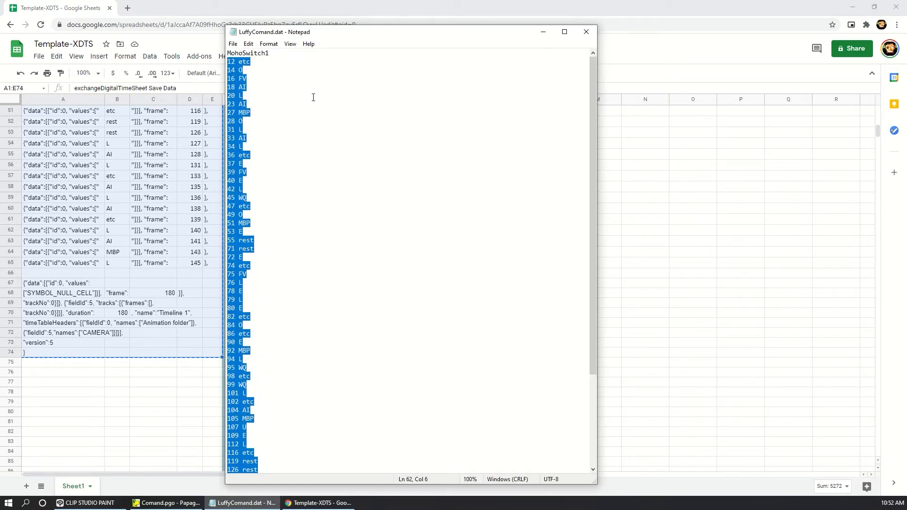
left_click(248, 44)
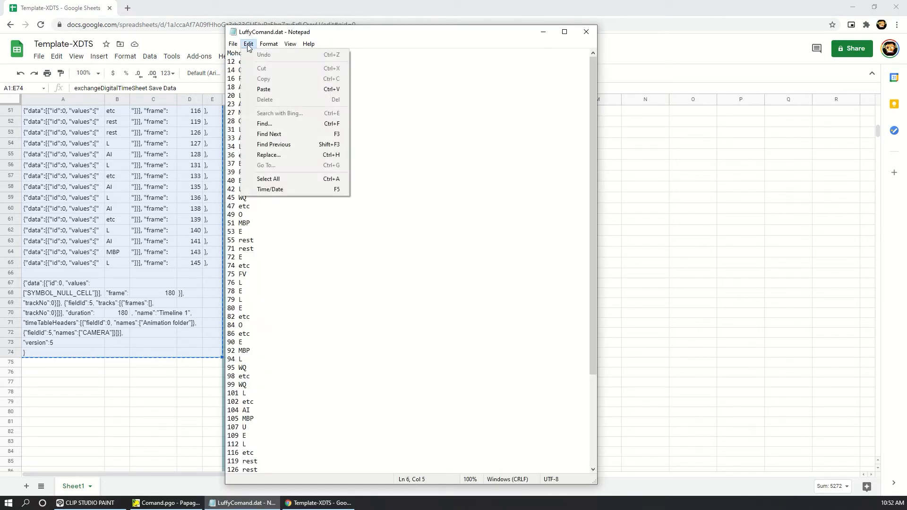
left_click(268, 178)
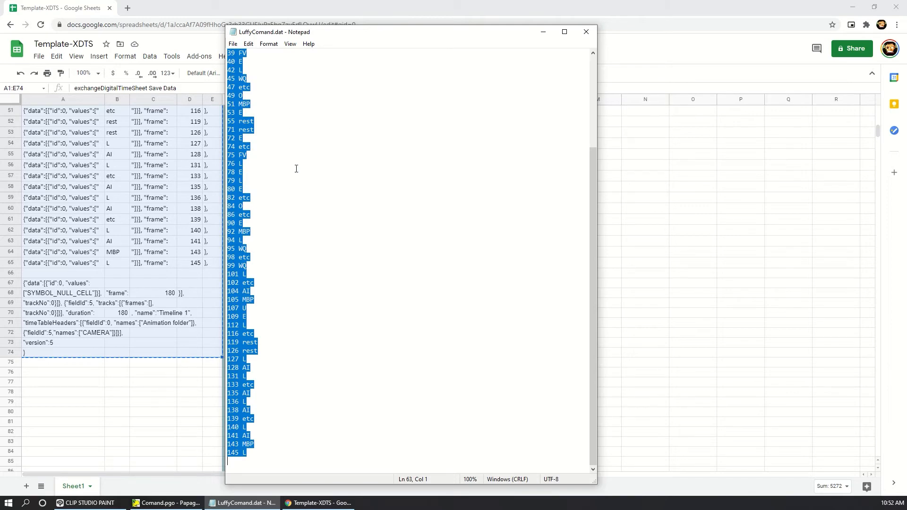
left_click(248, 43)
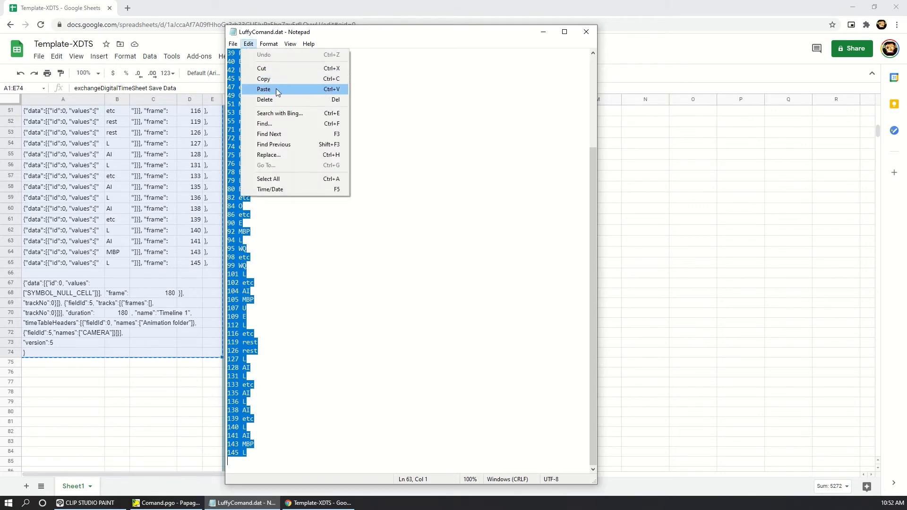
left_click(263, 89)
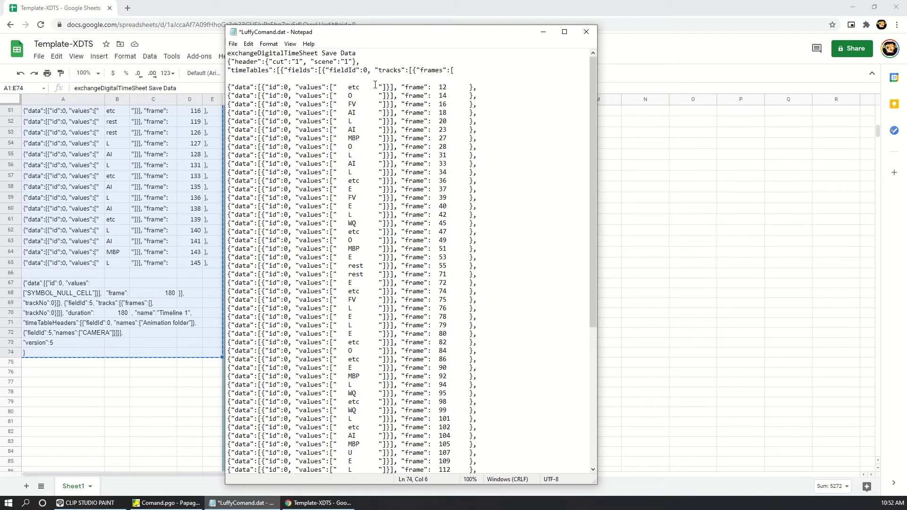
- Select the padding spaces after etc in the pasted text
left_click(248, 44)
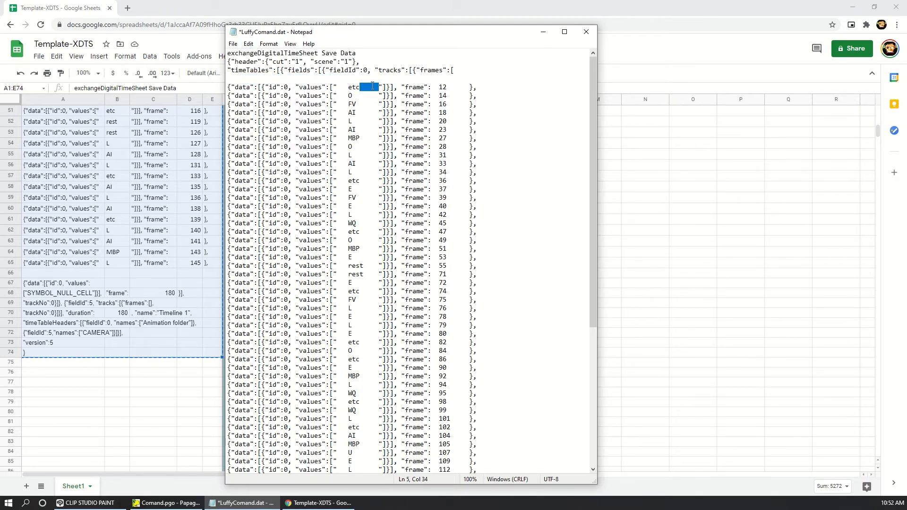
left_click(361, 109)
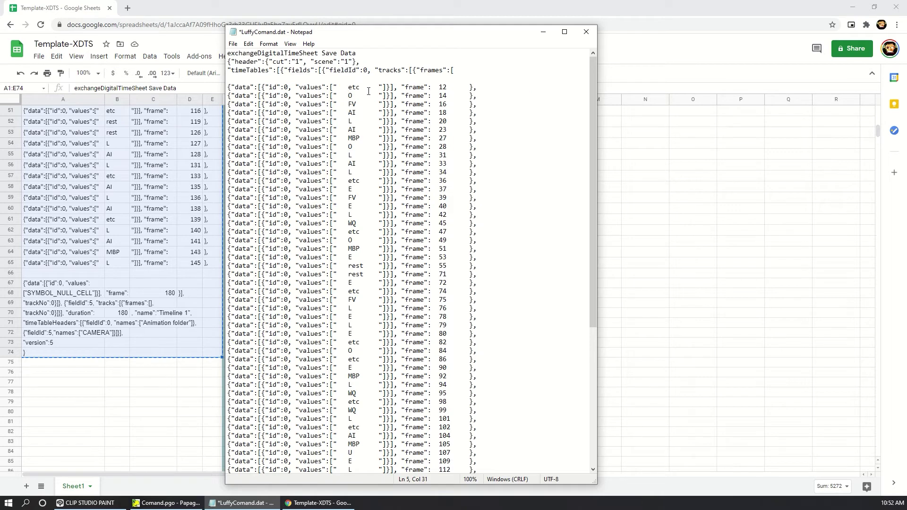
left_click(248, 44)
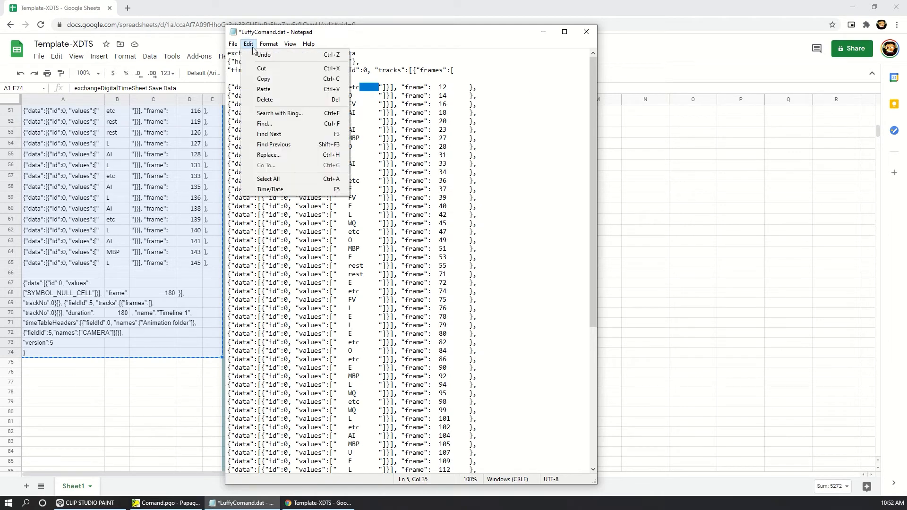
mouse_move(263, 89)
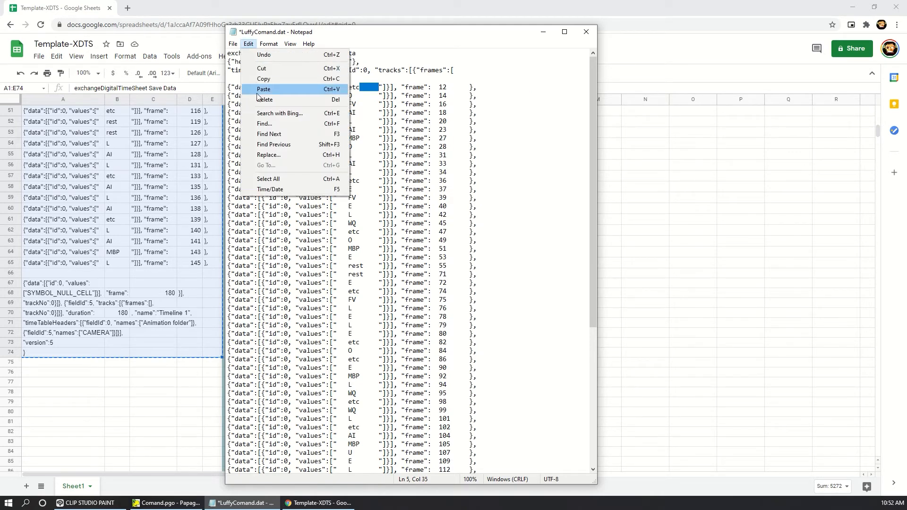
- Replace all padding spaces with nothing using Notepad's Replace All
left_click(269, 155)
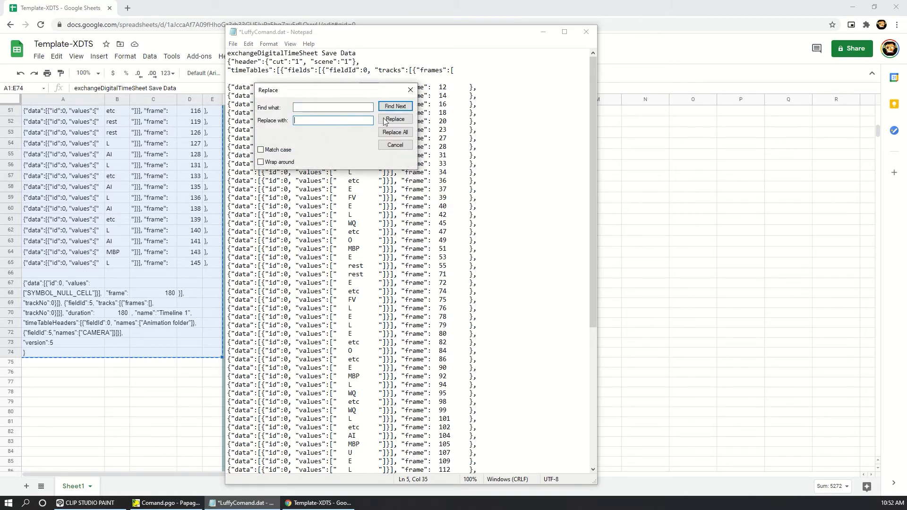
left_click(394, 132)
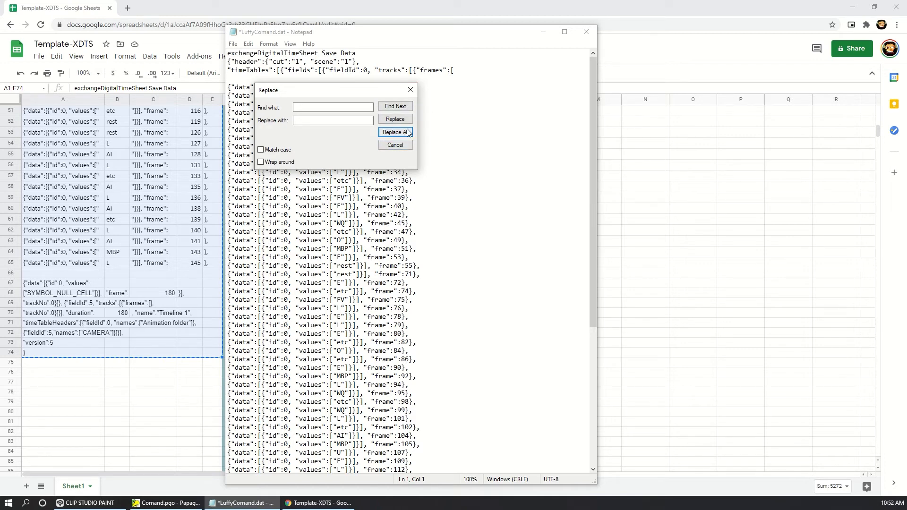
left_click(233, 44)
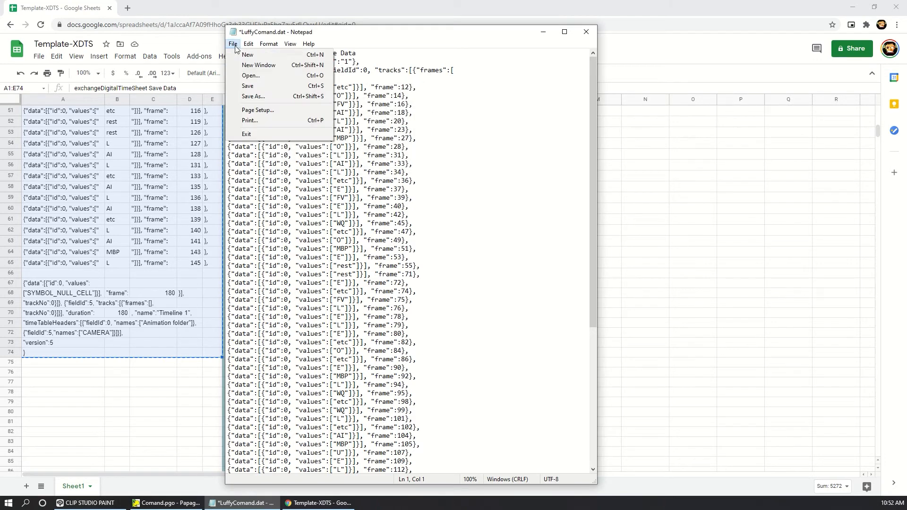
- Save the file as LuffyComand.xdts in the Clip\Audio folder
left_click(253, 96)
type("LuffyComand.xdts")
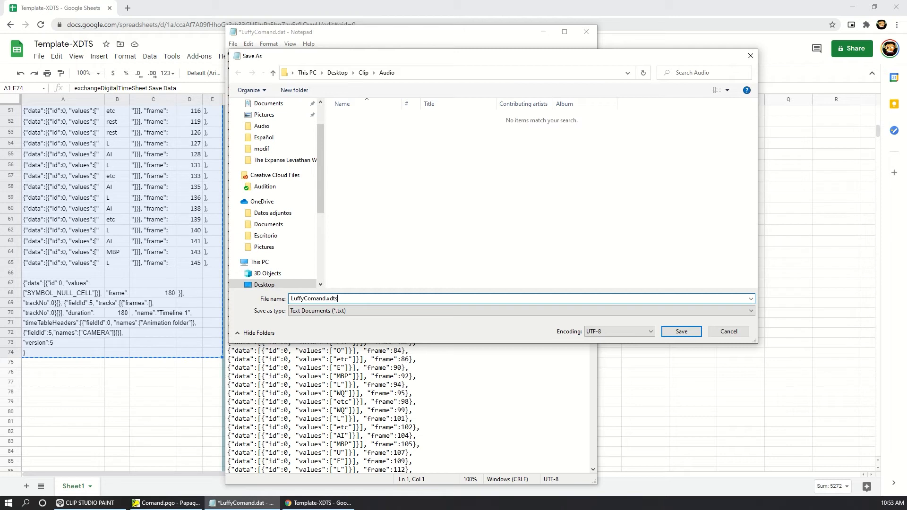
mouse_move(375, 312)
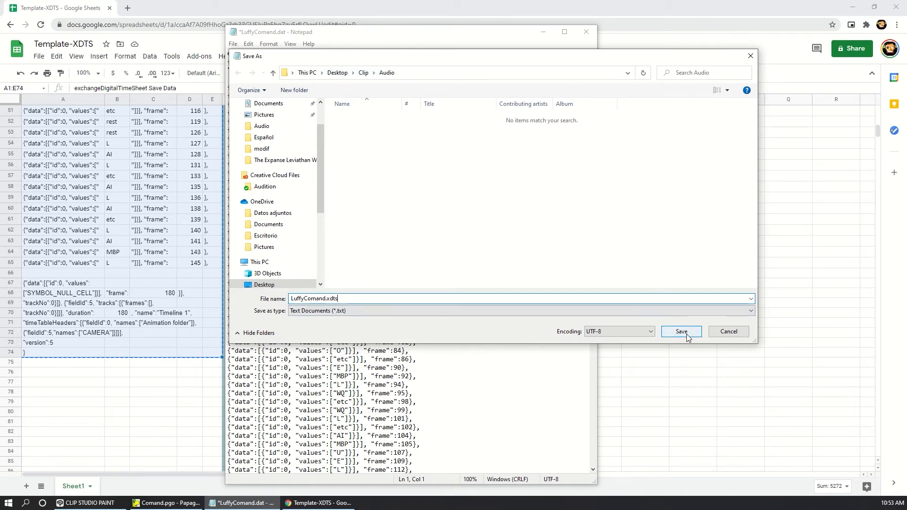
left_click(680, 332)
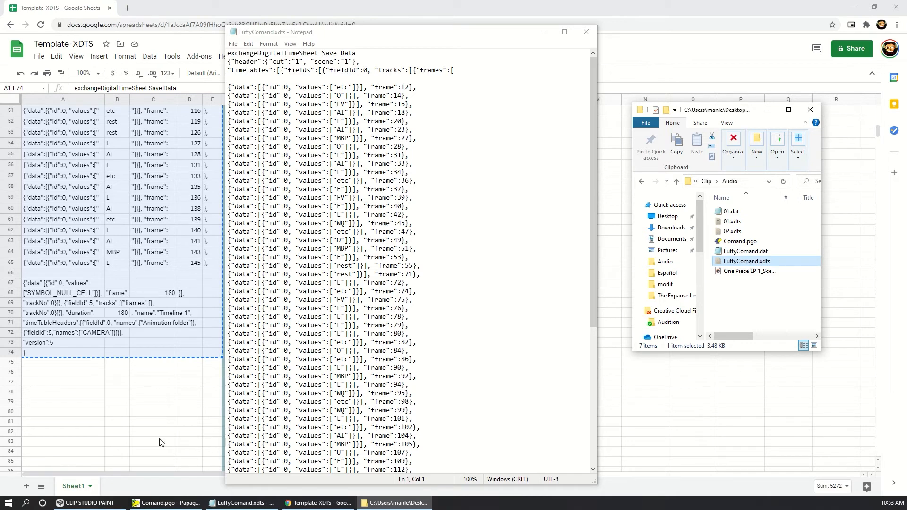
left_click(85, 503)
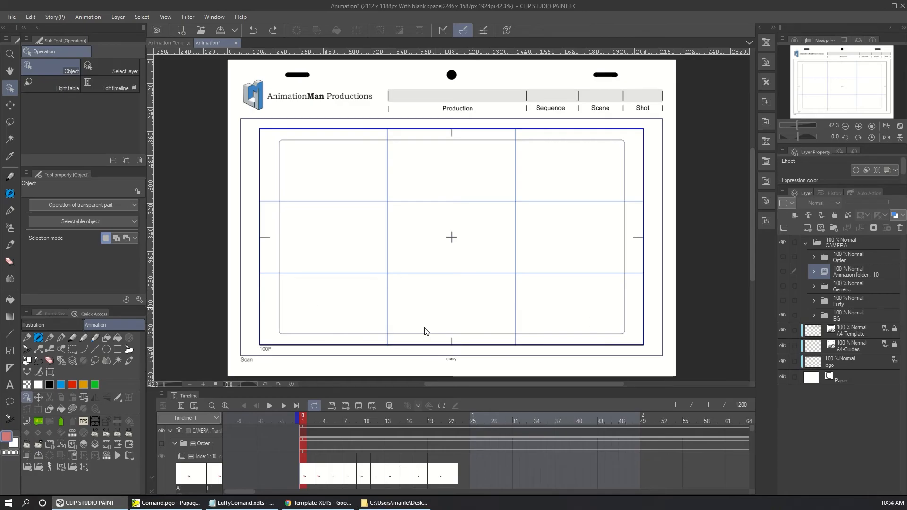
mouse_move(426, 332)
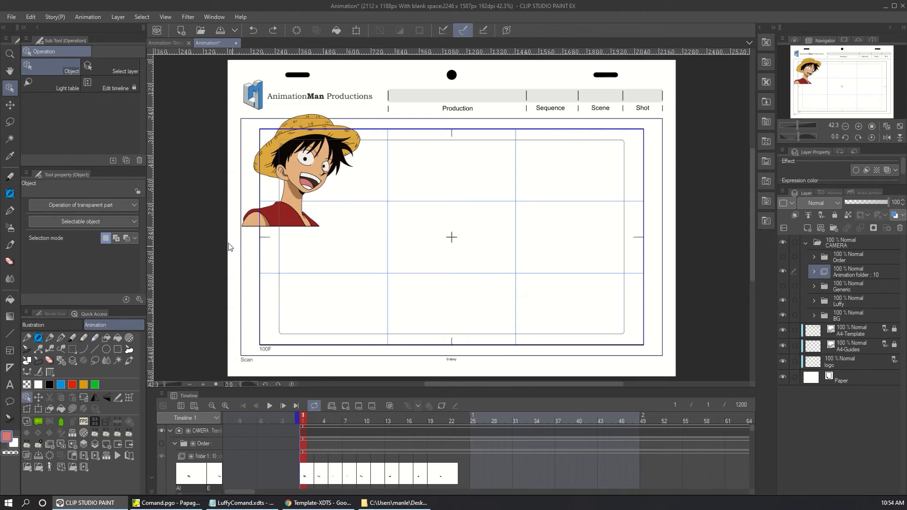
mouse_move(337, 152)
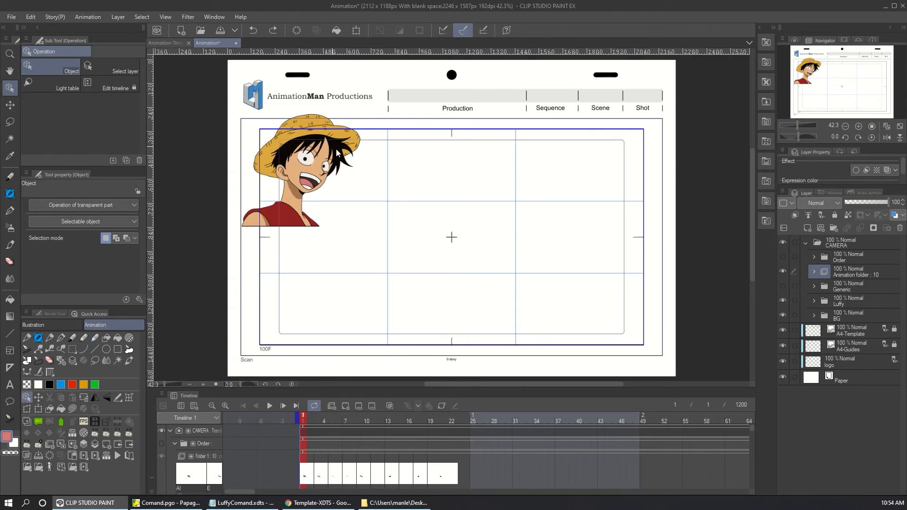
mouse_move(781, 288)
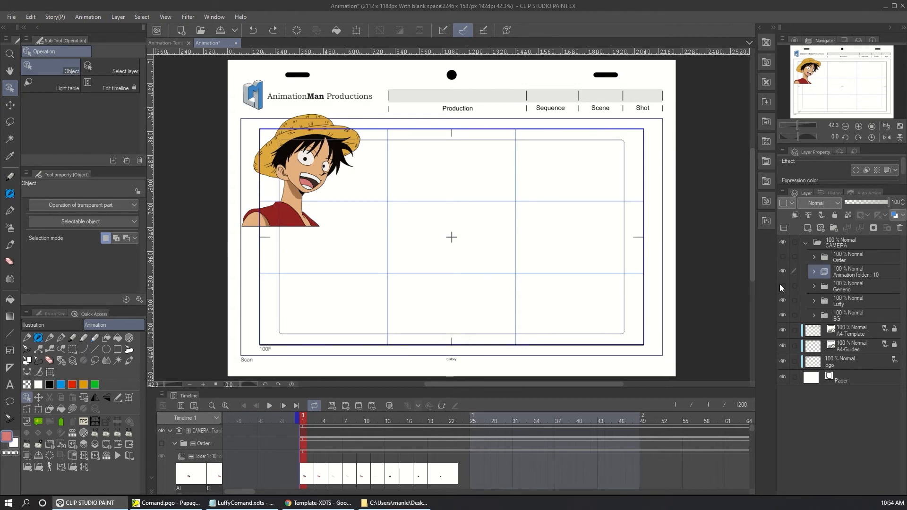
mouse_move(783, 304)
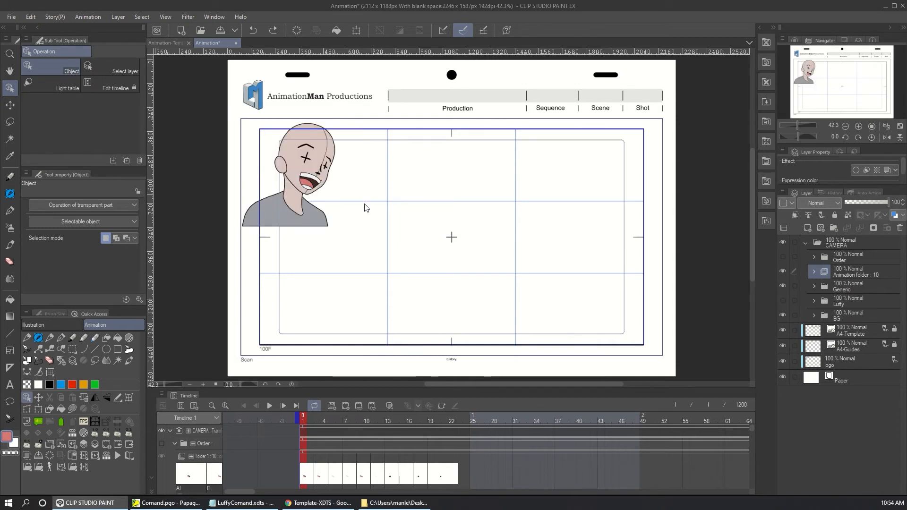
mouse_move(355, 227)
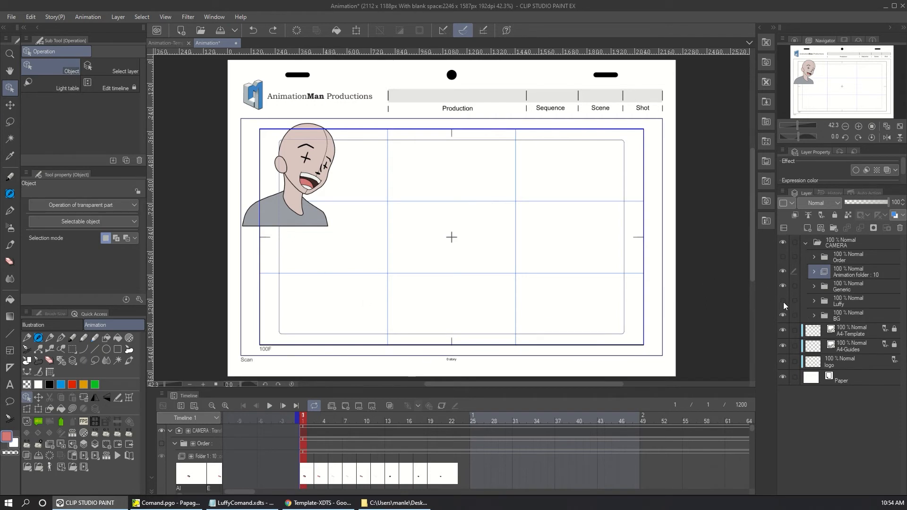
left_click(784, 287)
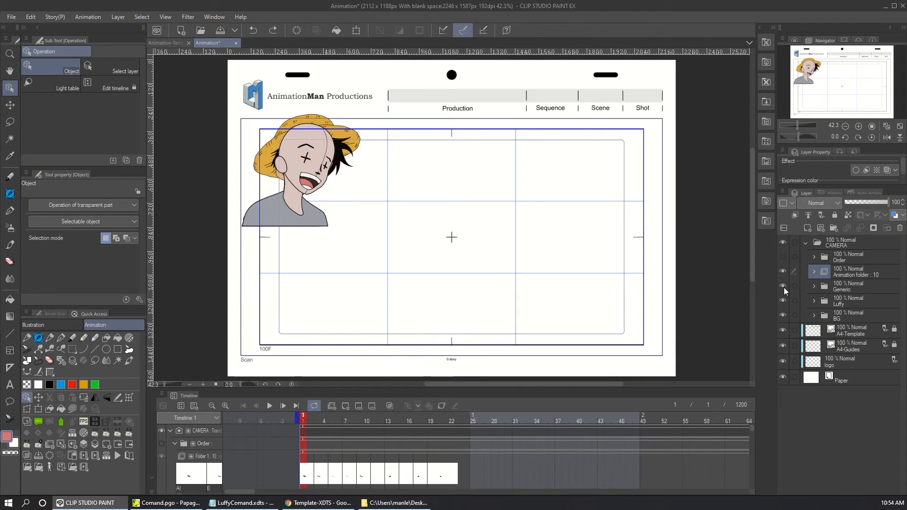
left_click(784, 285)
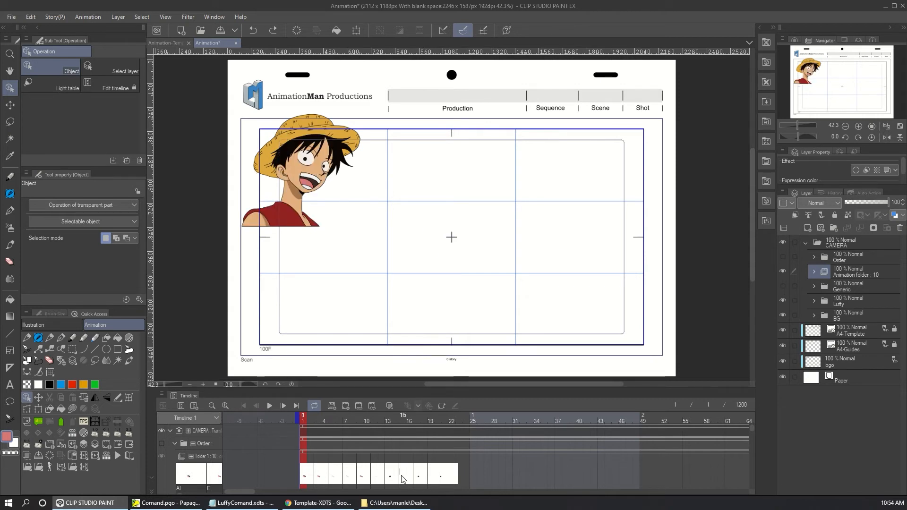
- Drag LuffyComand.xdts from File Explorer onto the canvas, then close Explorer
left_click(395, 502)
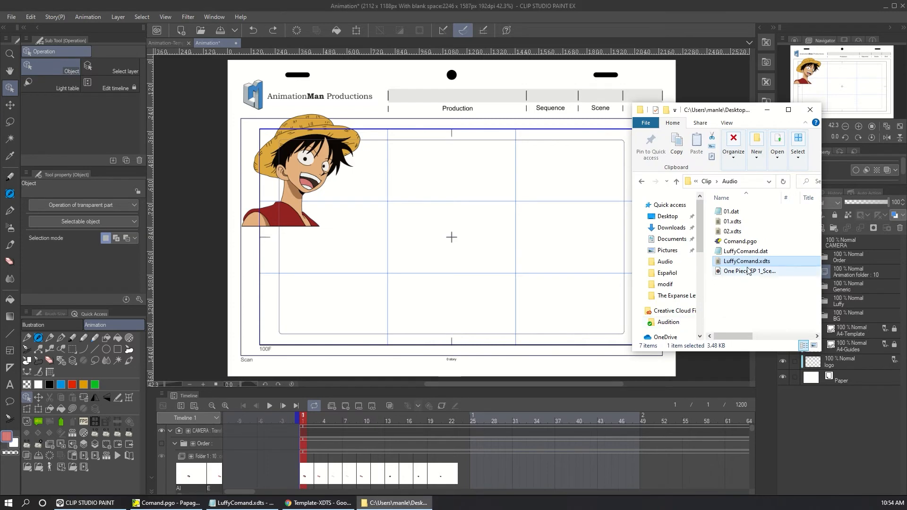
left_click(747, 260)
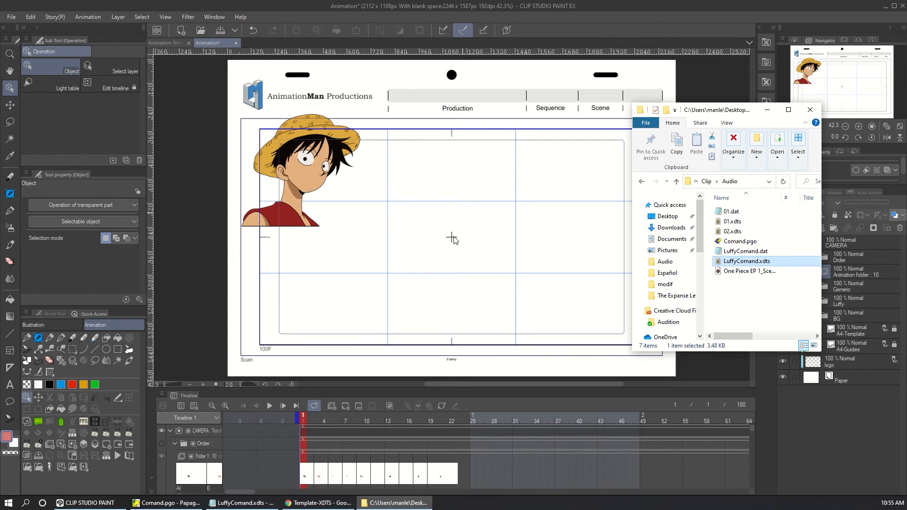
mouse_move(799, 121)
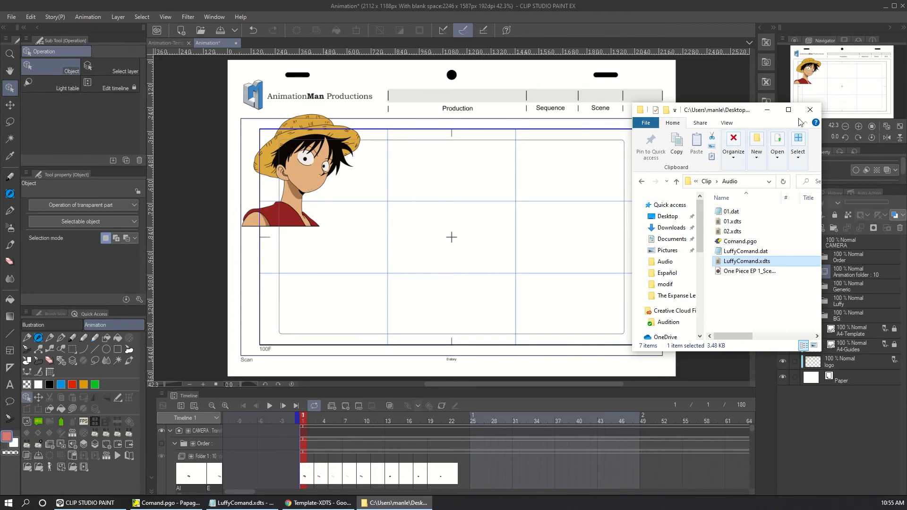
left_click(809, 109)
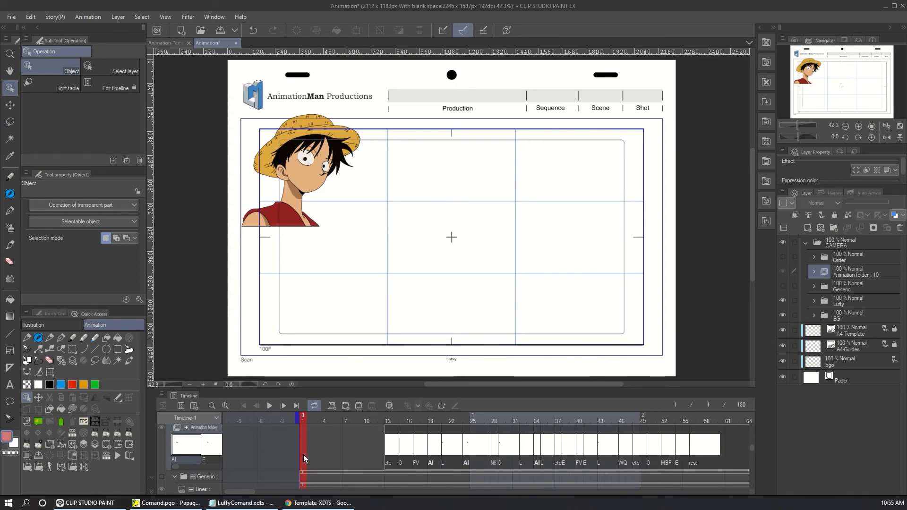
- Show the rest mouth cel on frame 1 and import the One Piece EP 1_Scene_332 dialogue audio
right_click(304, 457)
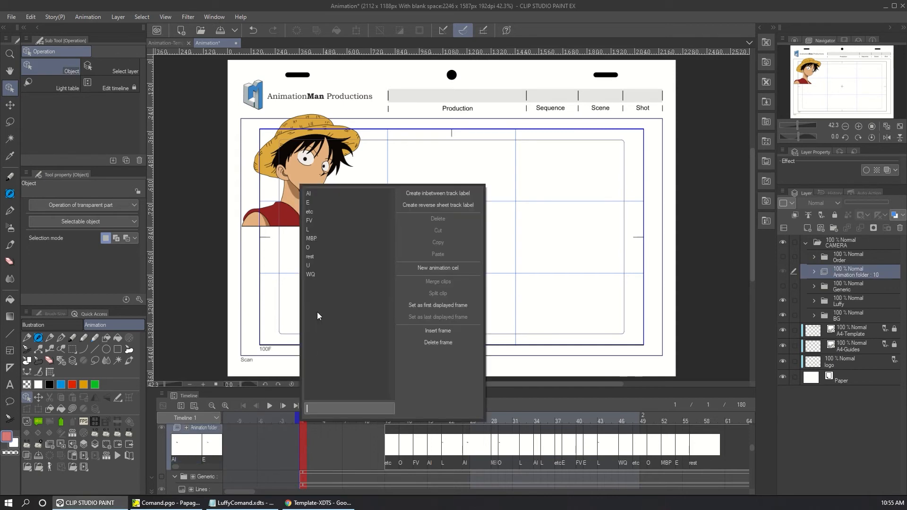
mouse_move(324, 260)
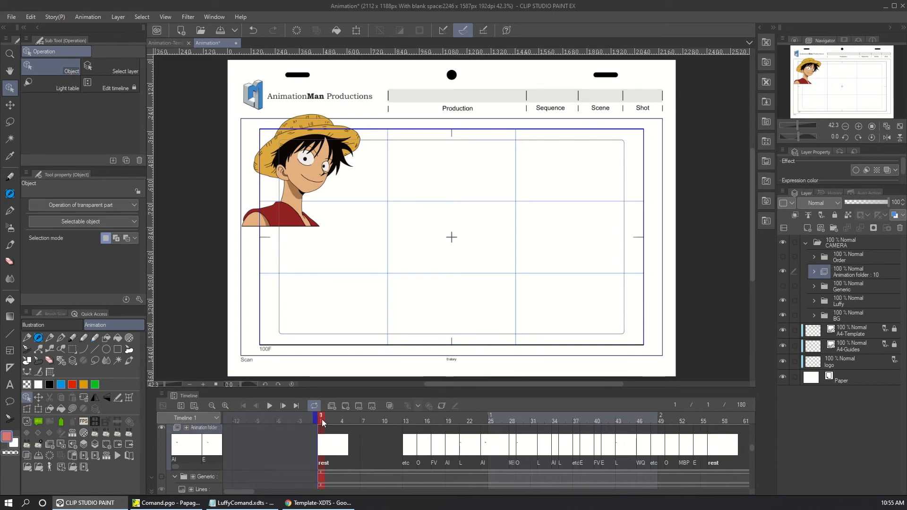
left_click(11, 17)
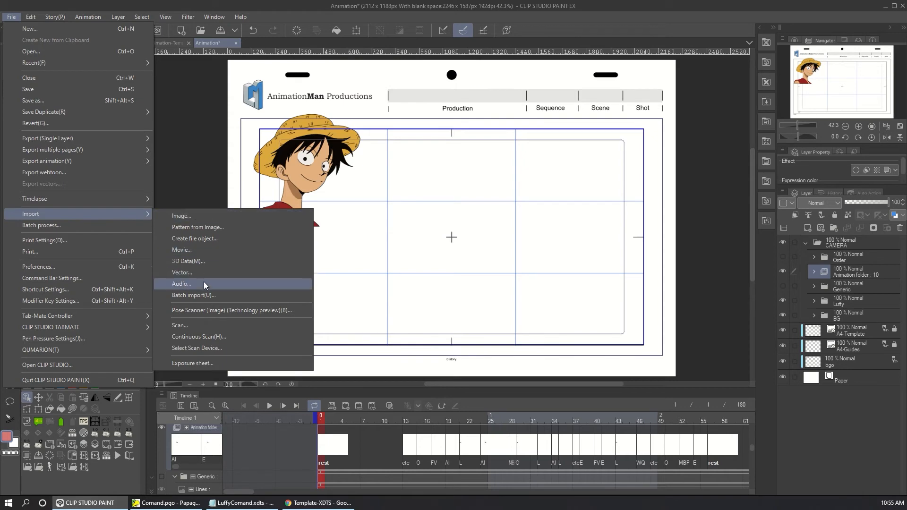
left_click(181, 283)
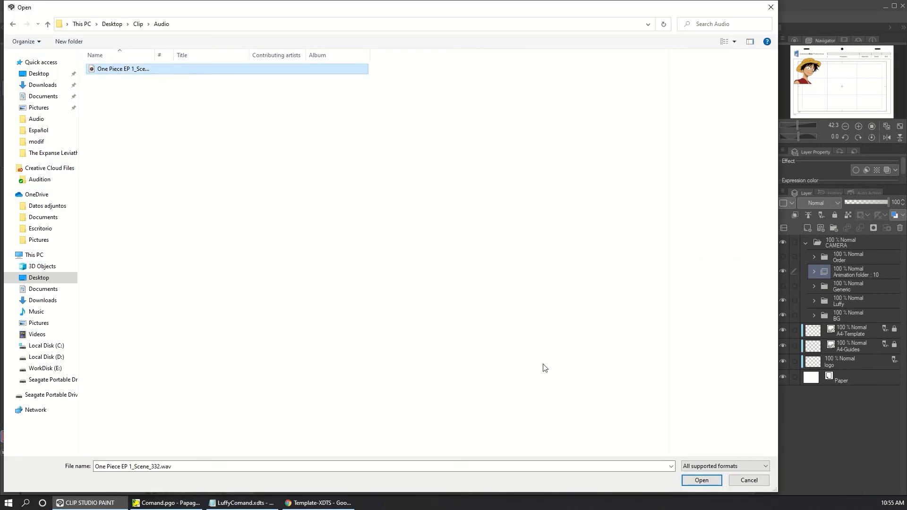
left_click(701, 480)
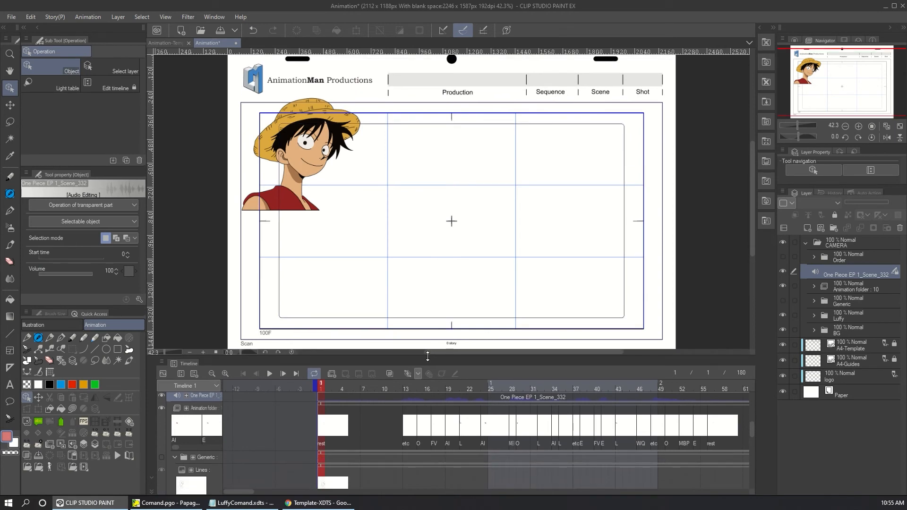
mouse_move(268, 373)
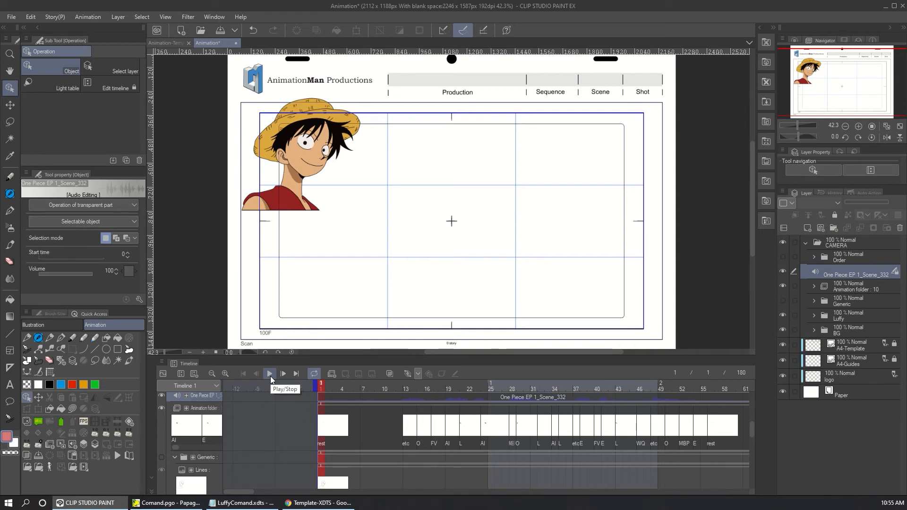
- Play the animation with dialogue, stepping through frames near the end to check mouth timing
left_click(268, 373)
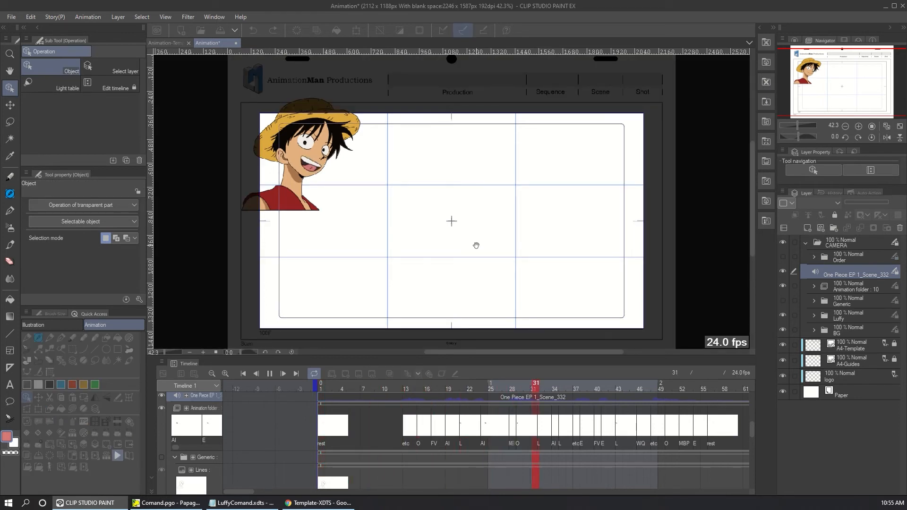
scroll("right", 3)
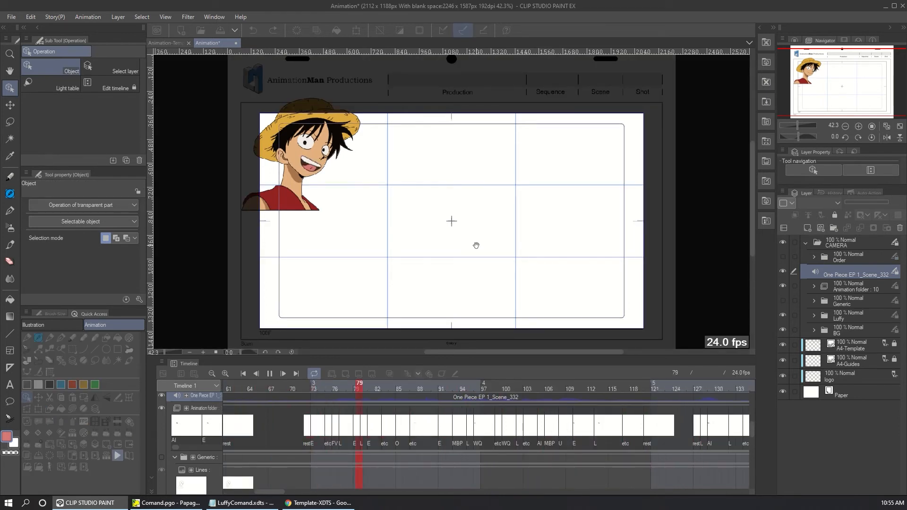
left_click(698, 388)
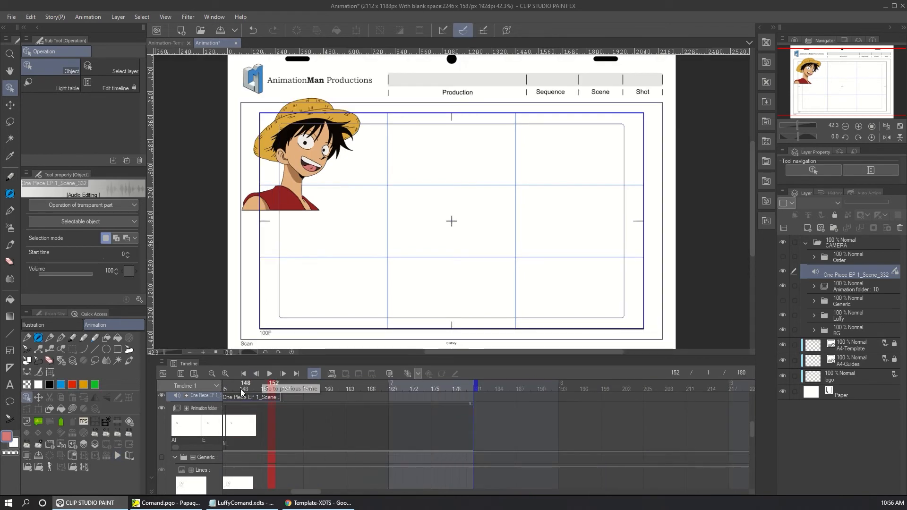
left_click(242, 388)
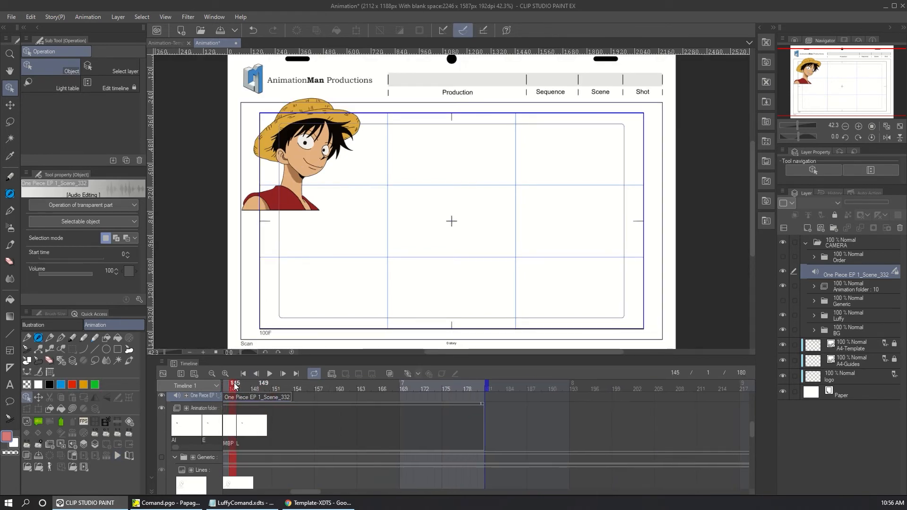
left_click(246, 385)
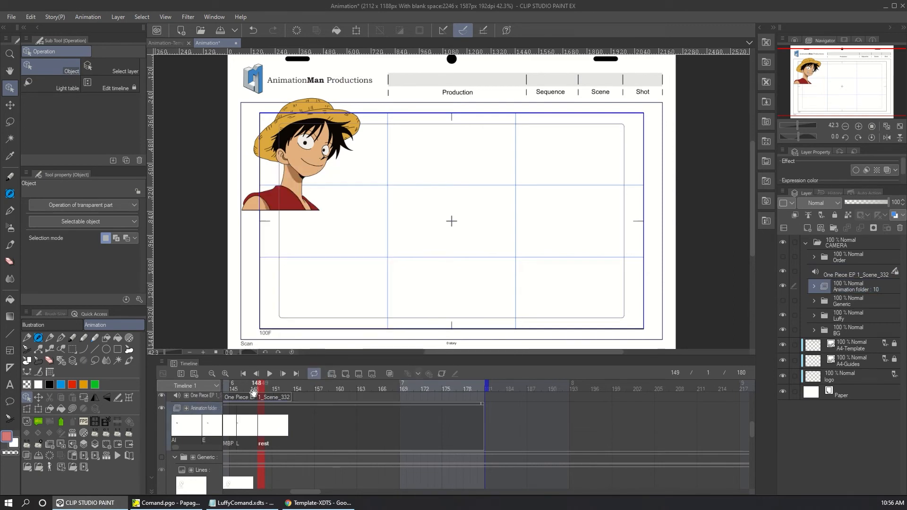
left_click(283, 373)
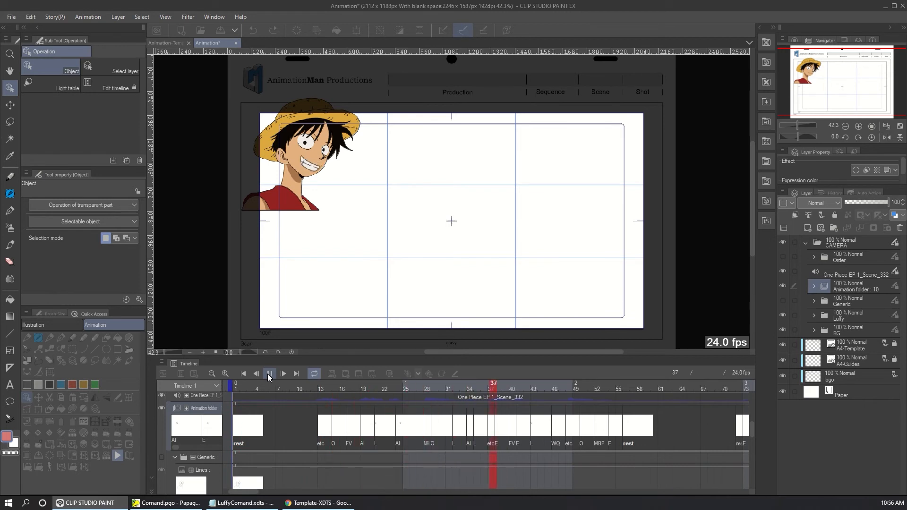
left_click(283, 373)
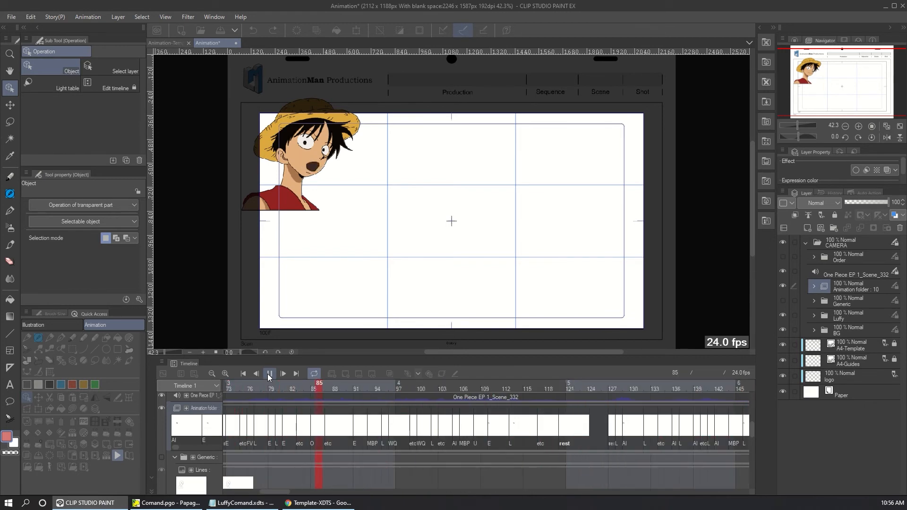
left_click(269, 373)
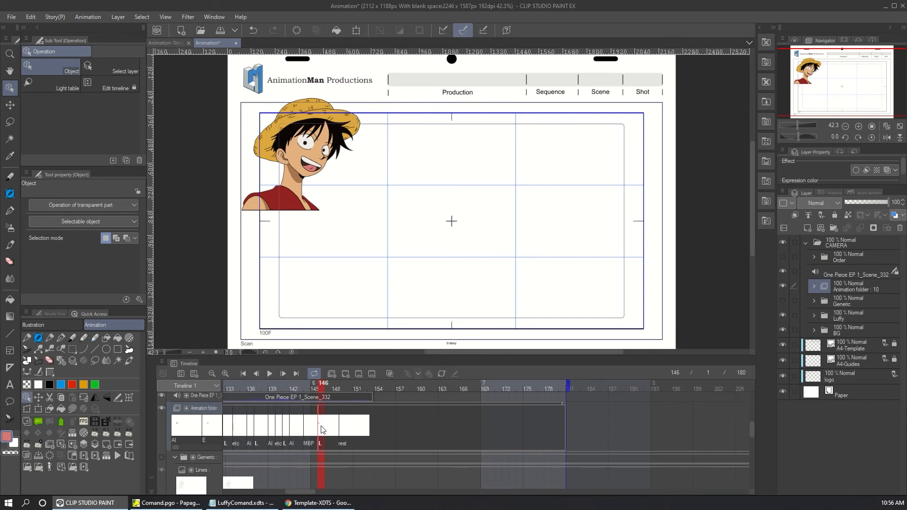
- Switch the frame 146 mouth cel from L to etc
right_click(322, 429)
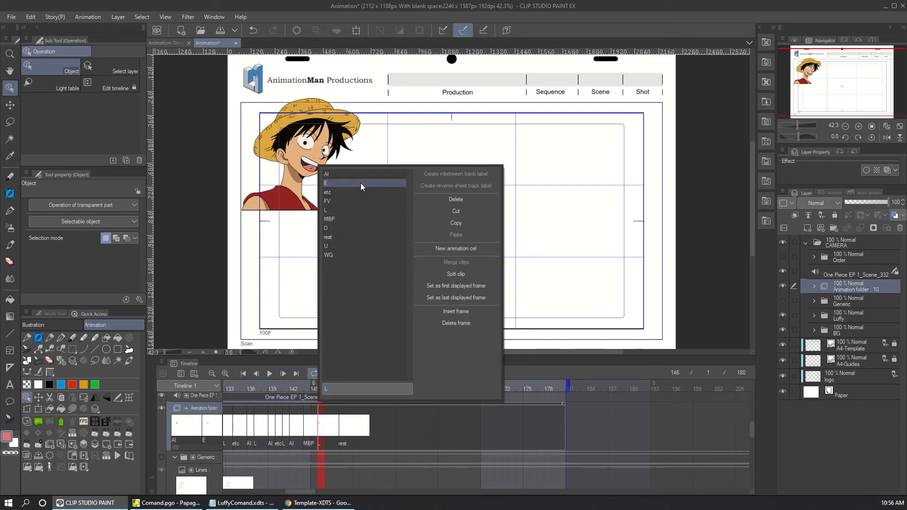
left_click(325, 183)
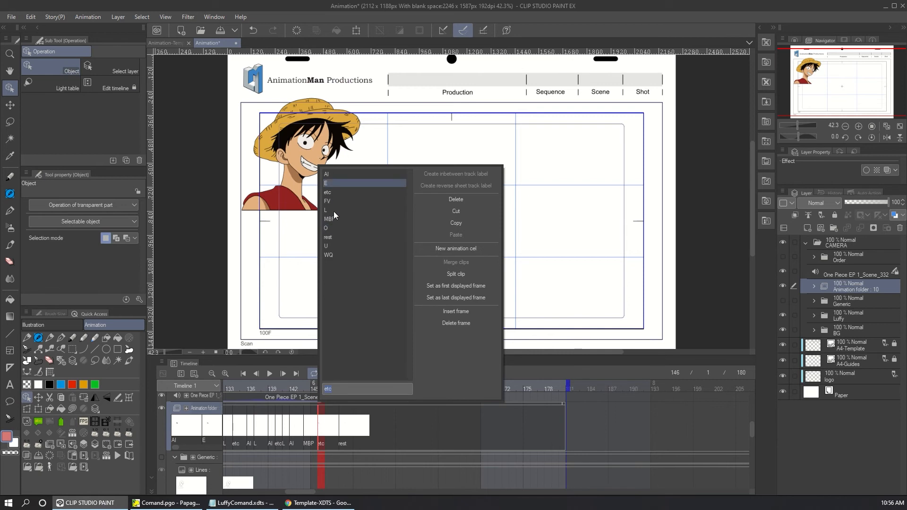
mouse_move(554, 301)
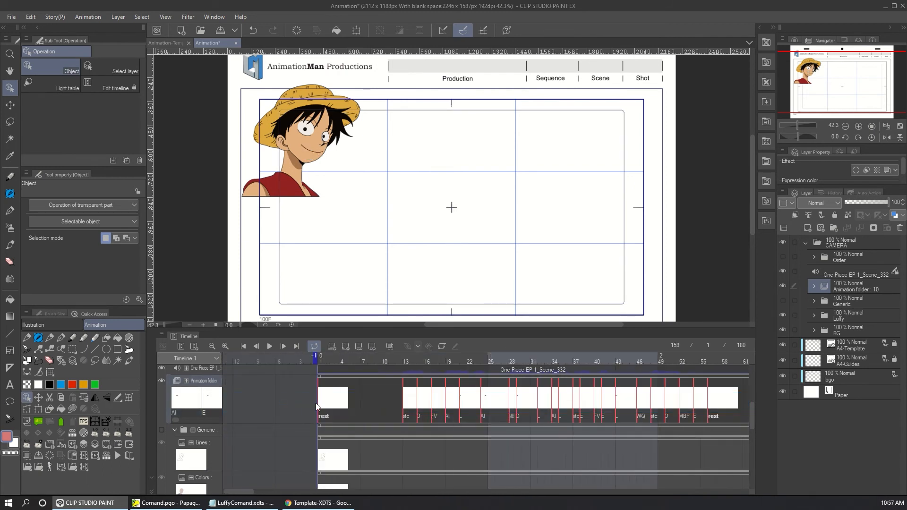
- Copy the Animation folder into Order above Luffy 2 and rename the copy Mouth
right_click(321, 396)
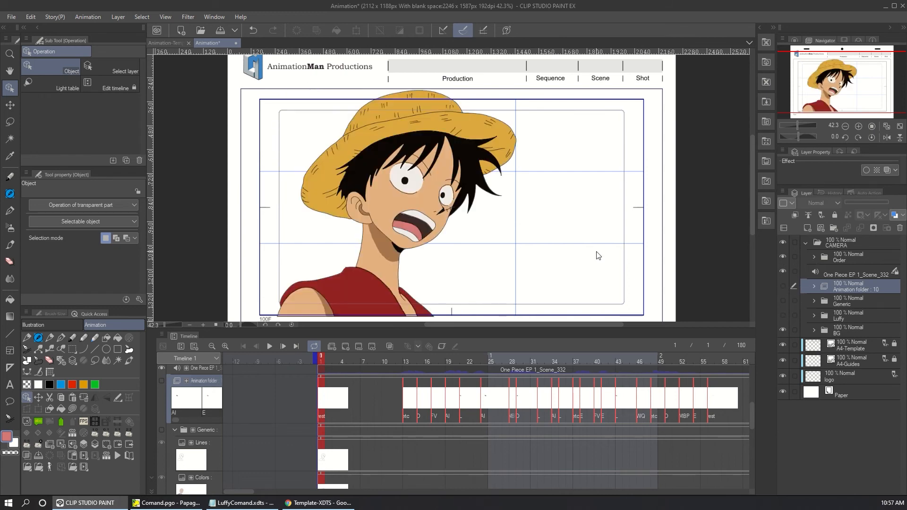
mouse_move(667, 194)
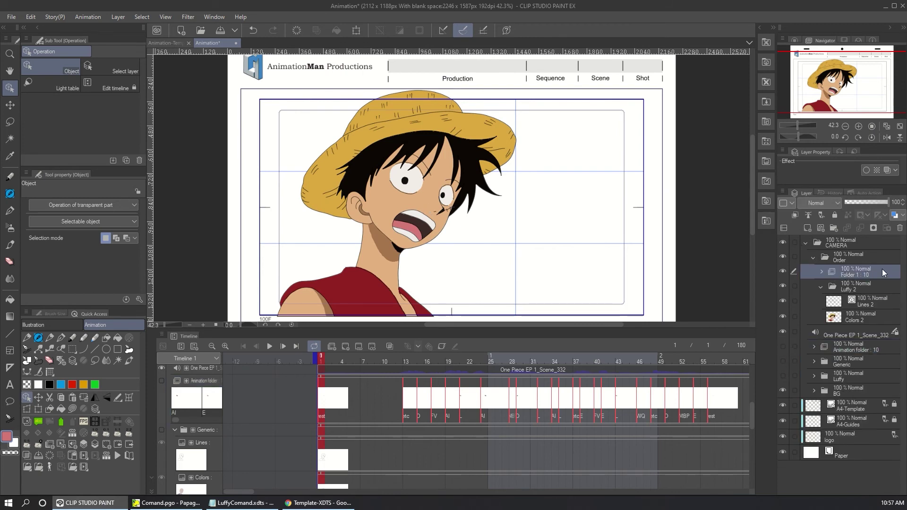
double_click(856, 273)
type("Mouth")
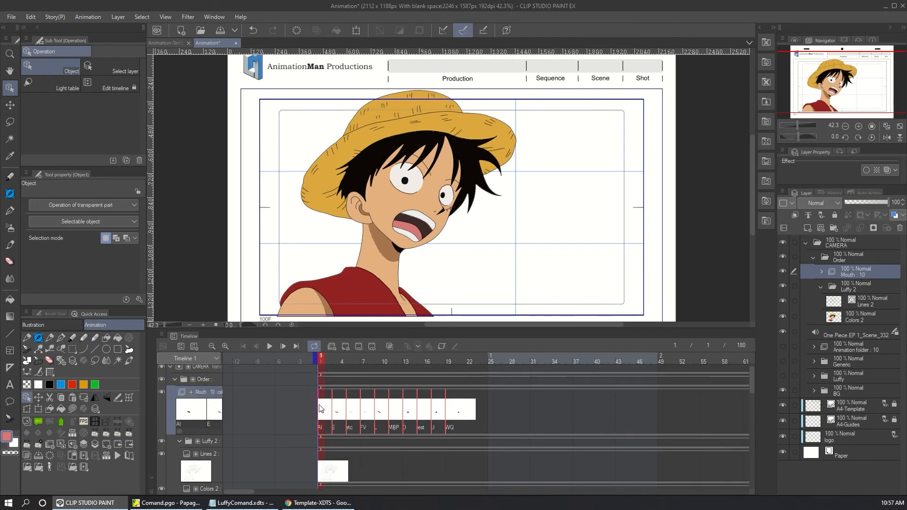
- Delete the Mouth track's cel timing, paste the copied lip-sync timing, and start playback
right_click(322, 408)
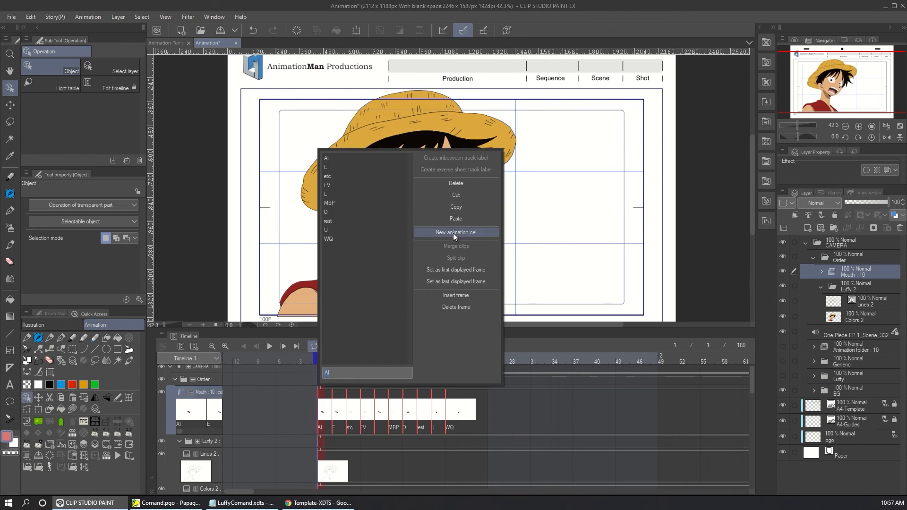
left_click(455, 232)
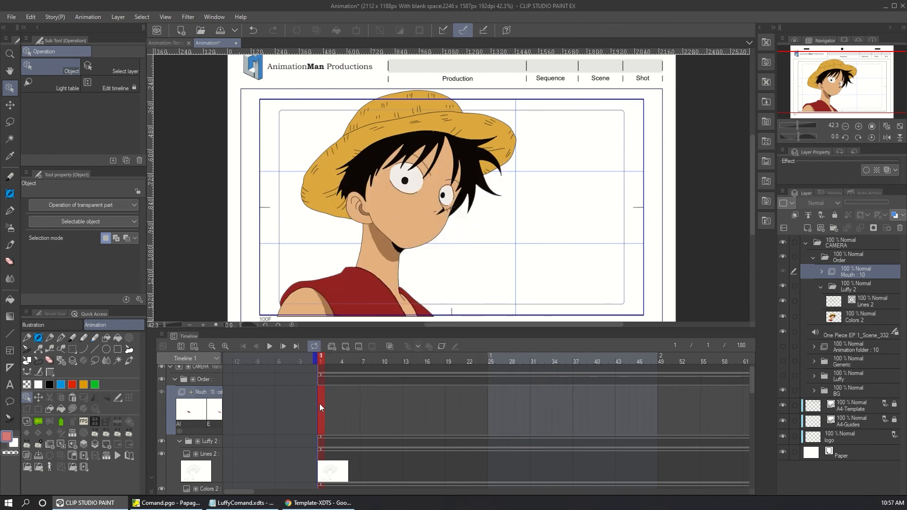
right_click(319, 406)
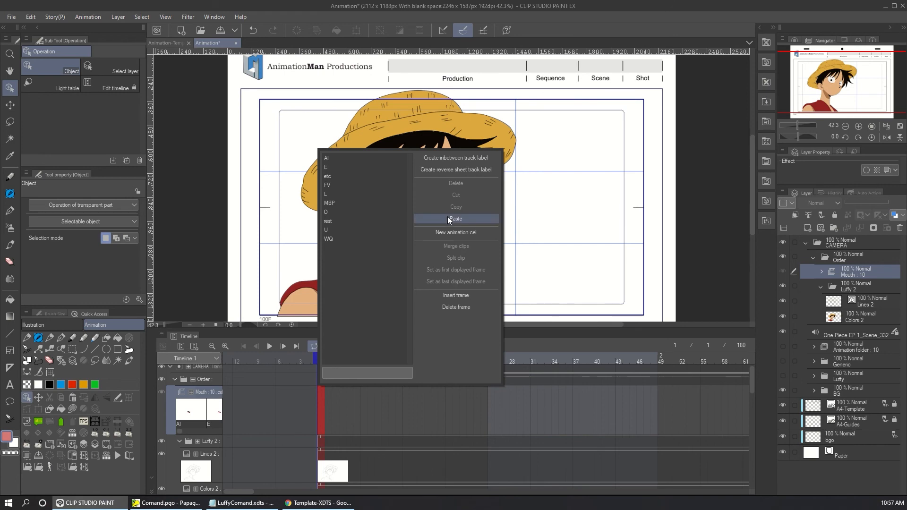
left_click(456, 219)
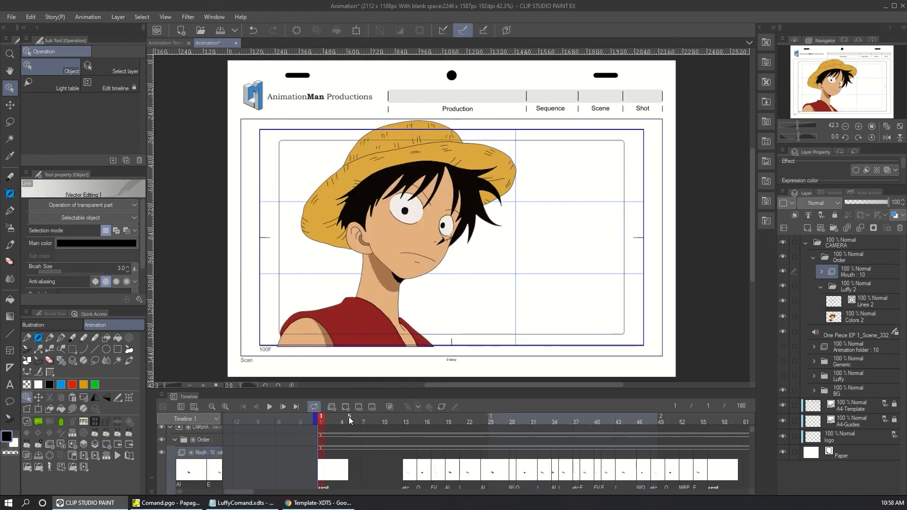
left_click(268, 406)
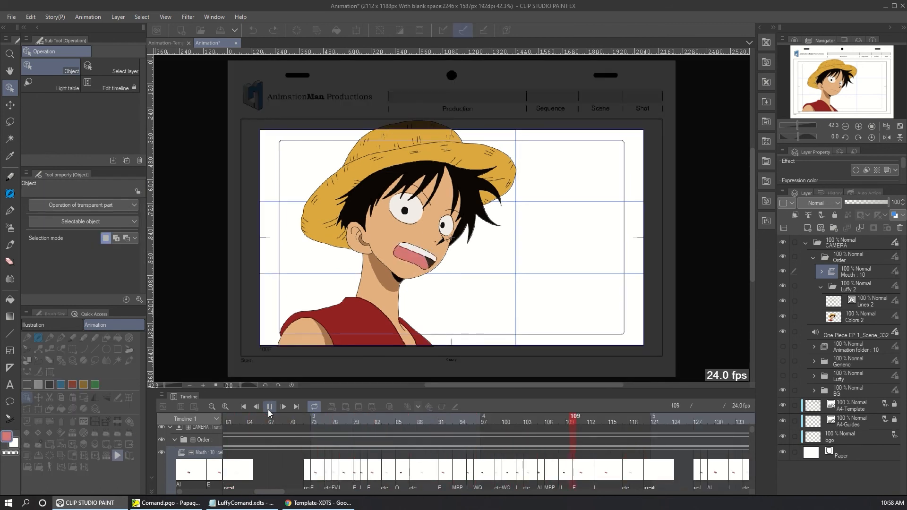
- Play and stop the close-up Luffy animation, preview the Mouth 1 set in Papagayo, then return
left_click(269, 407)
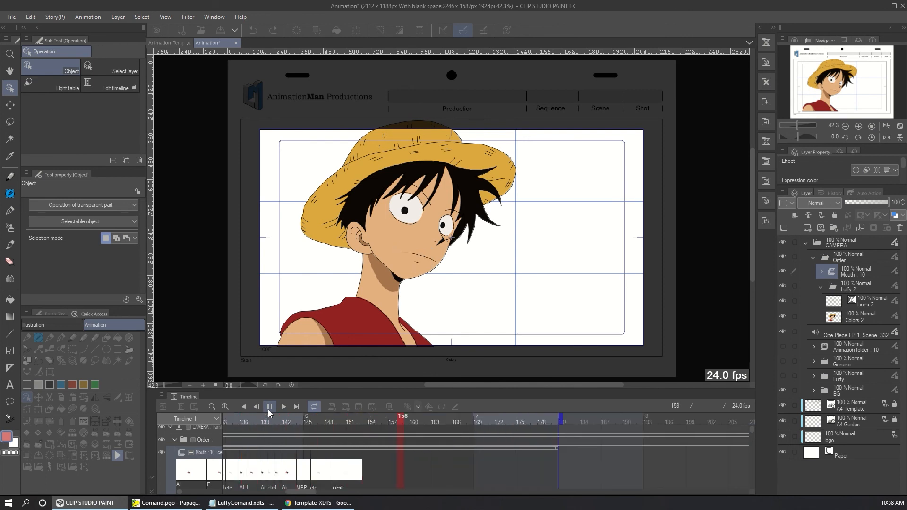
left_click(268, 406)
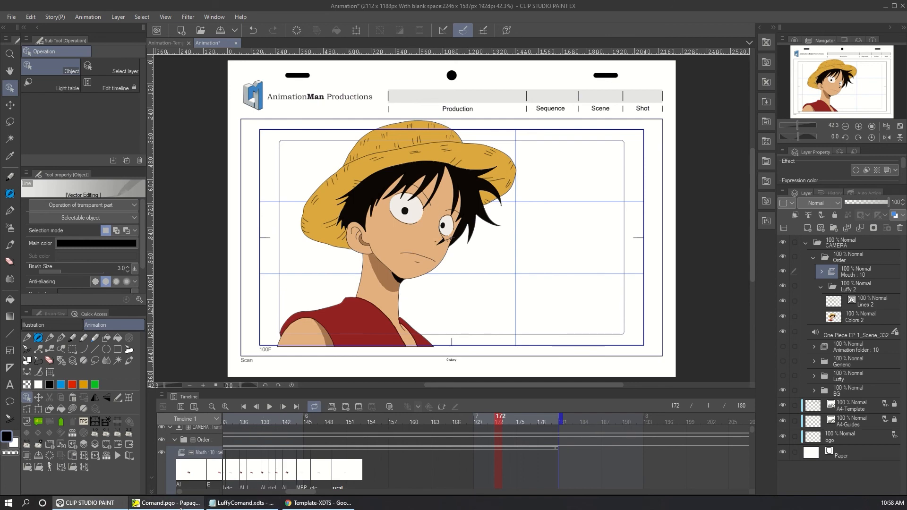
left_click(168, 503)
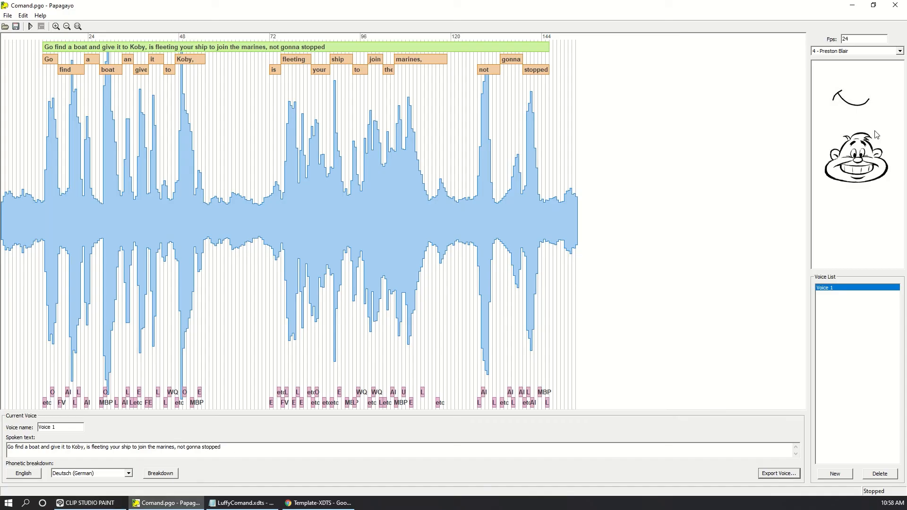
left_click(856, 50)
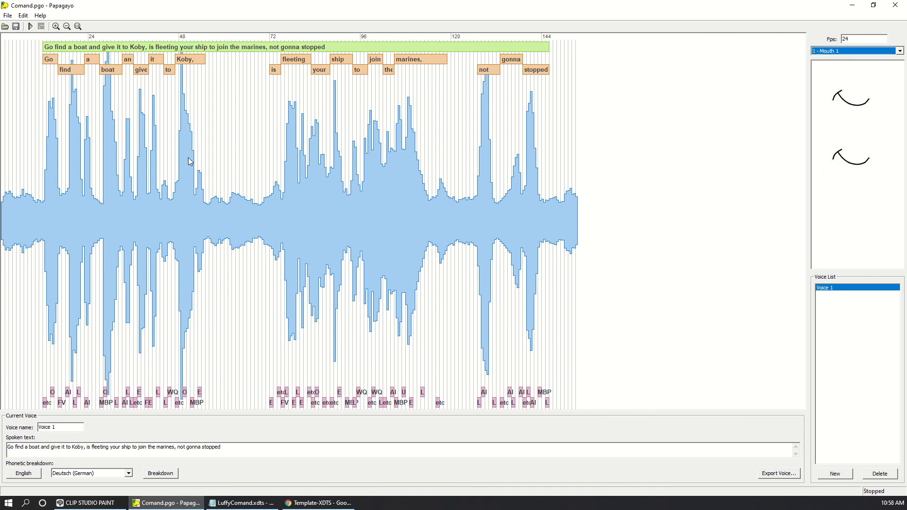
left_click(87, 502)
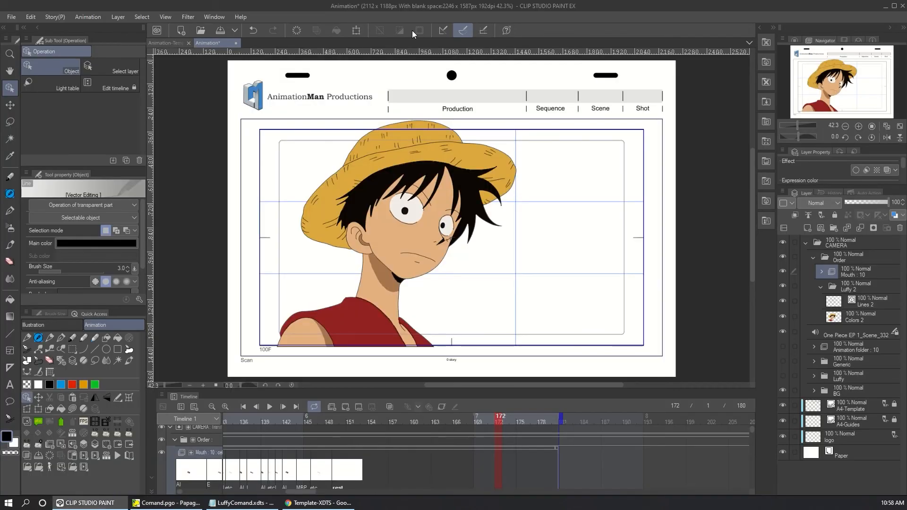
mouse_move(276, 398)
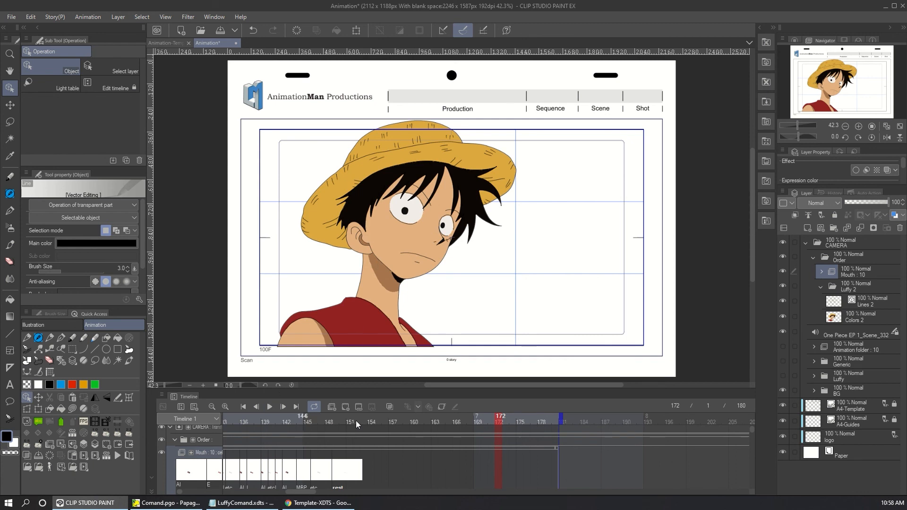
- Inspect the mouth shapes at frames 151, 13, 29, 23, 36 and 45, then play the animation
left_click(350, 419)
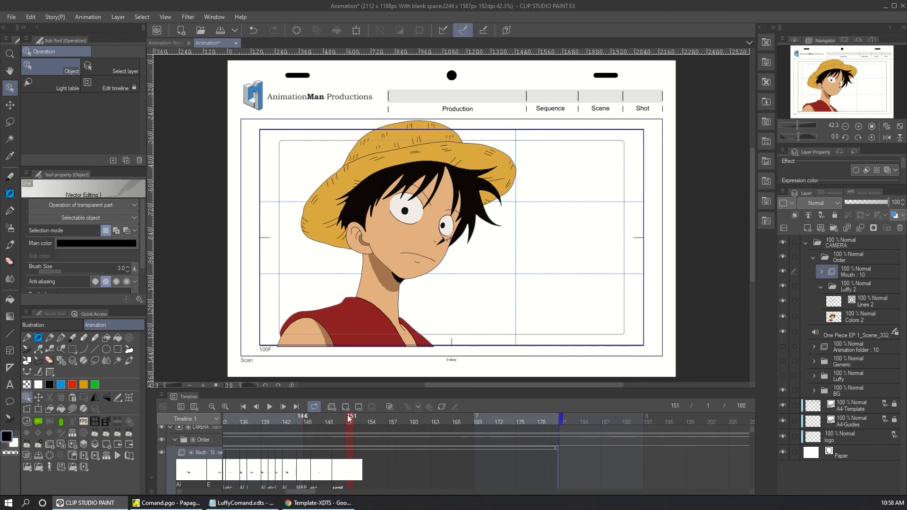
left_click(351, 419)
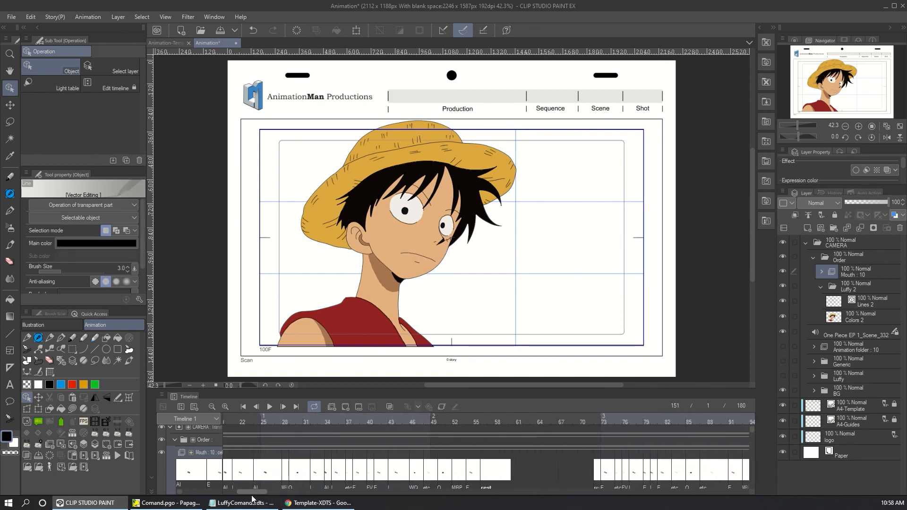
left_click(343, 417)
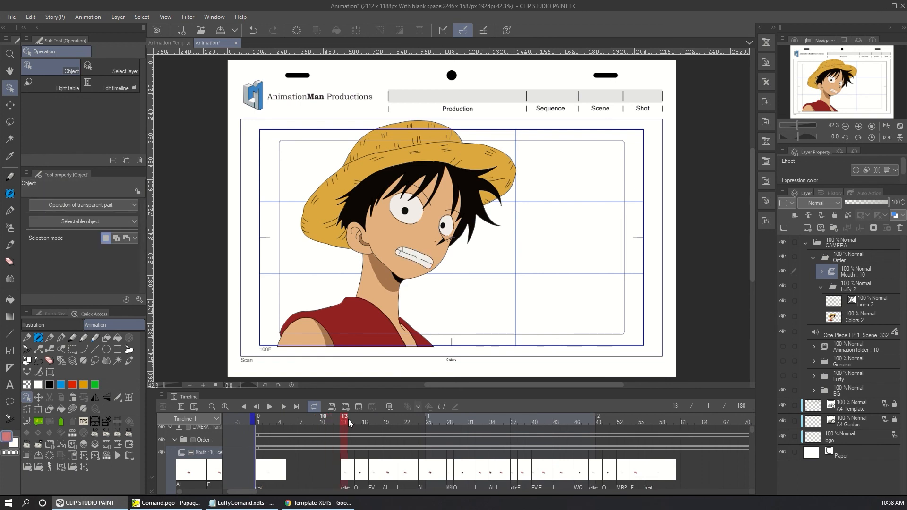
left_click(457, 417)
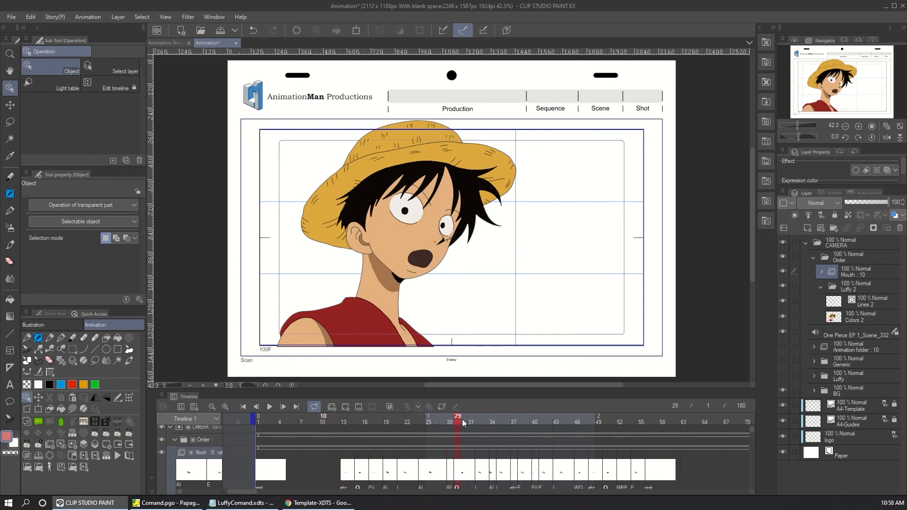
left_click(429, 418)
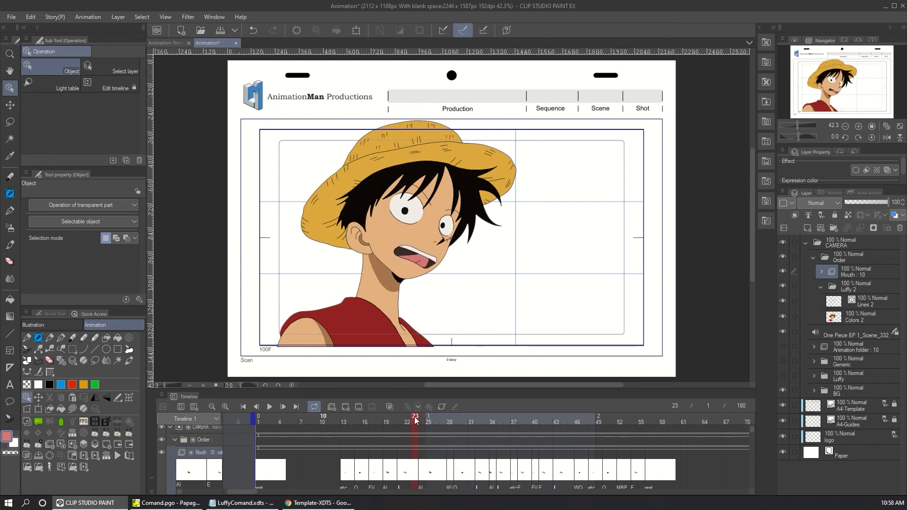
left_click(508, 417)
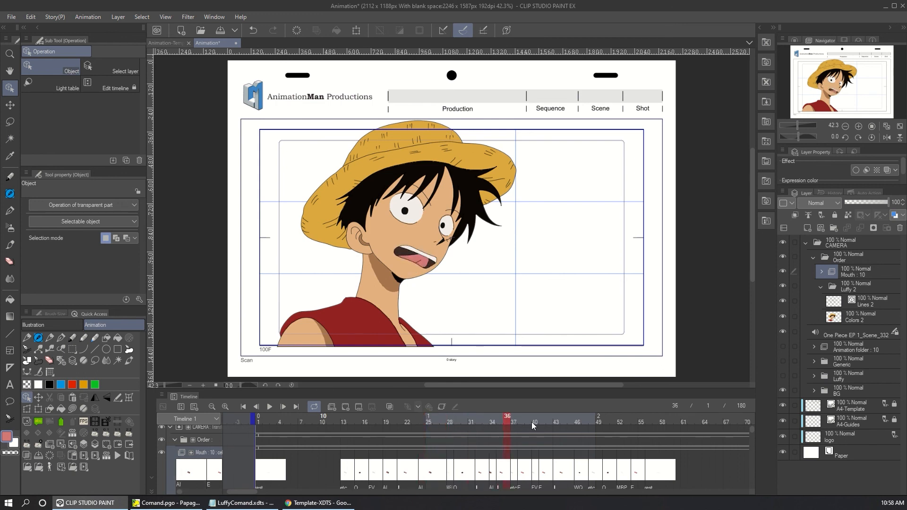
left_click(269, 407)
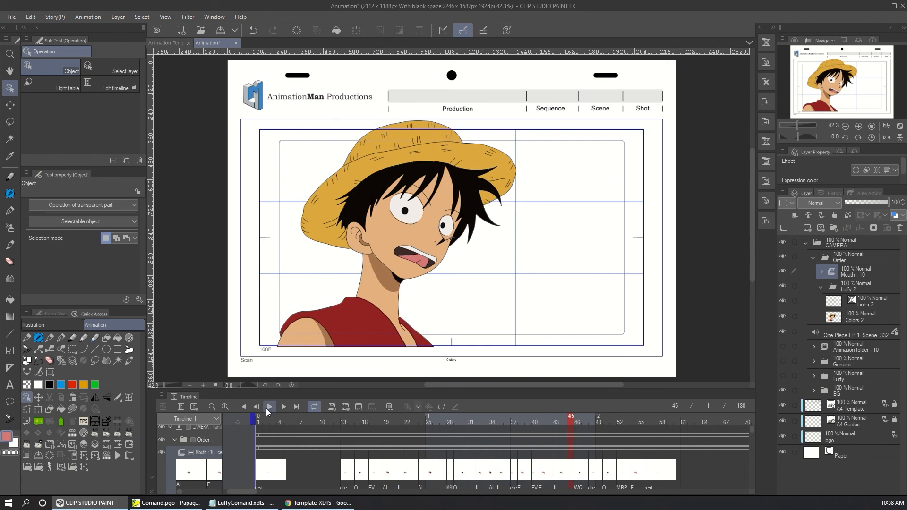
left_click(269, 407)
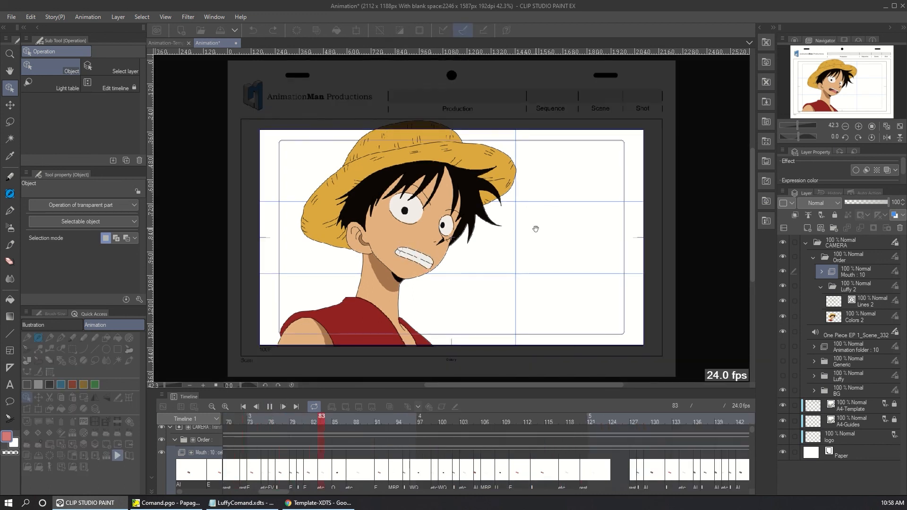
left_click(655, 420)
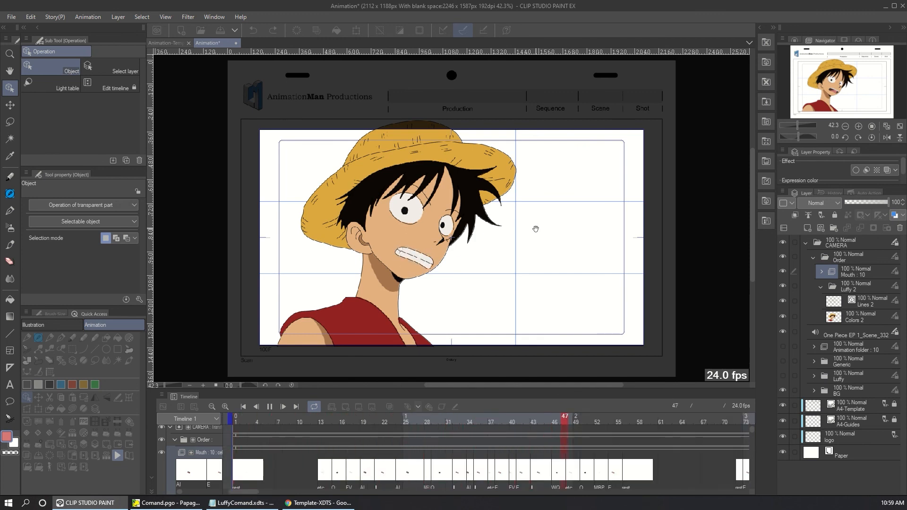
left_click(383, 417)
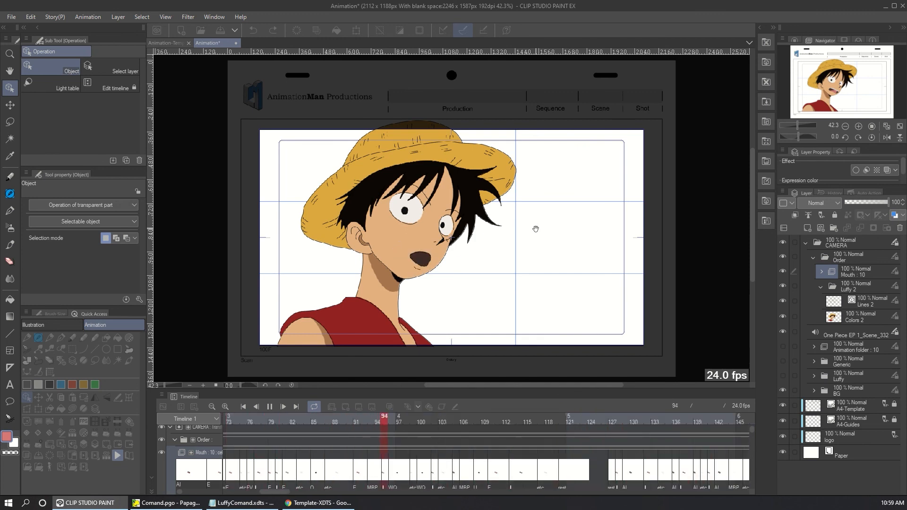
left_click(728, 417)
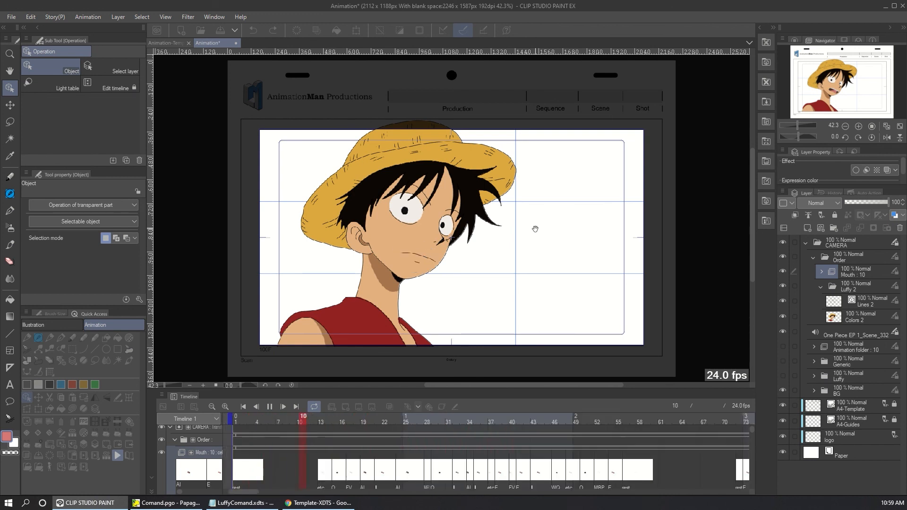
left_click(639, 421)
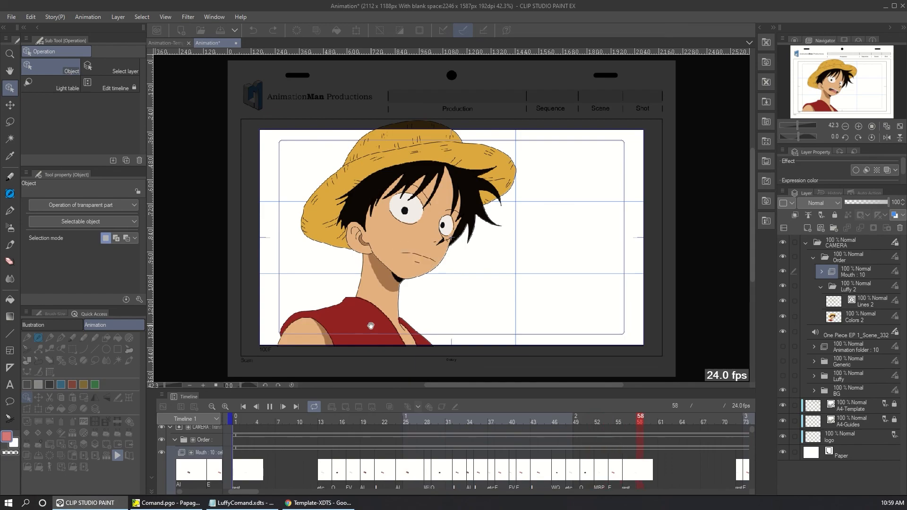